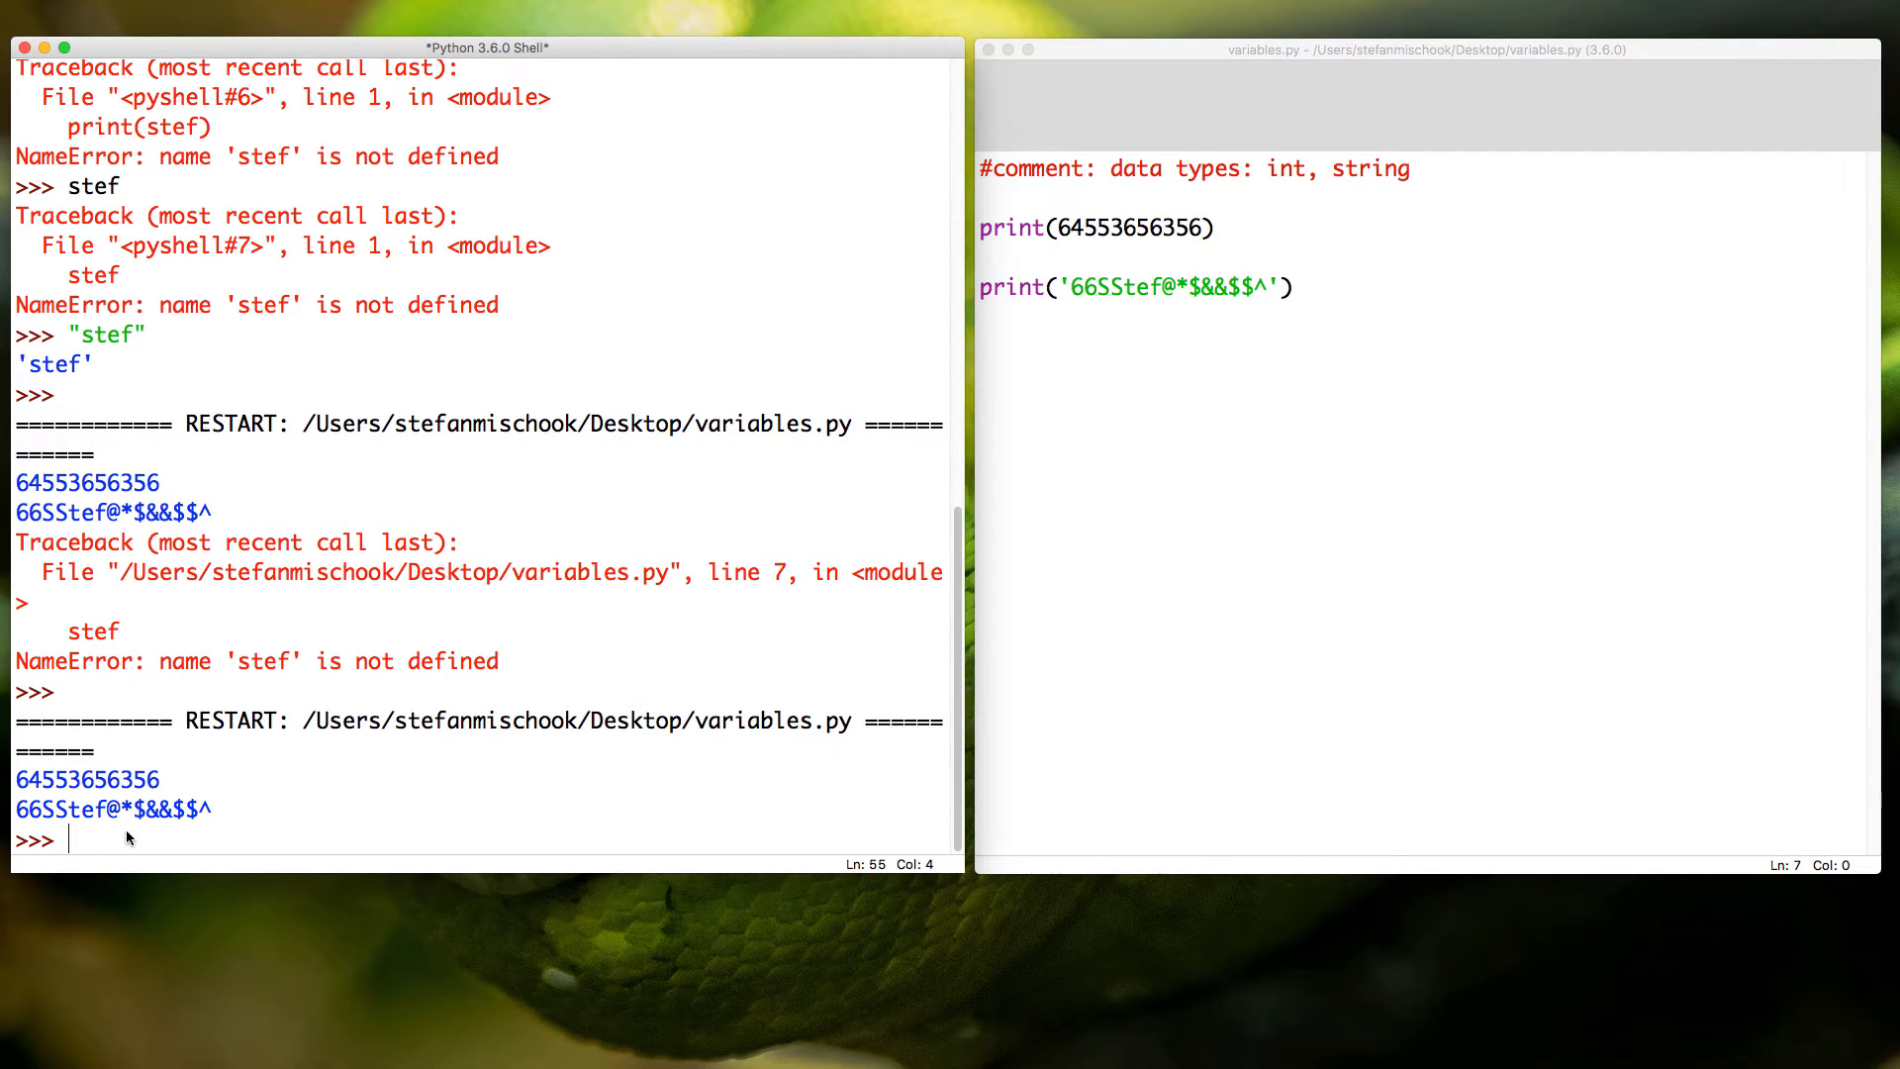
Step: Enter the string "Stefan 34" and then the number 6 at the shell prompt
type("\"S\"")
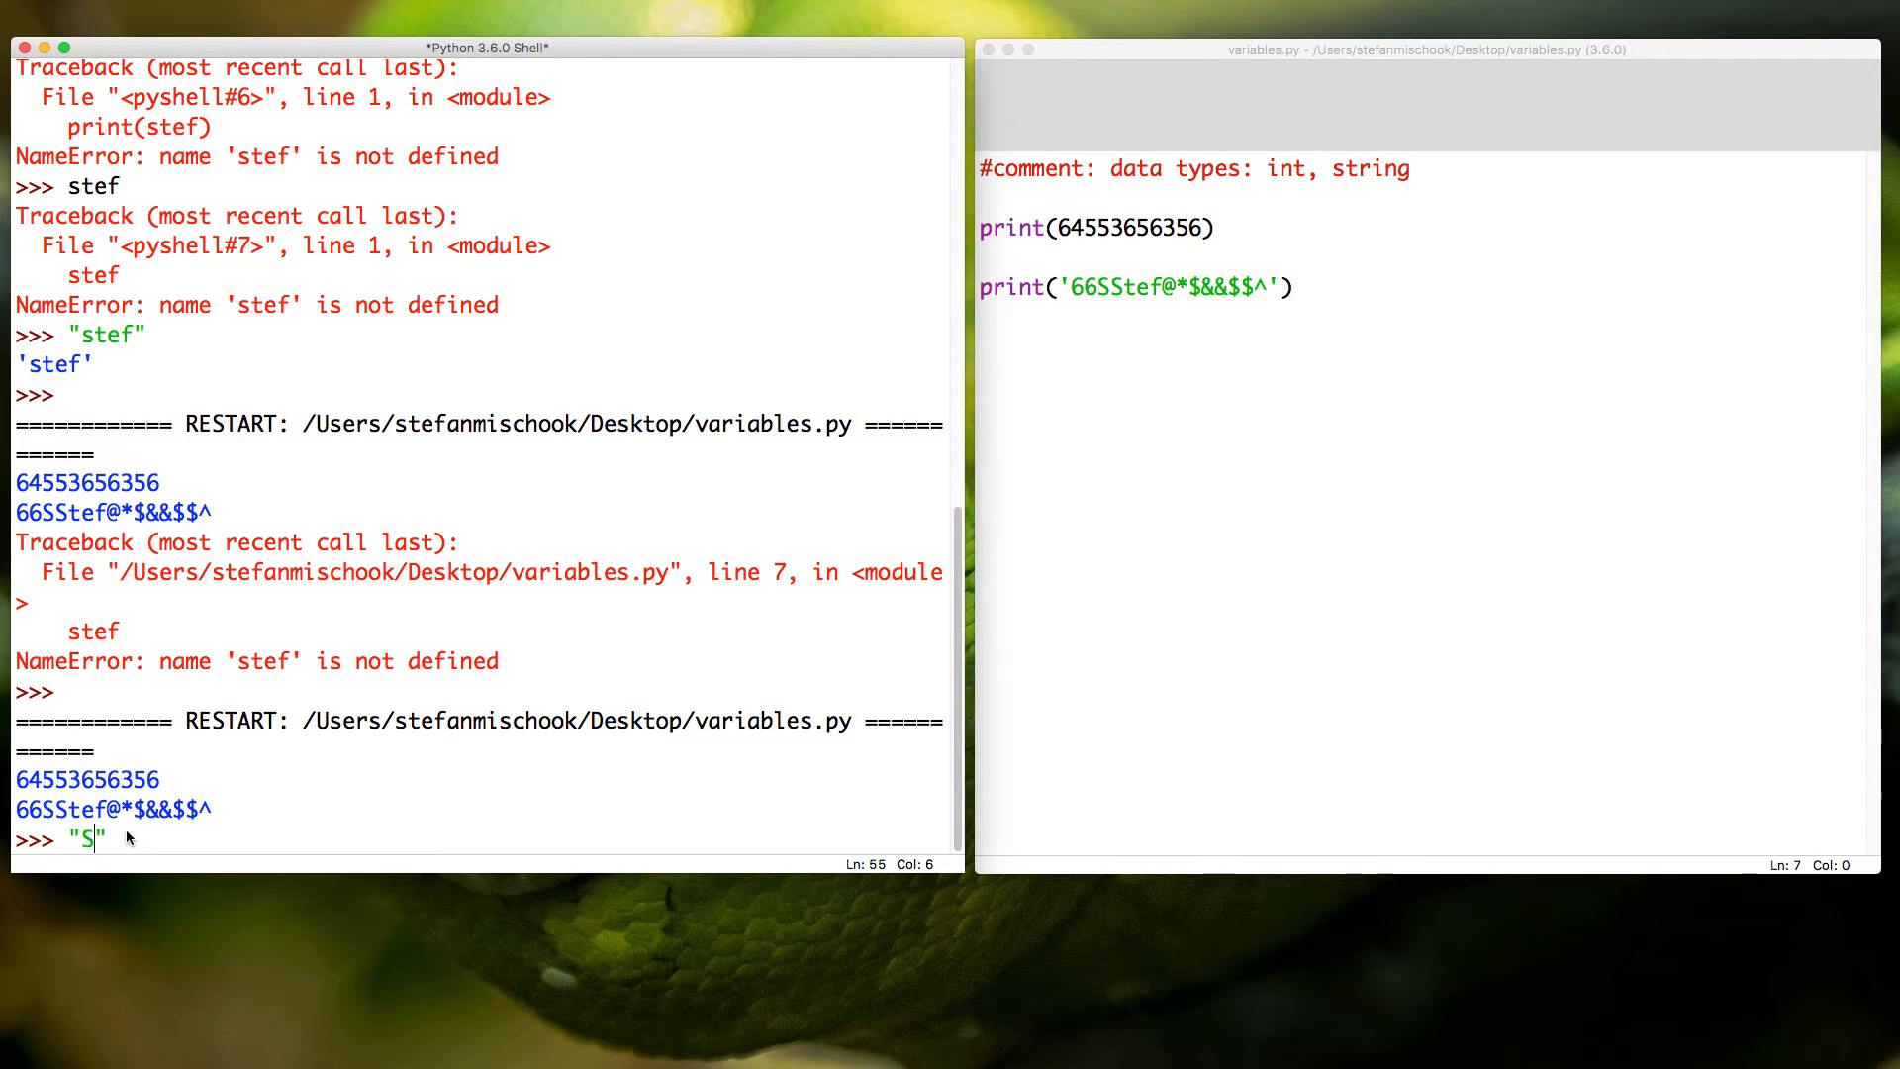
type("tefan")
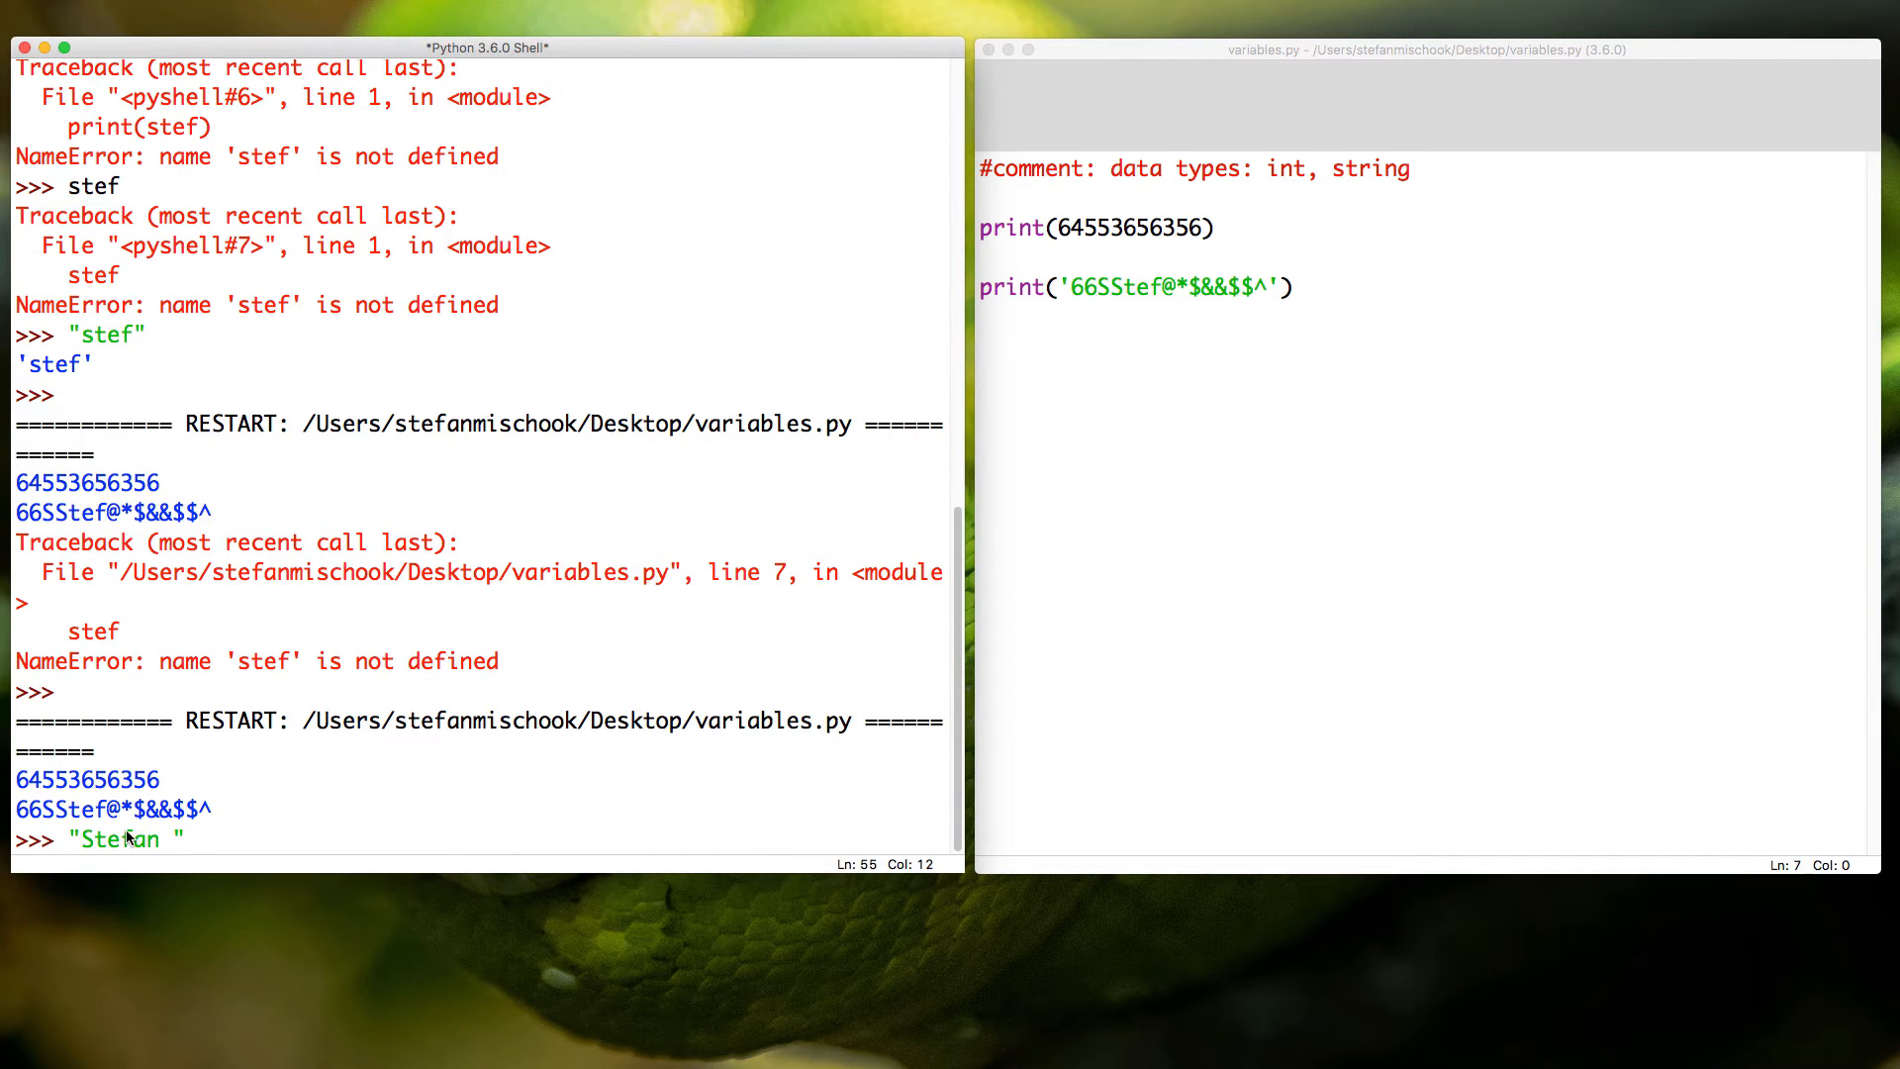
type("34")
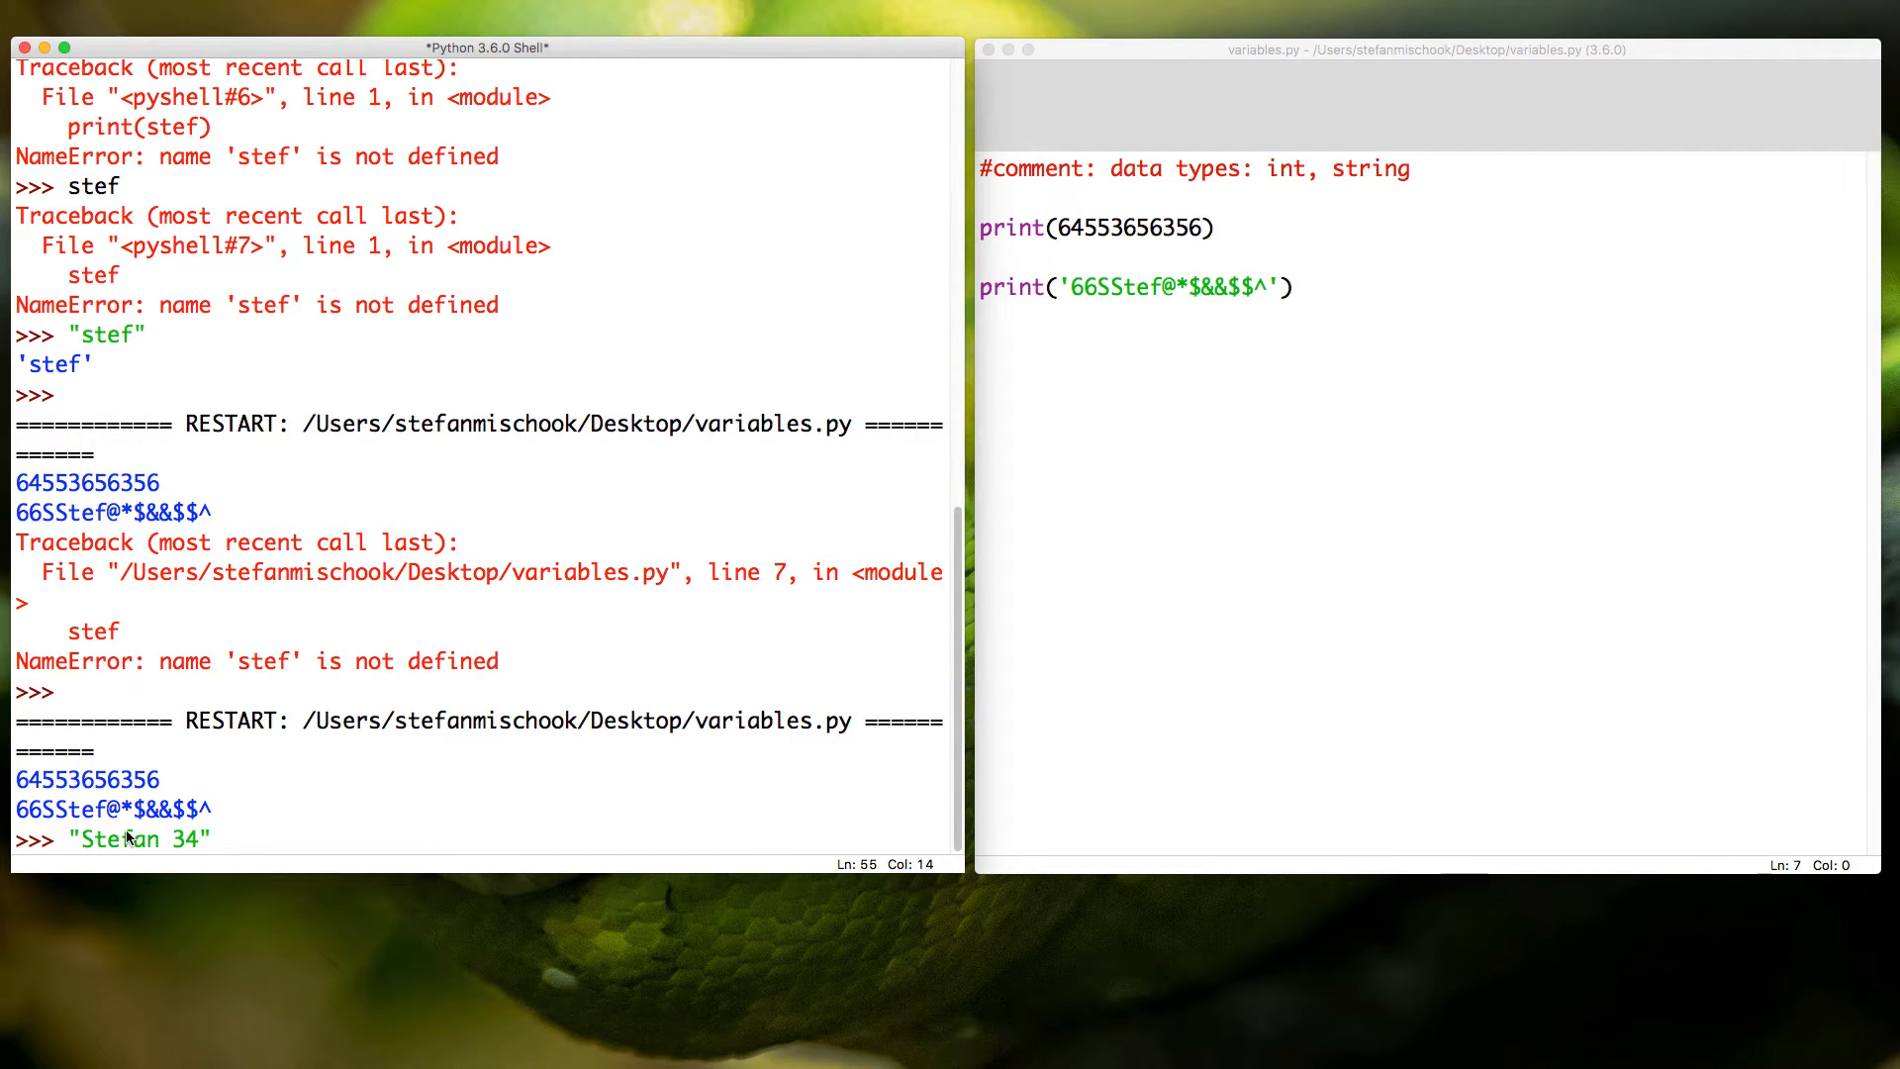
key("Return")
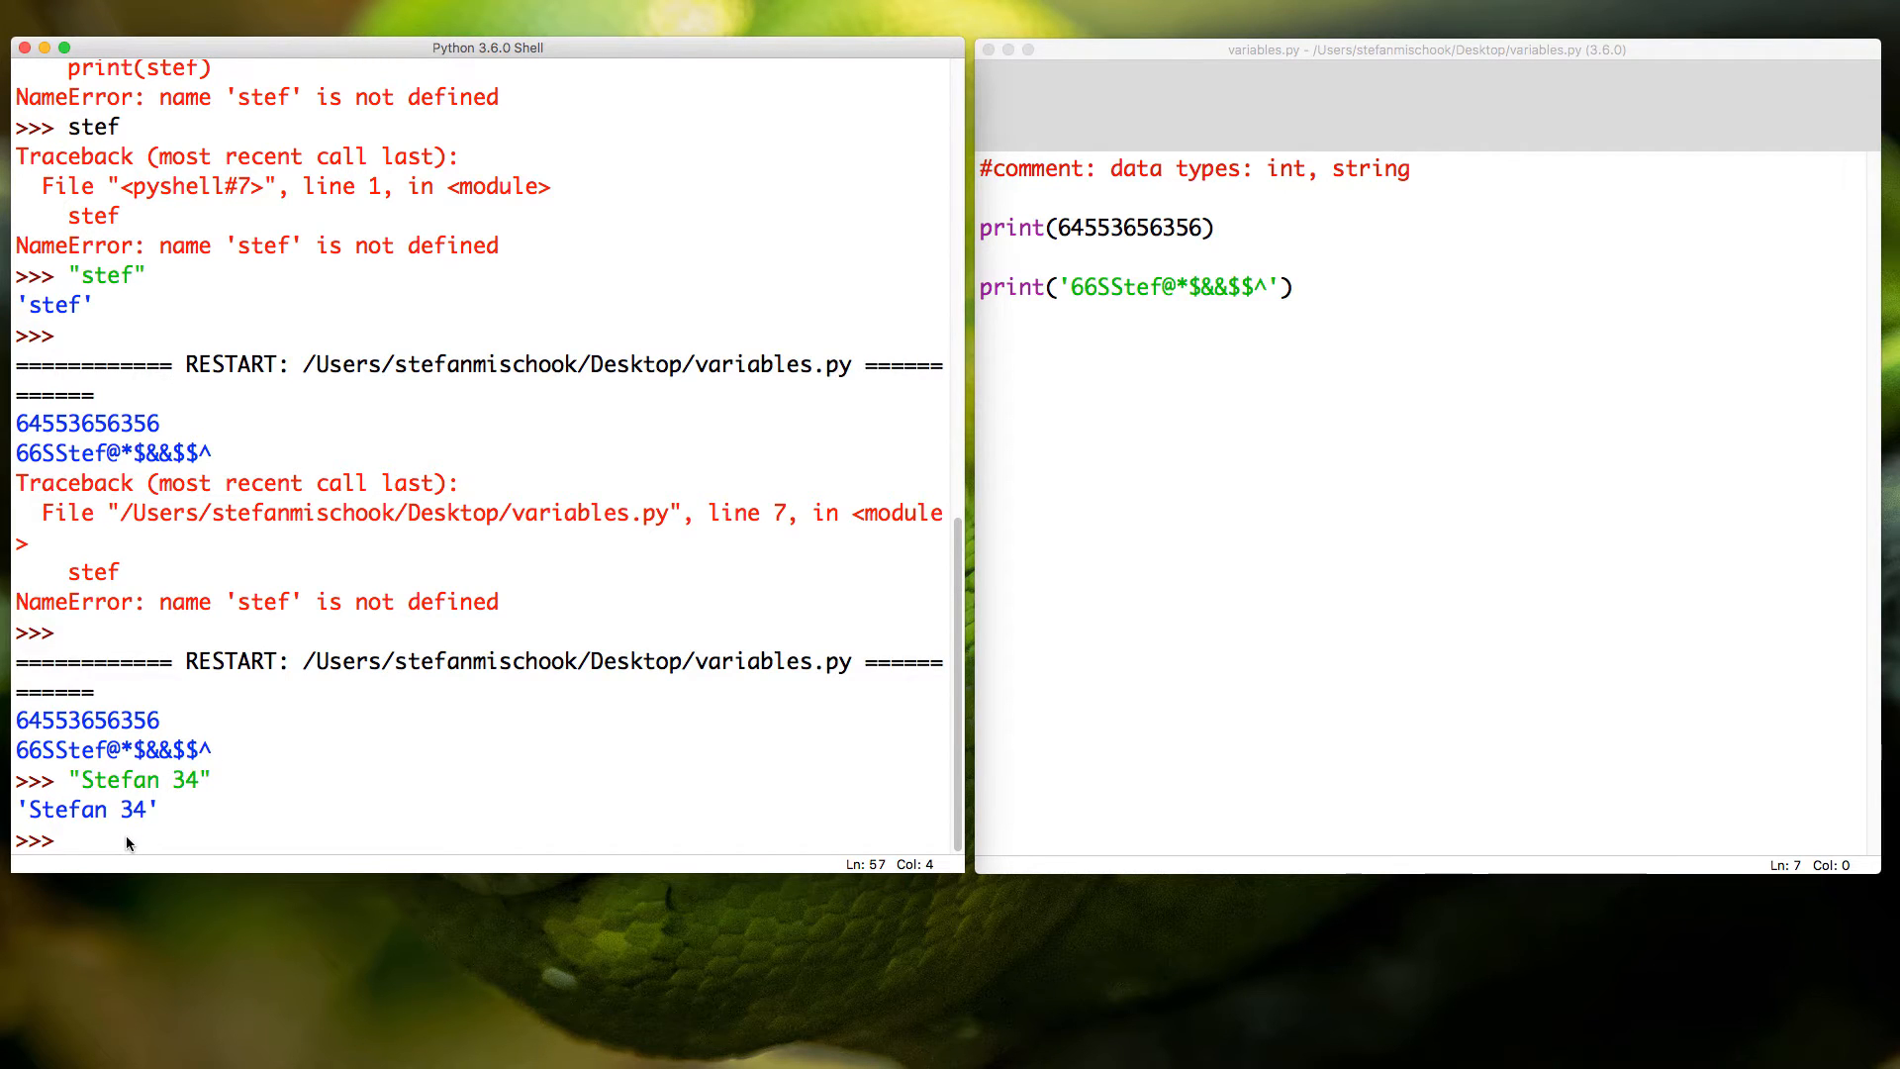
type("6")
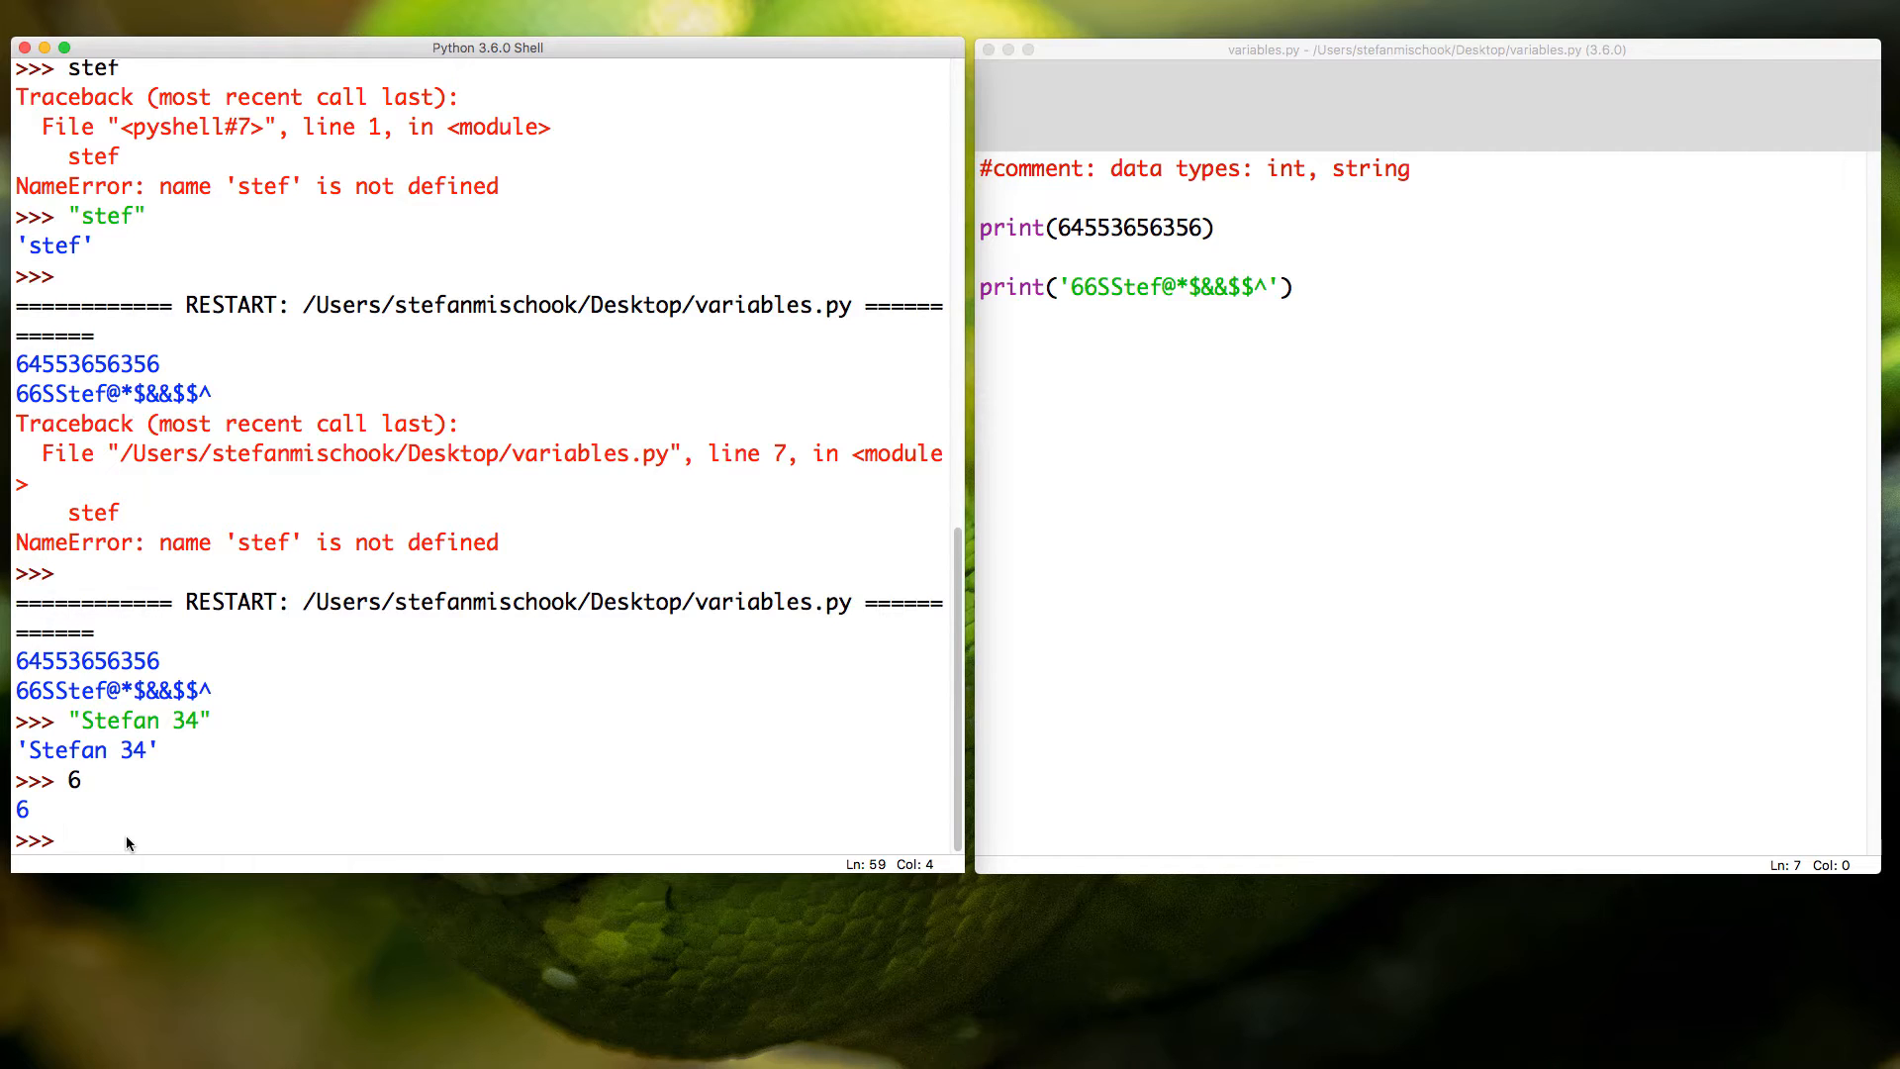
Step: Type a #variable comment in the shell, briefly clicking the editor window
type("#")
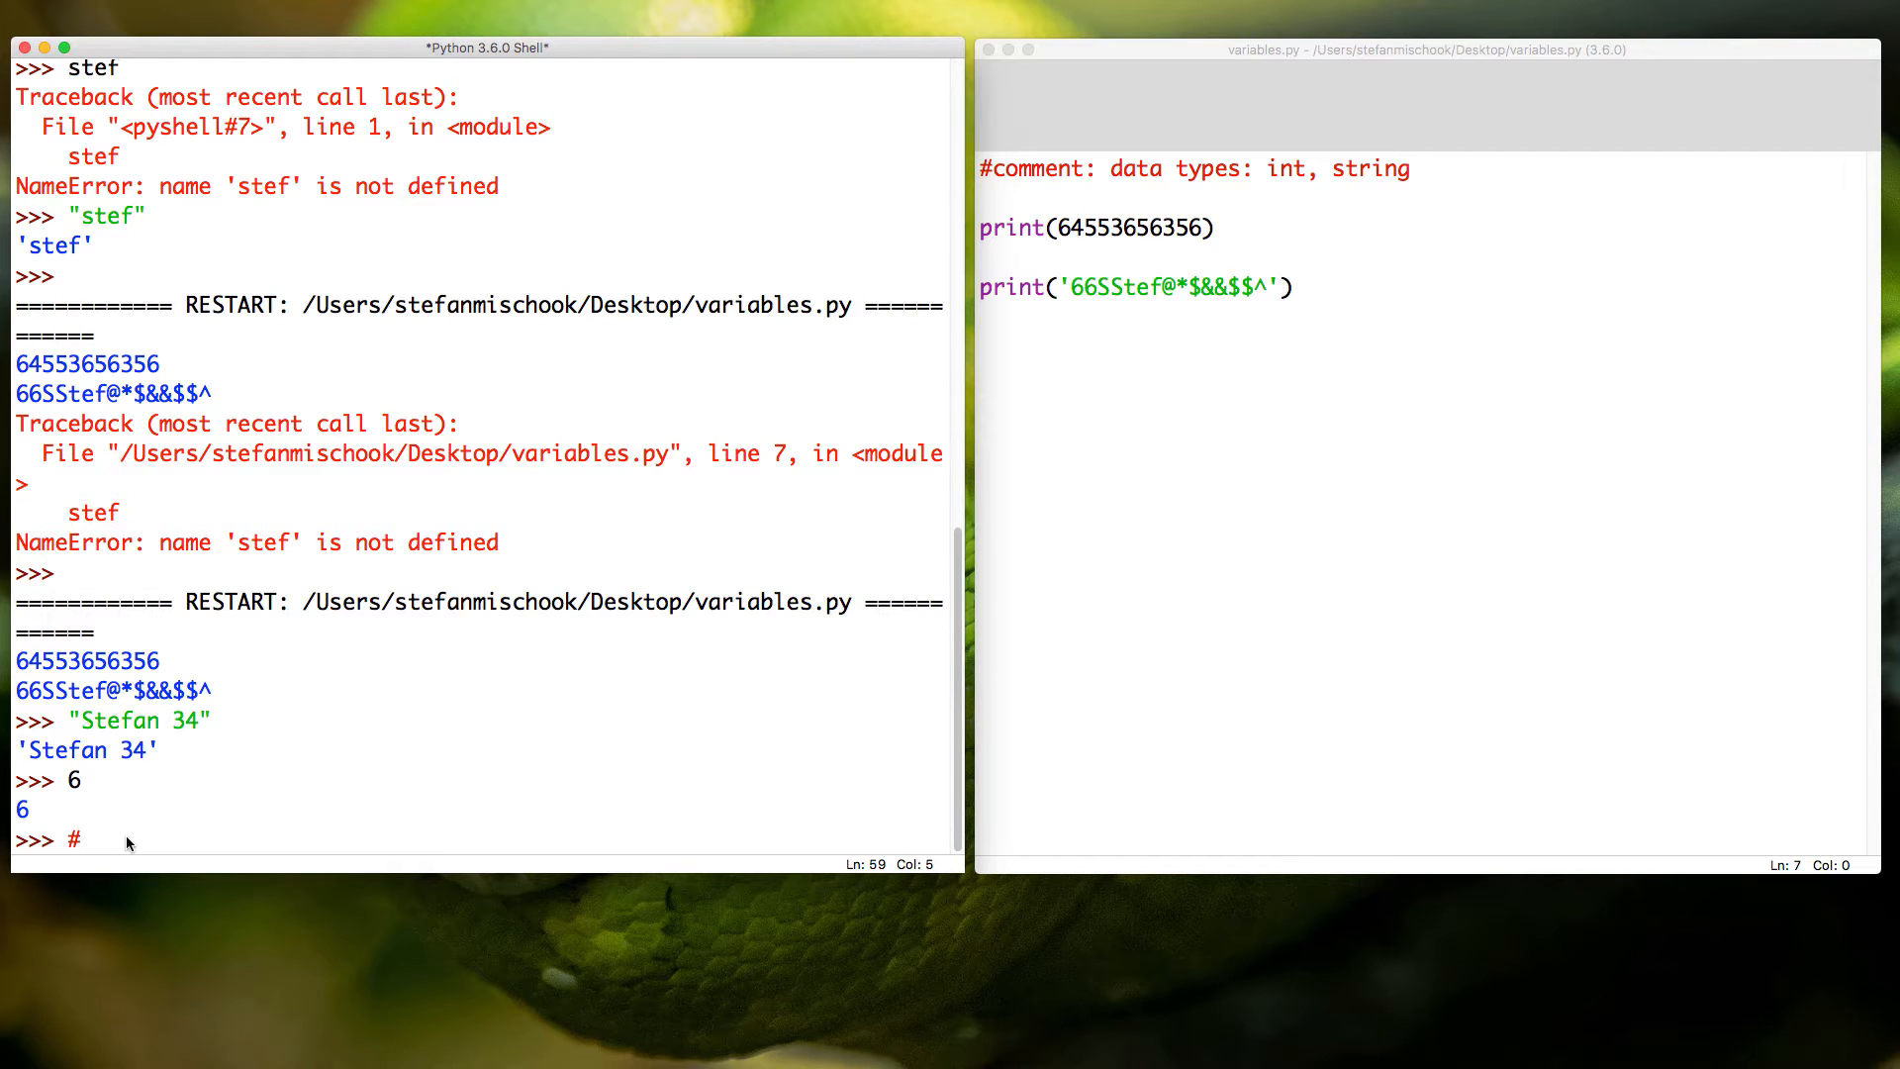
type("variable")
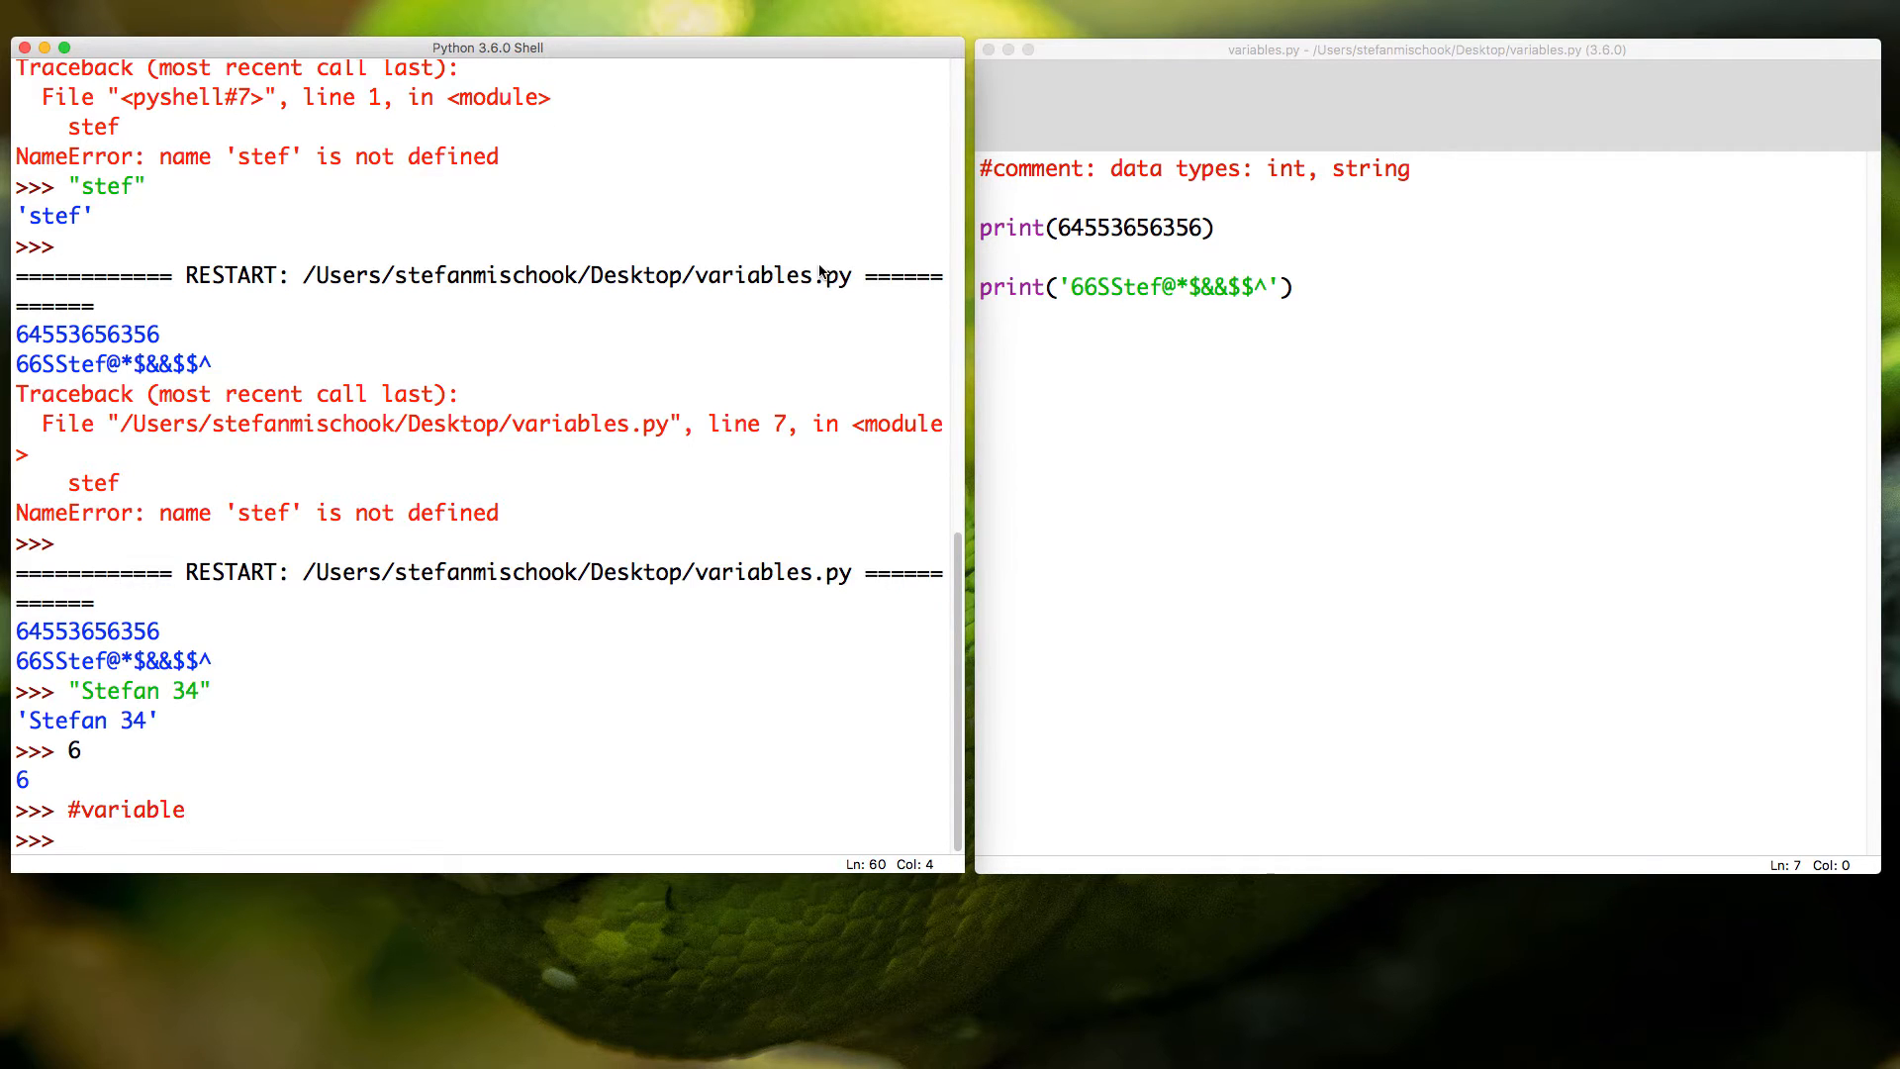
mouse_move(482, 352)
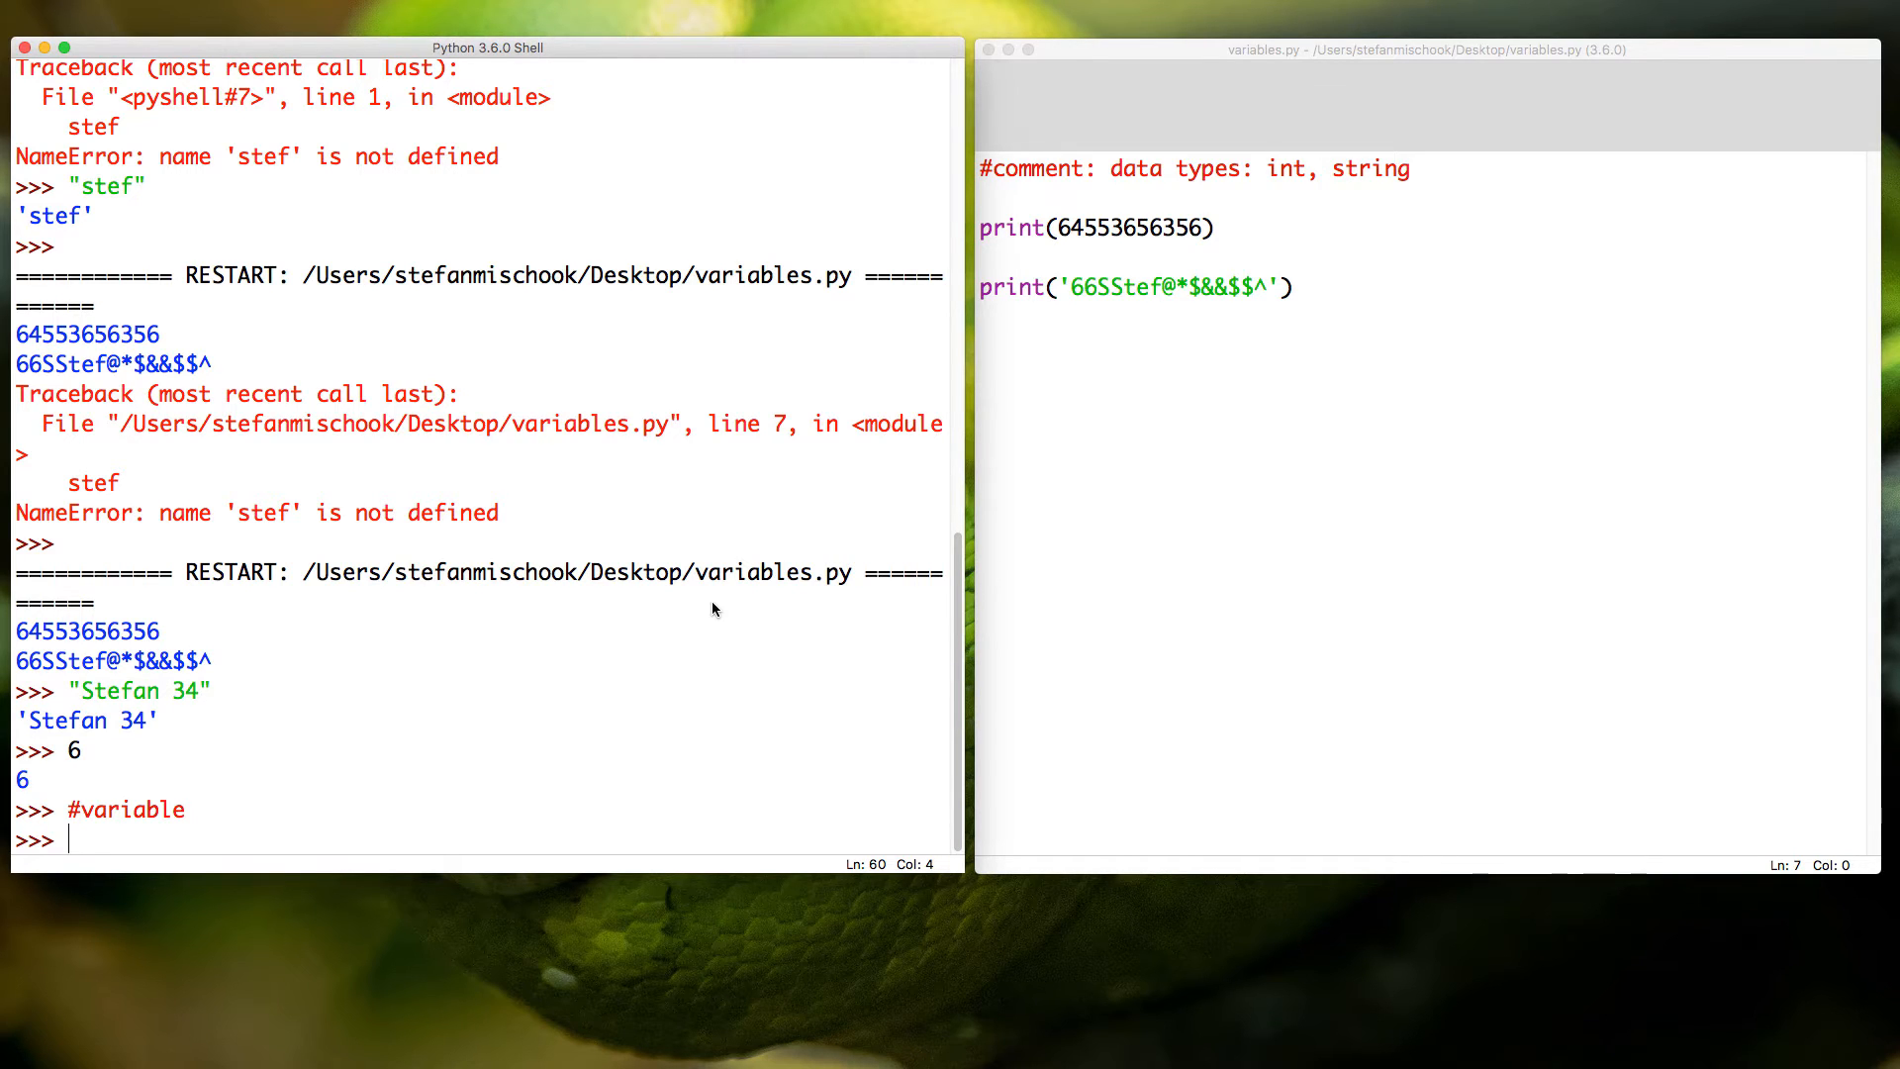
mouse_move(1345, 166)
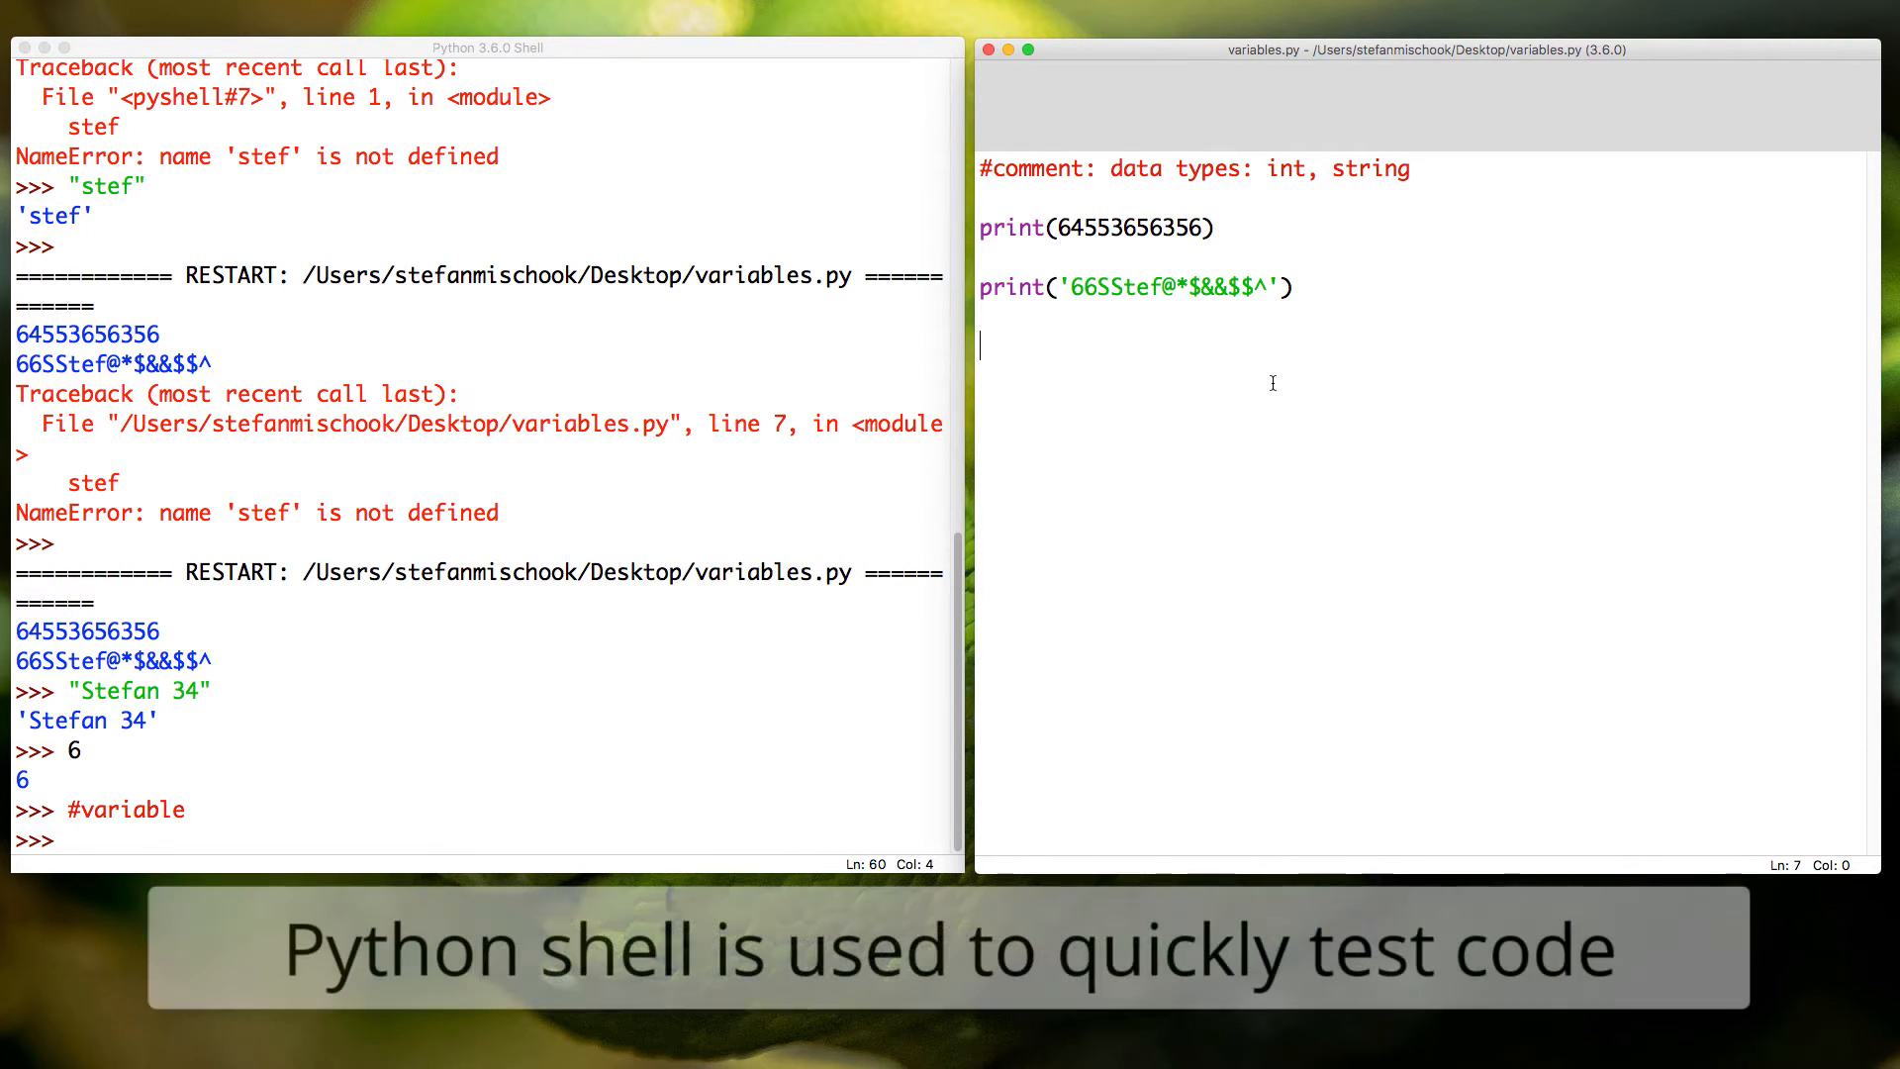
mouse_move(1081, 357)
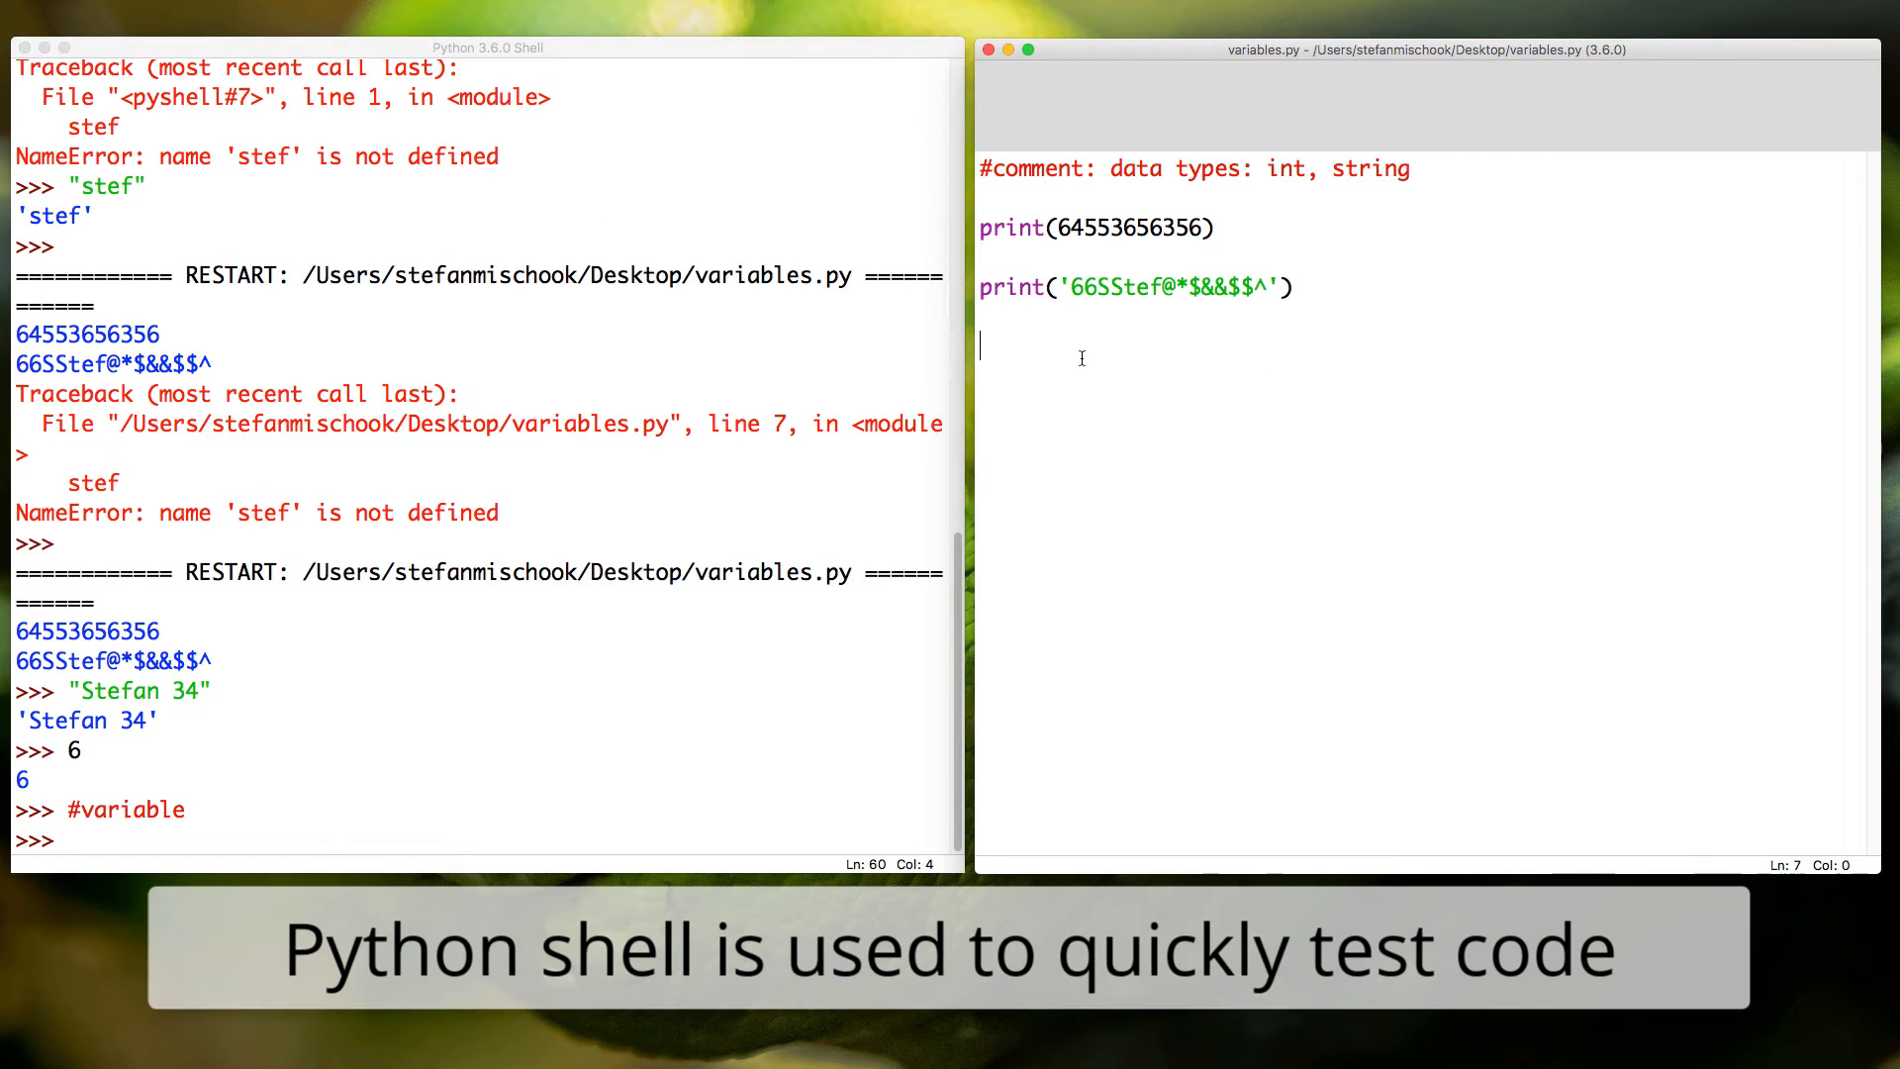
mouse_move(1144, 394)
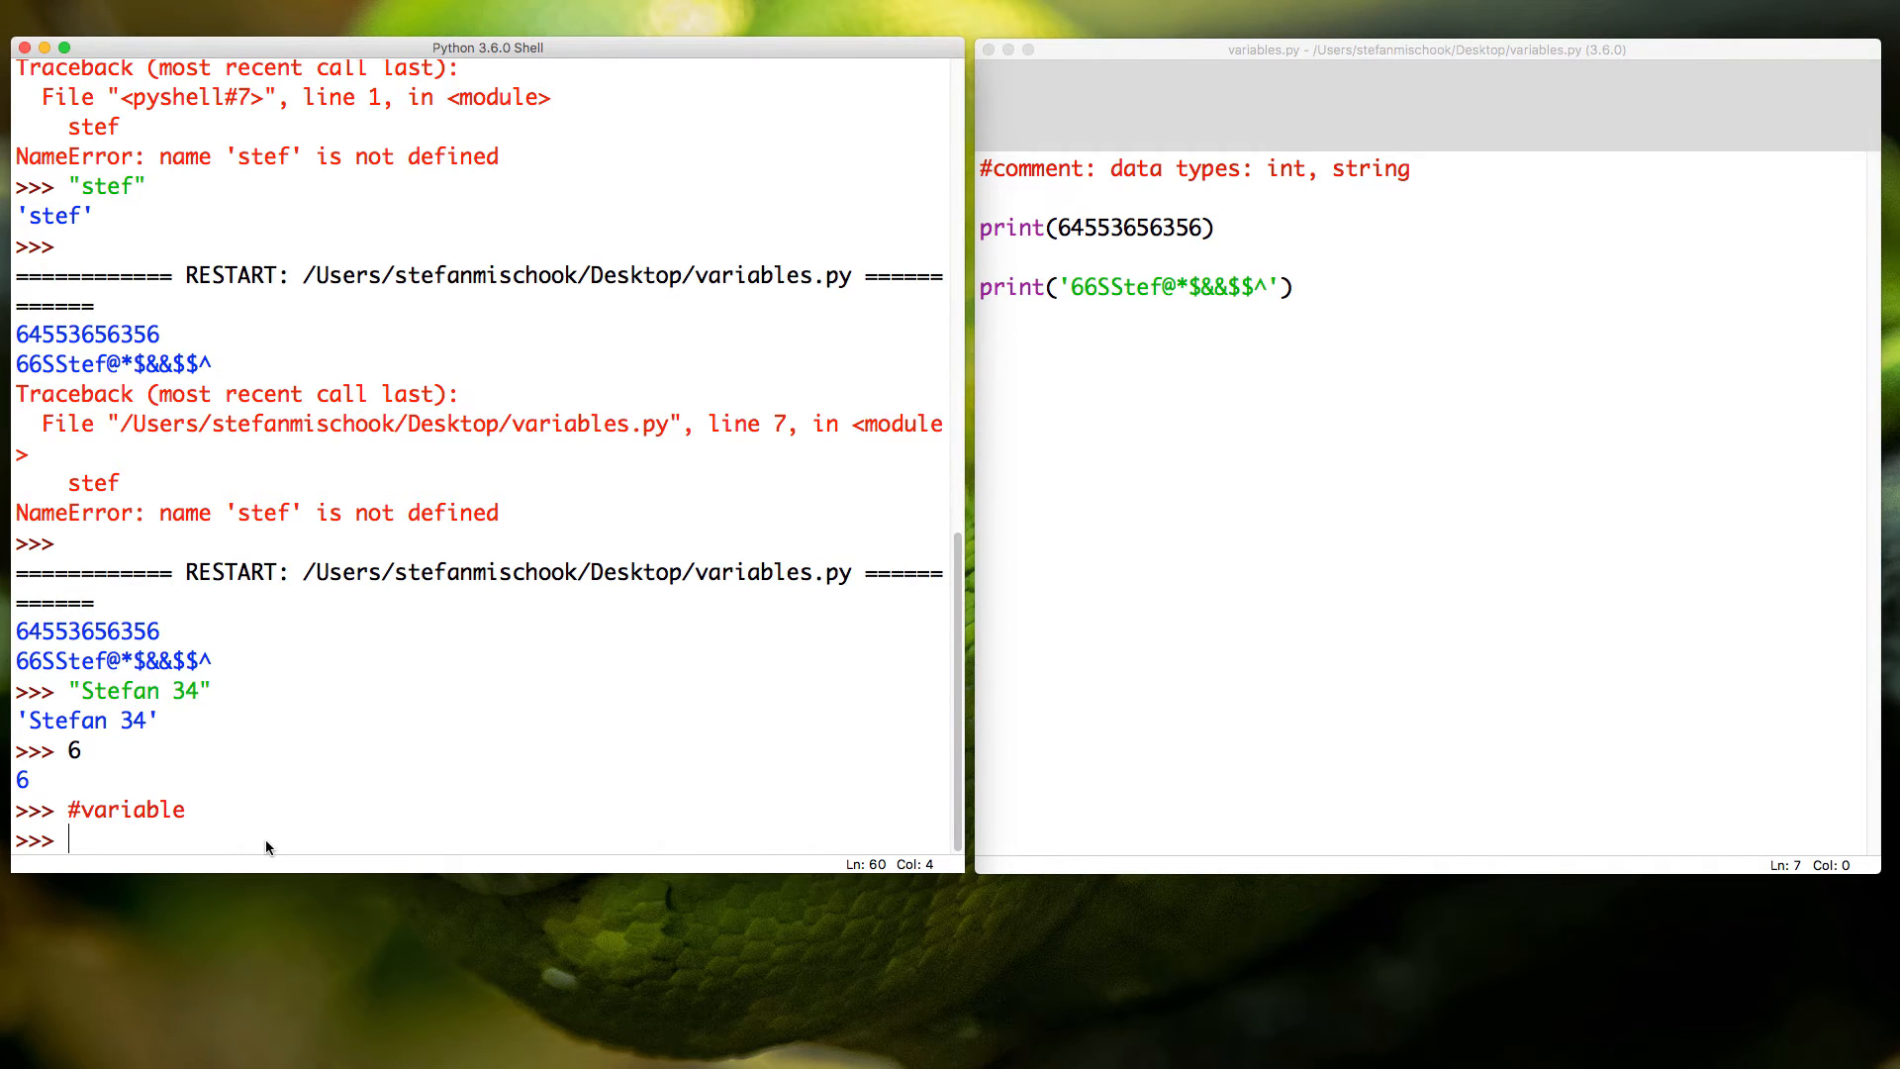
left_click(1273, 104)
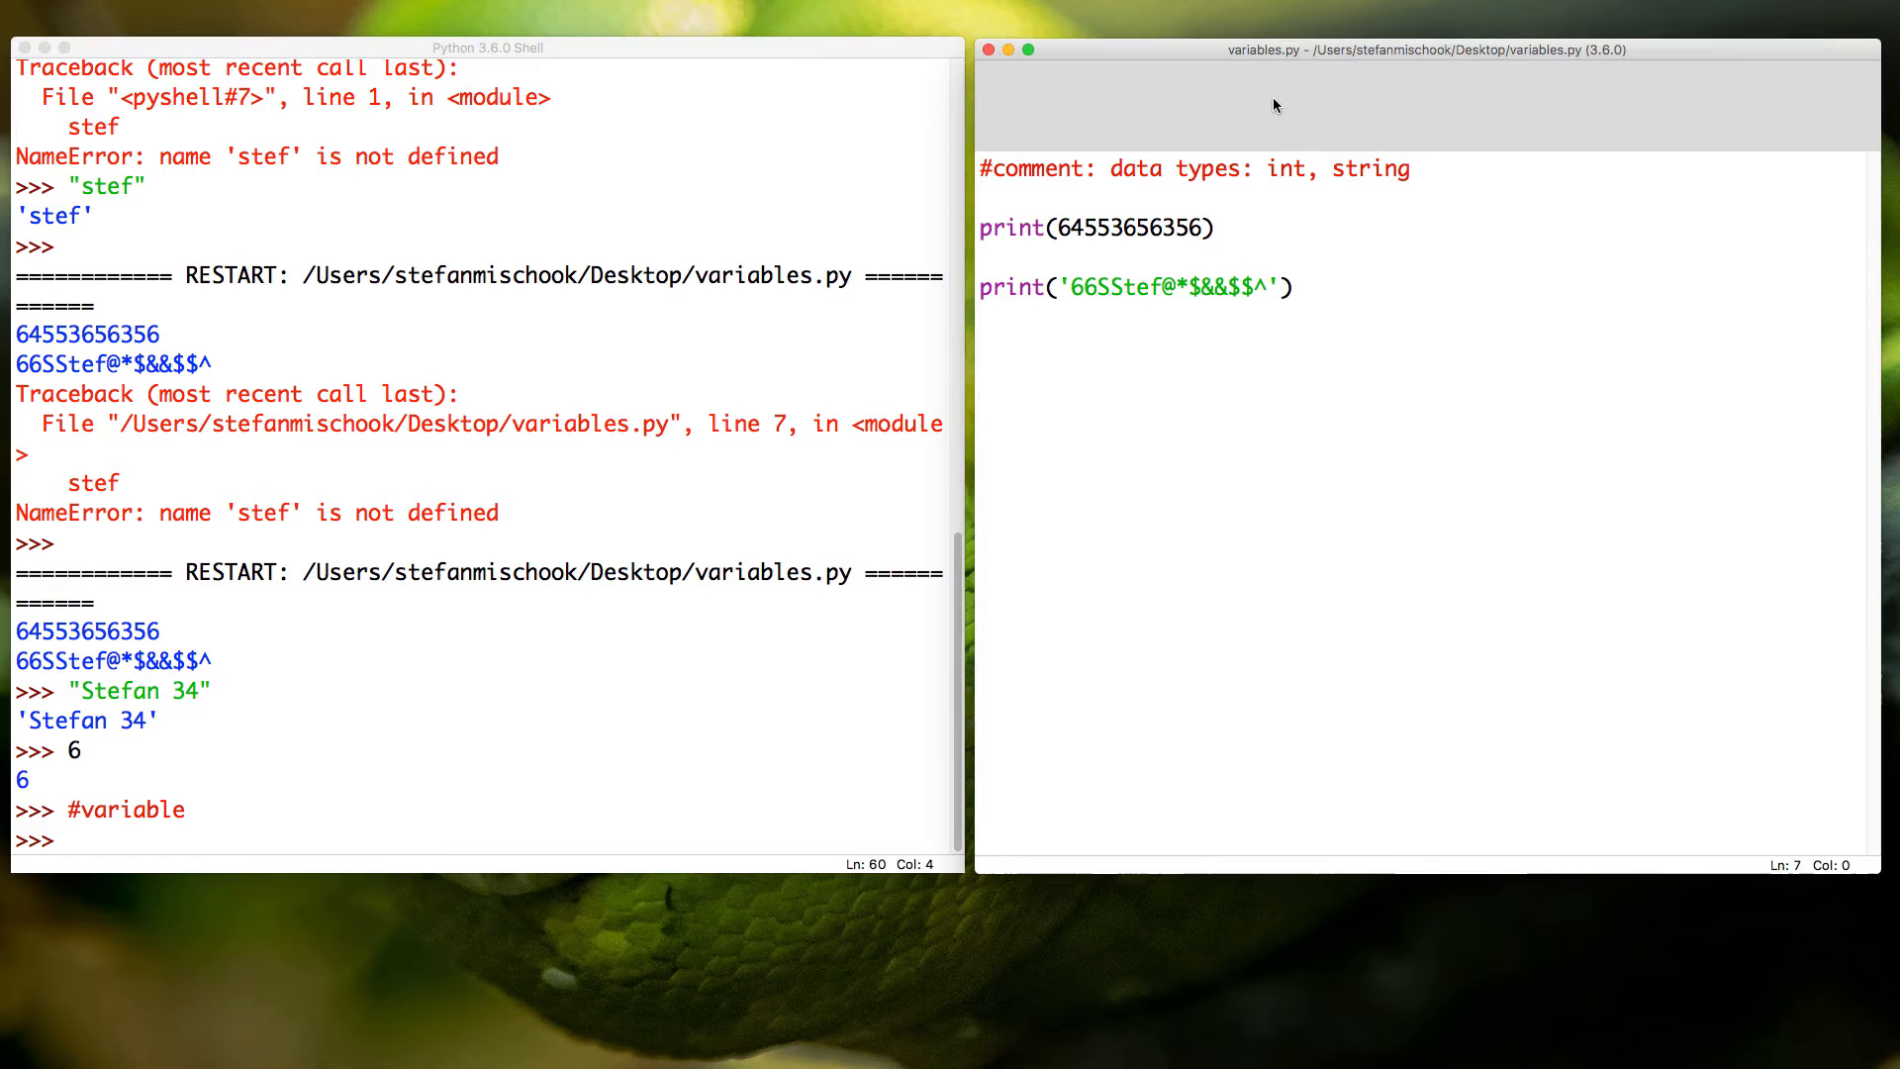
mouse_move(163, 854)
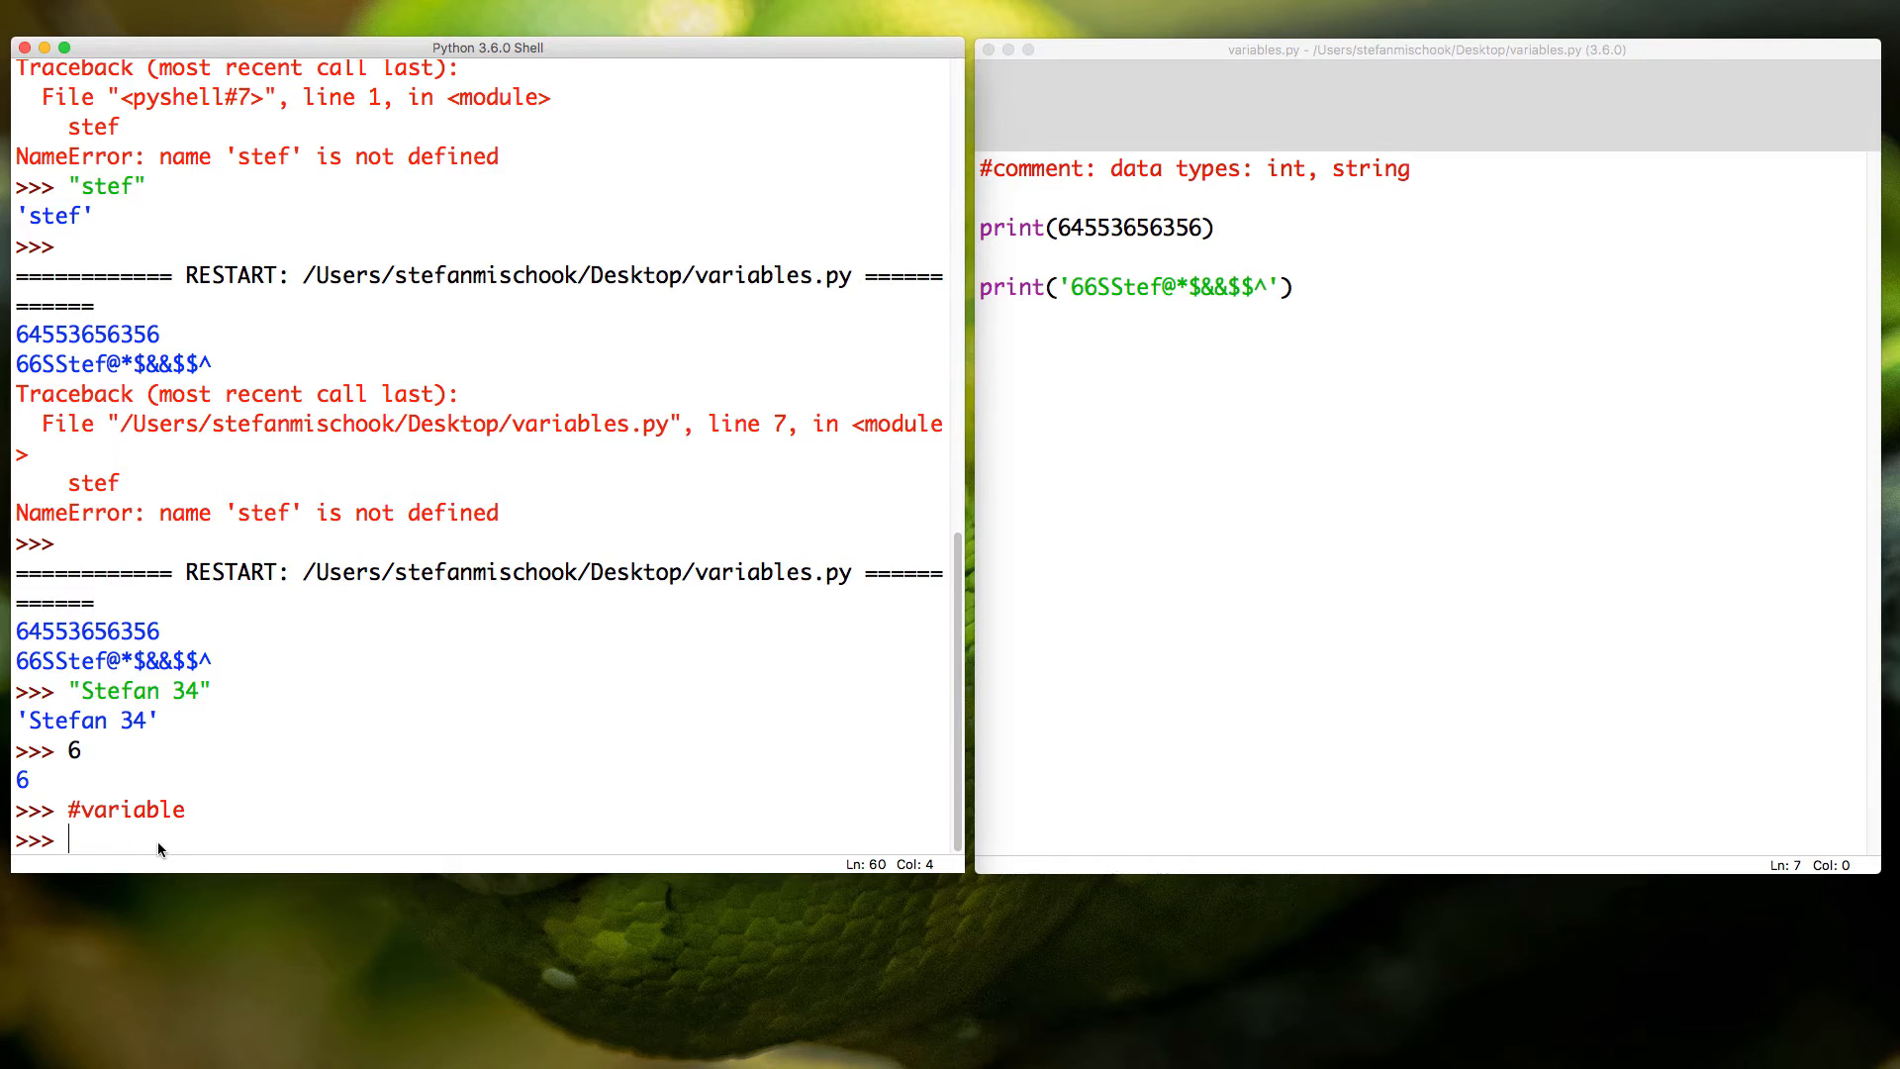
Step: Assign name = "Stefan" and run print(name)
type("name")
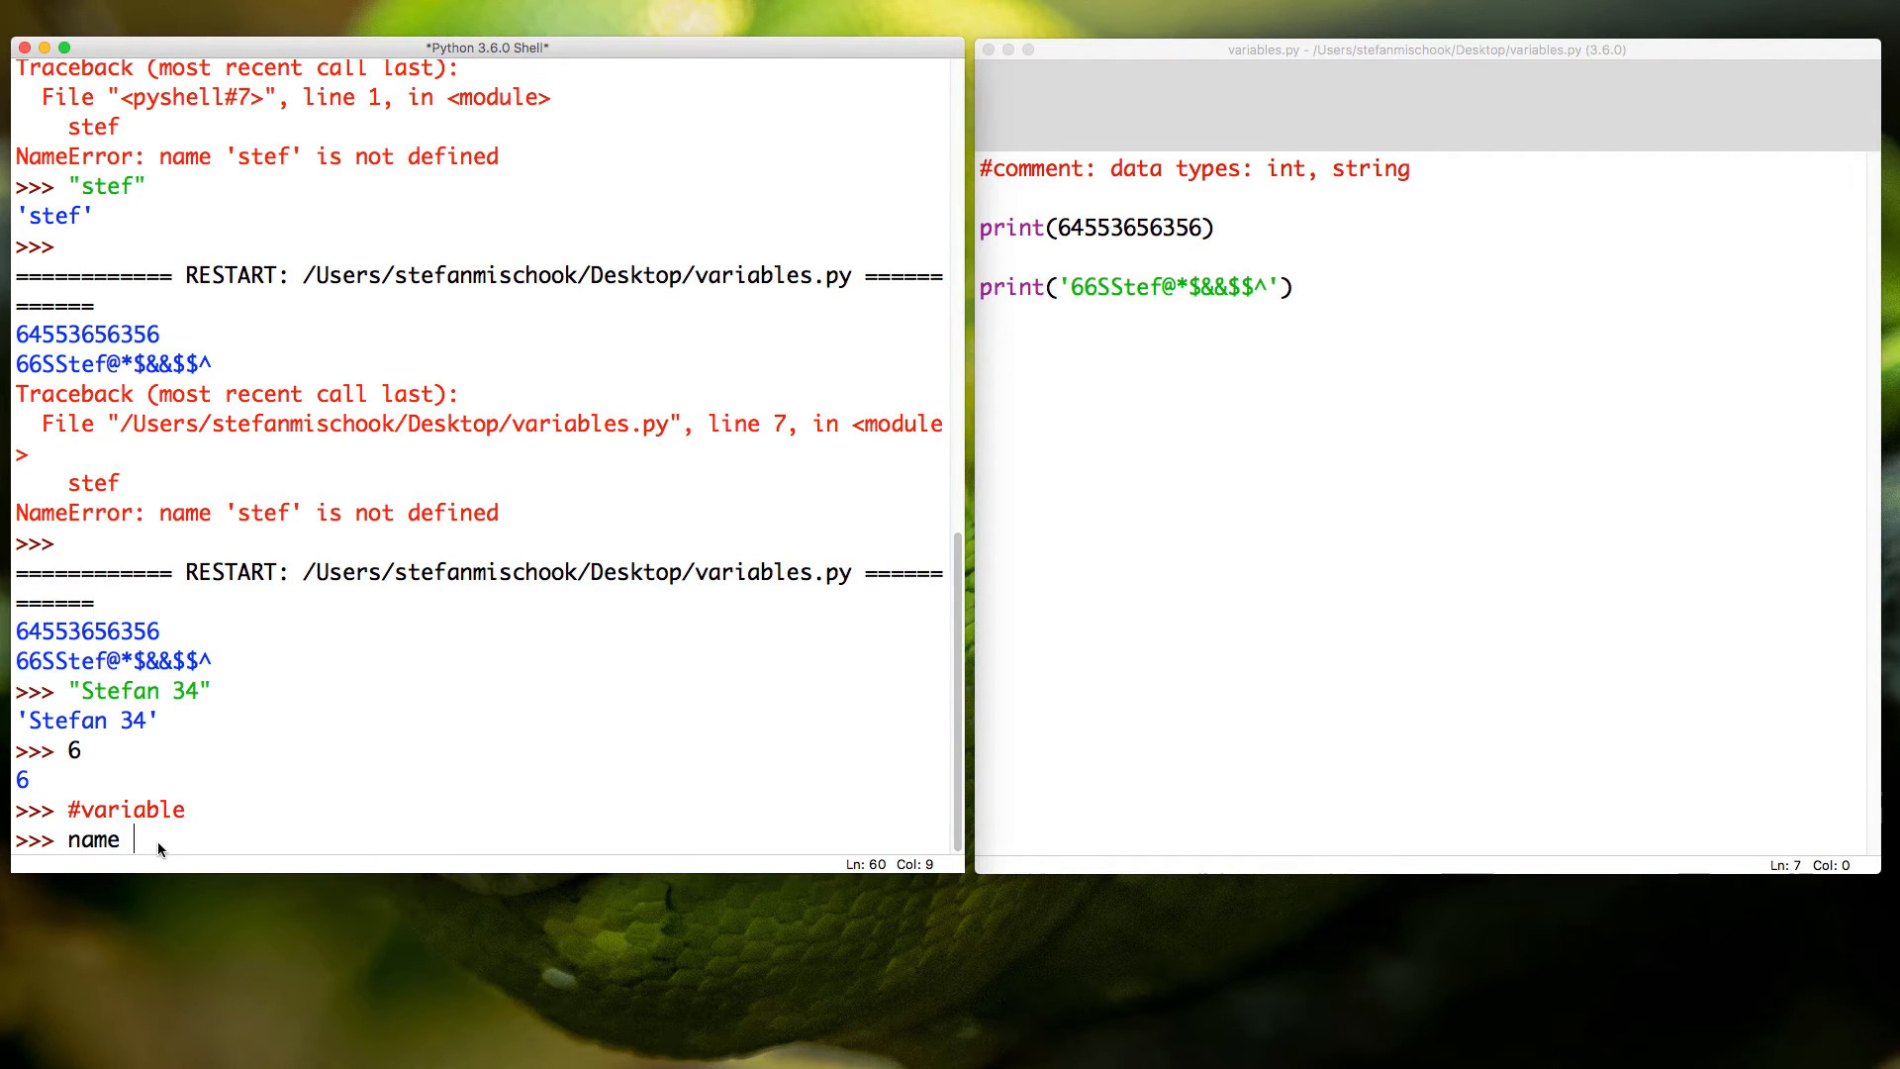
type("= \"\"")
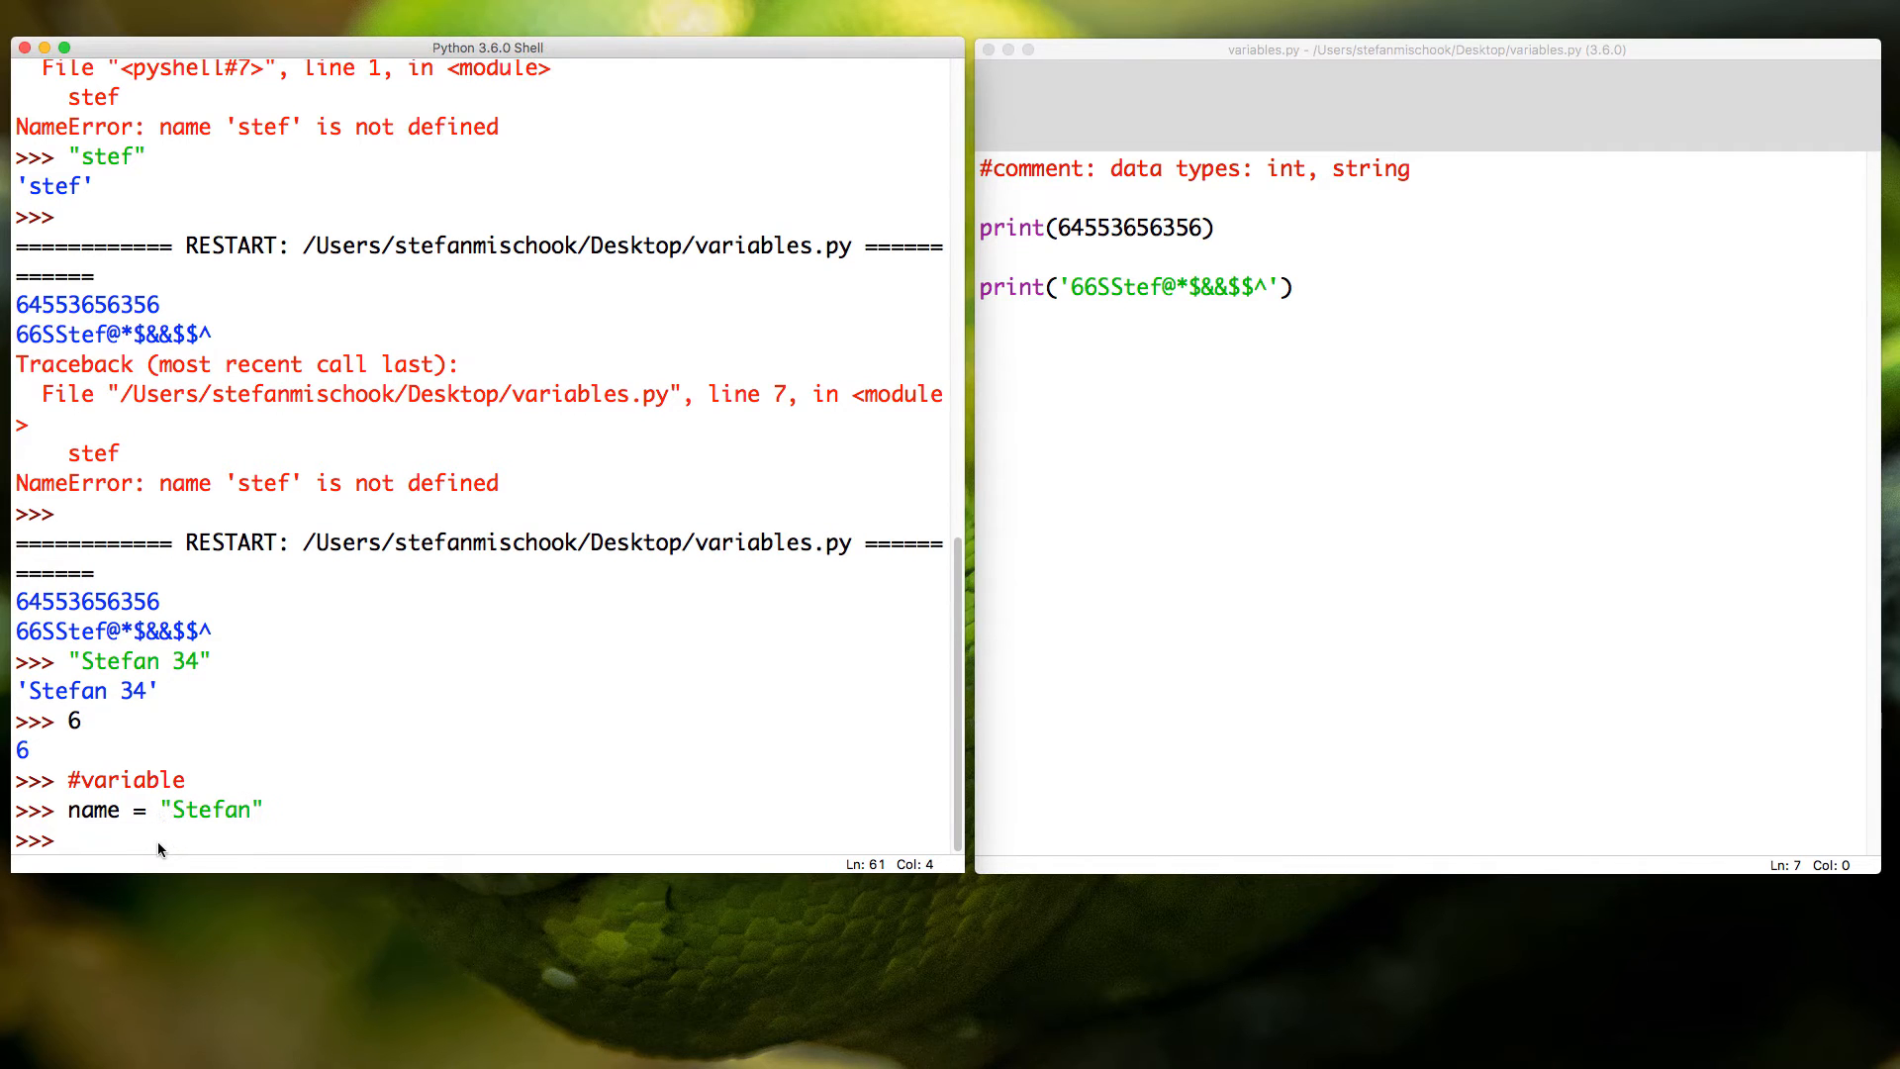
type("print")
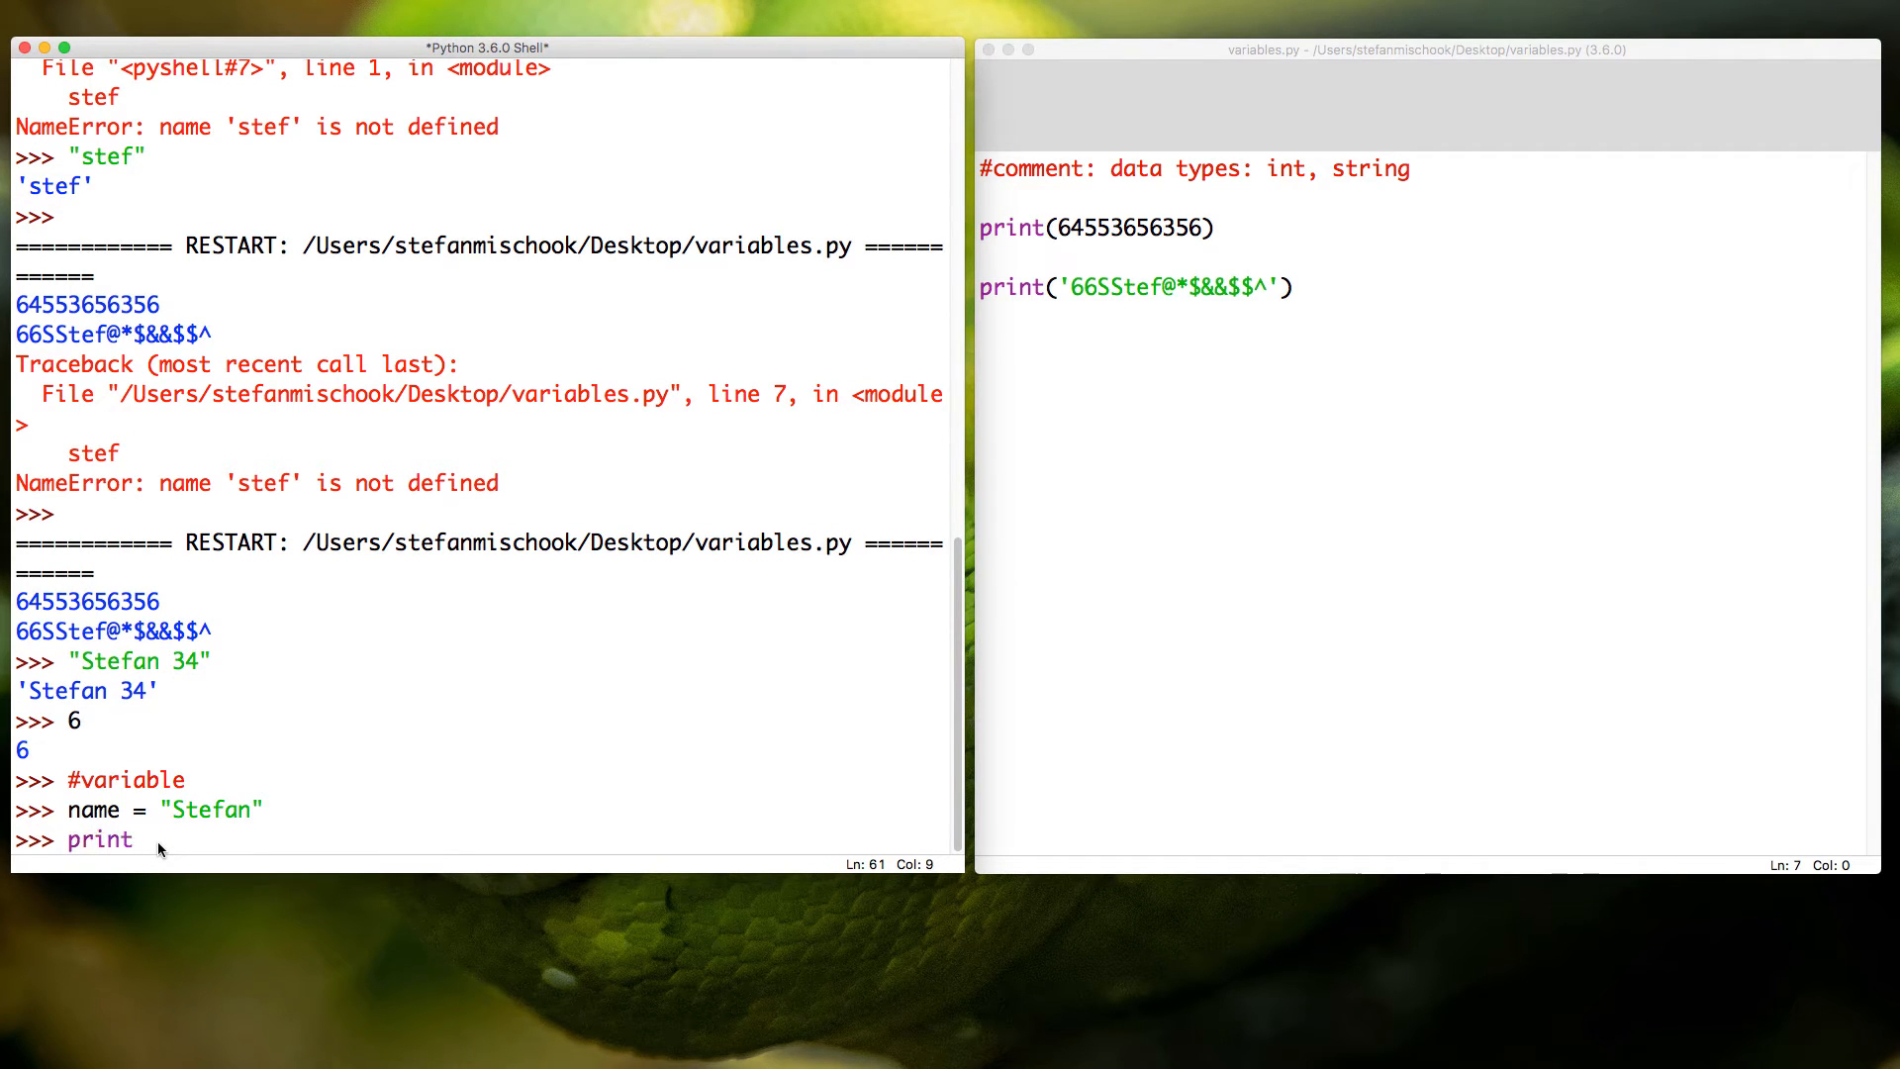
type("(")
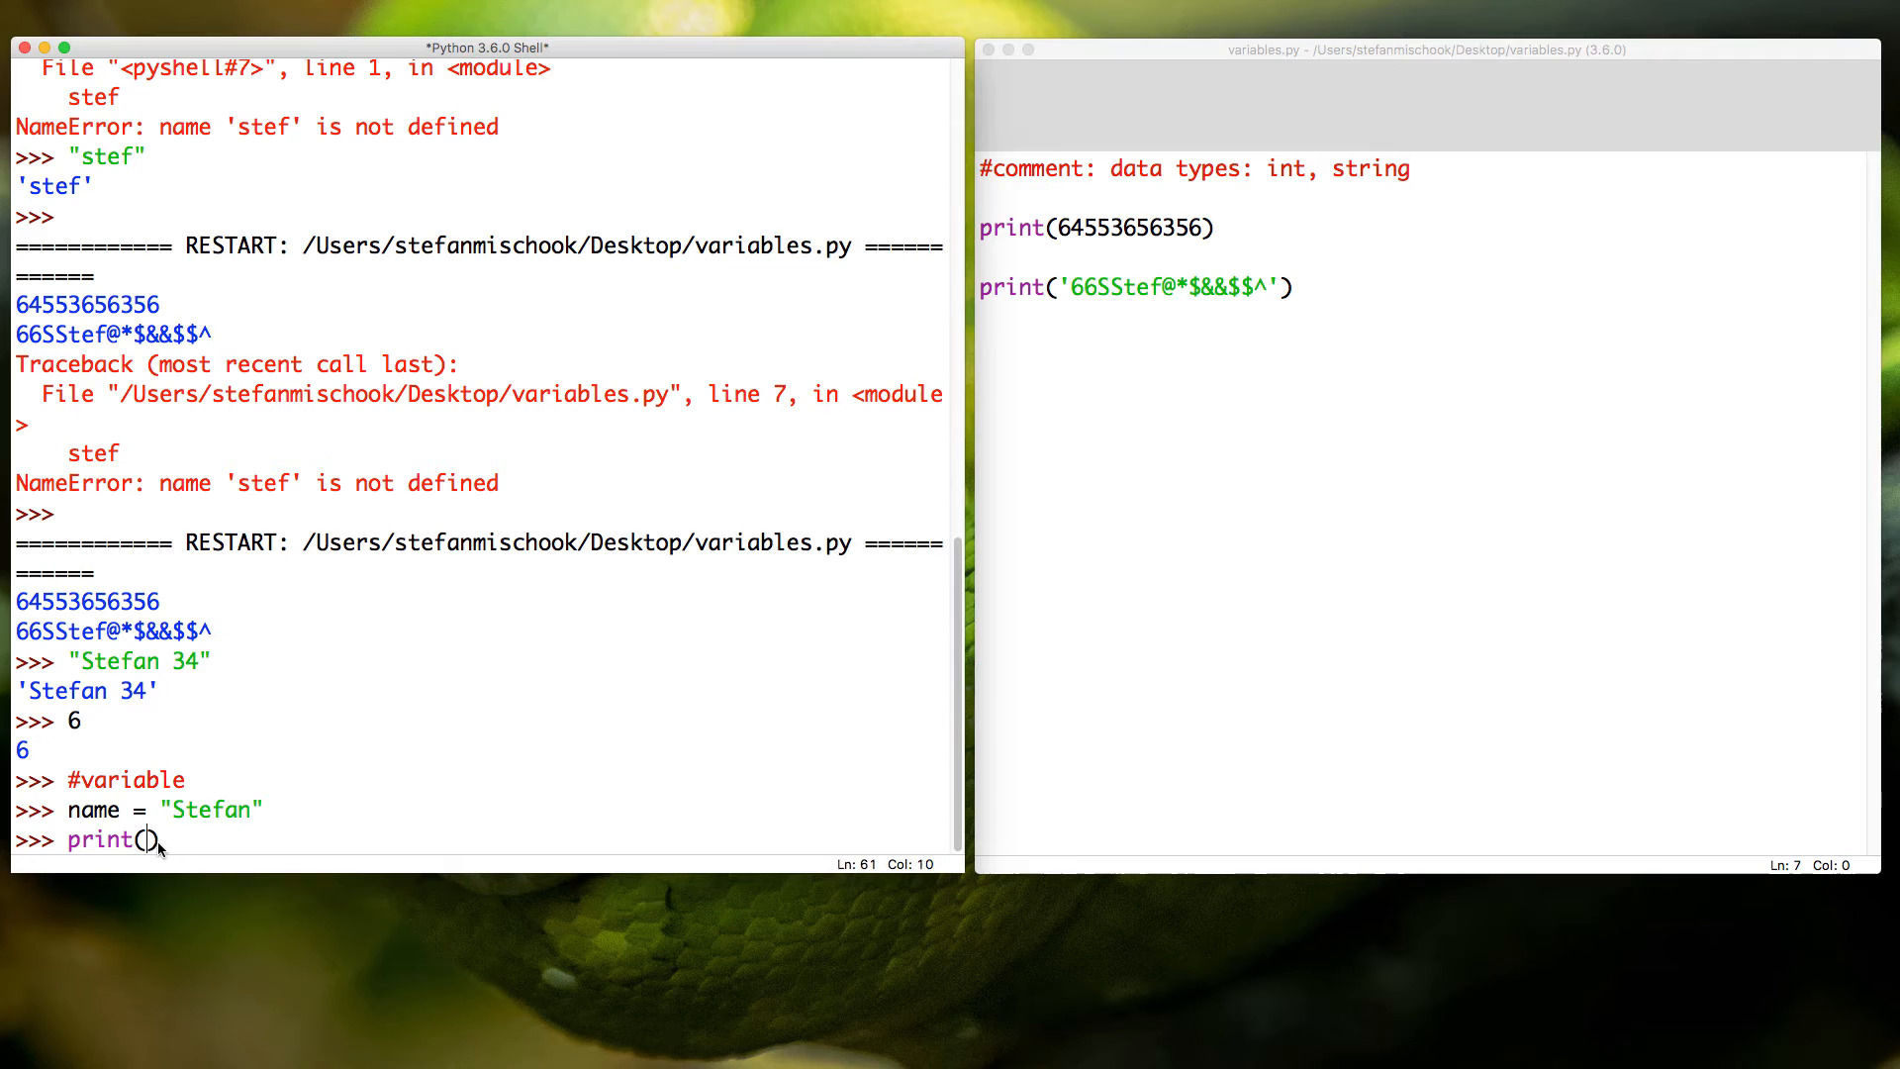
type("name")
key("Return")
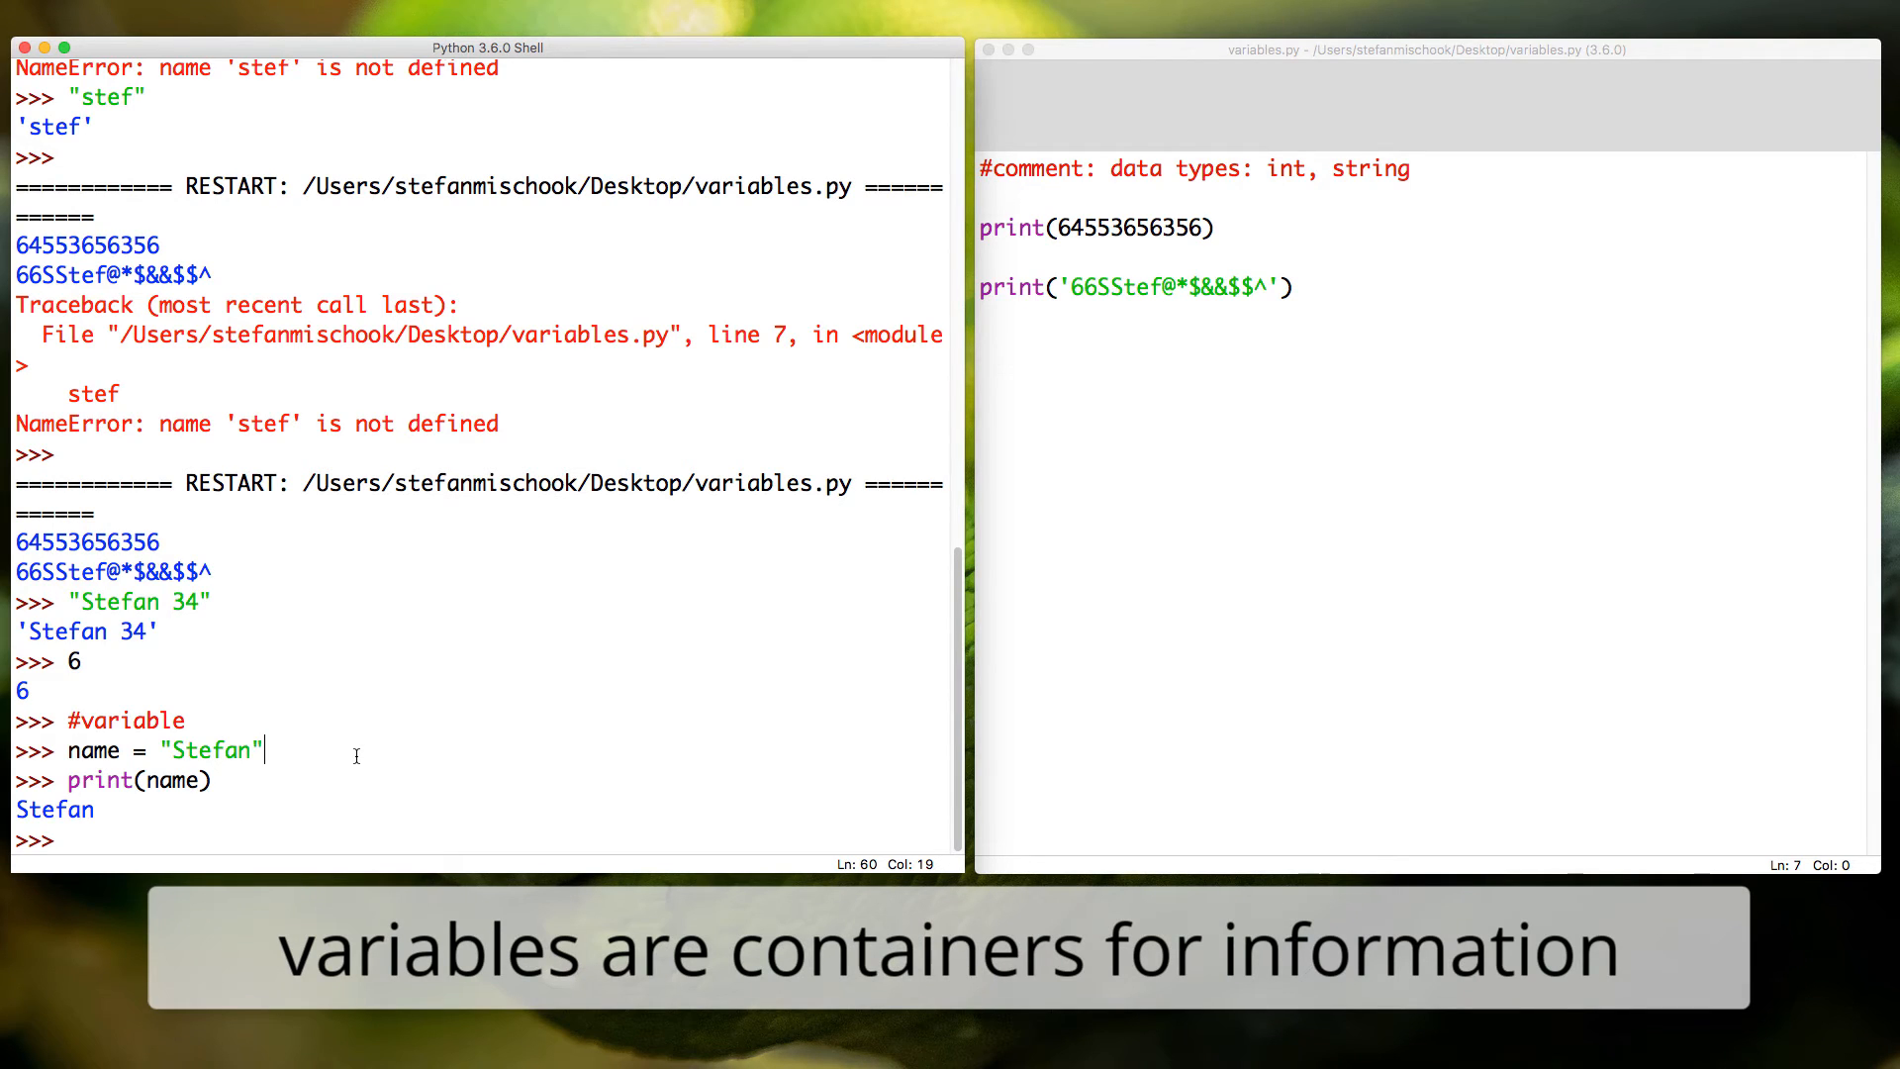
mouse_move(355, 755)
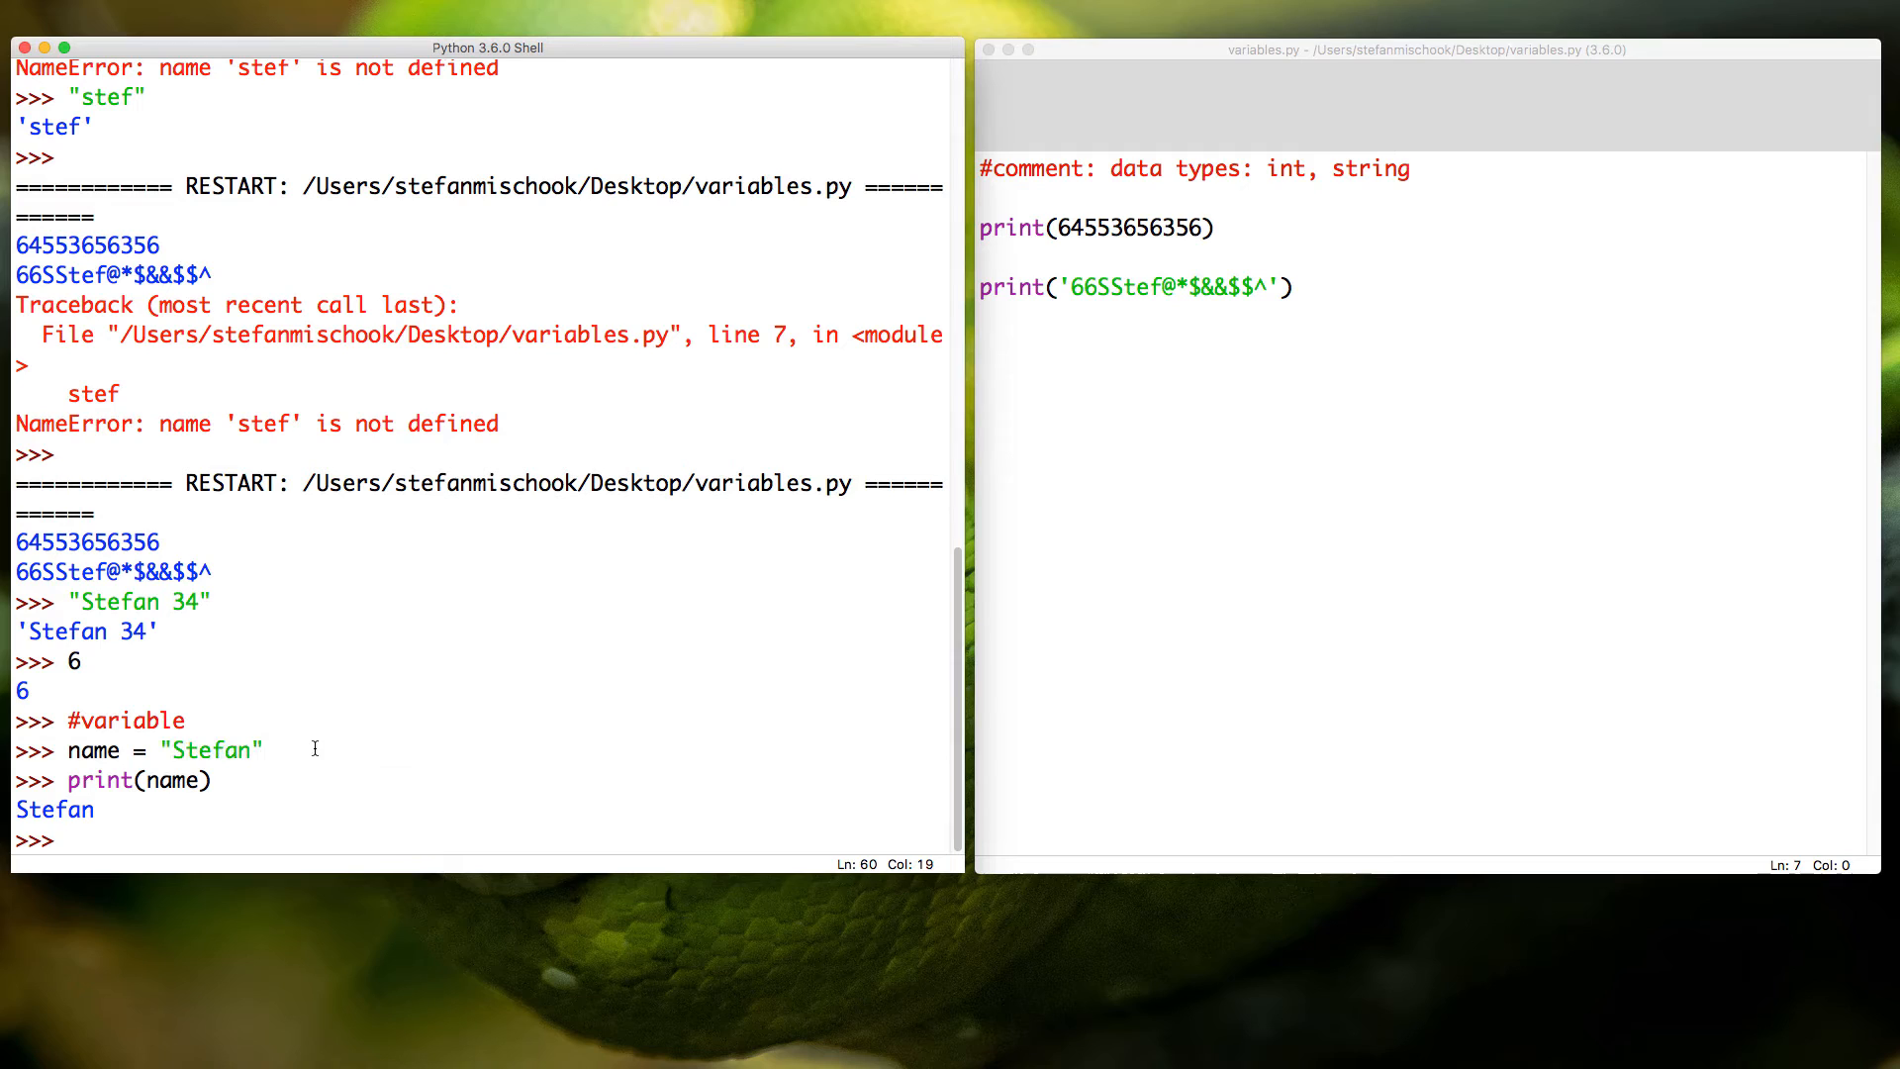
Step: Highlight the word print and the name variable in the print call
double_click(92, 749)
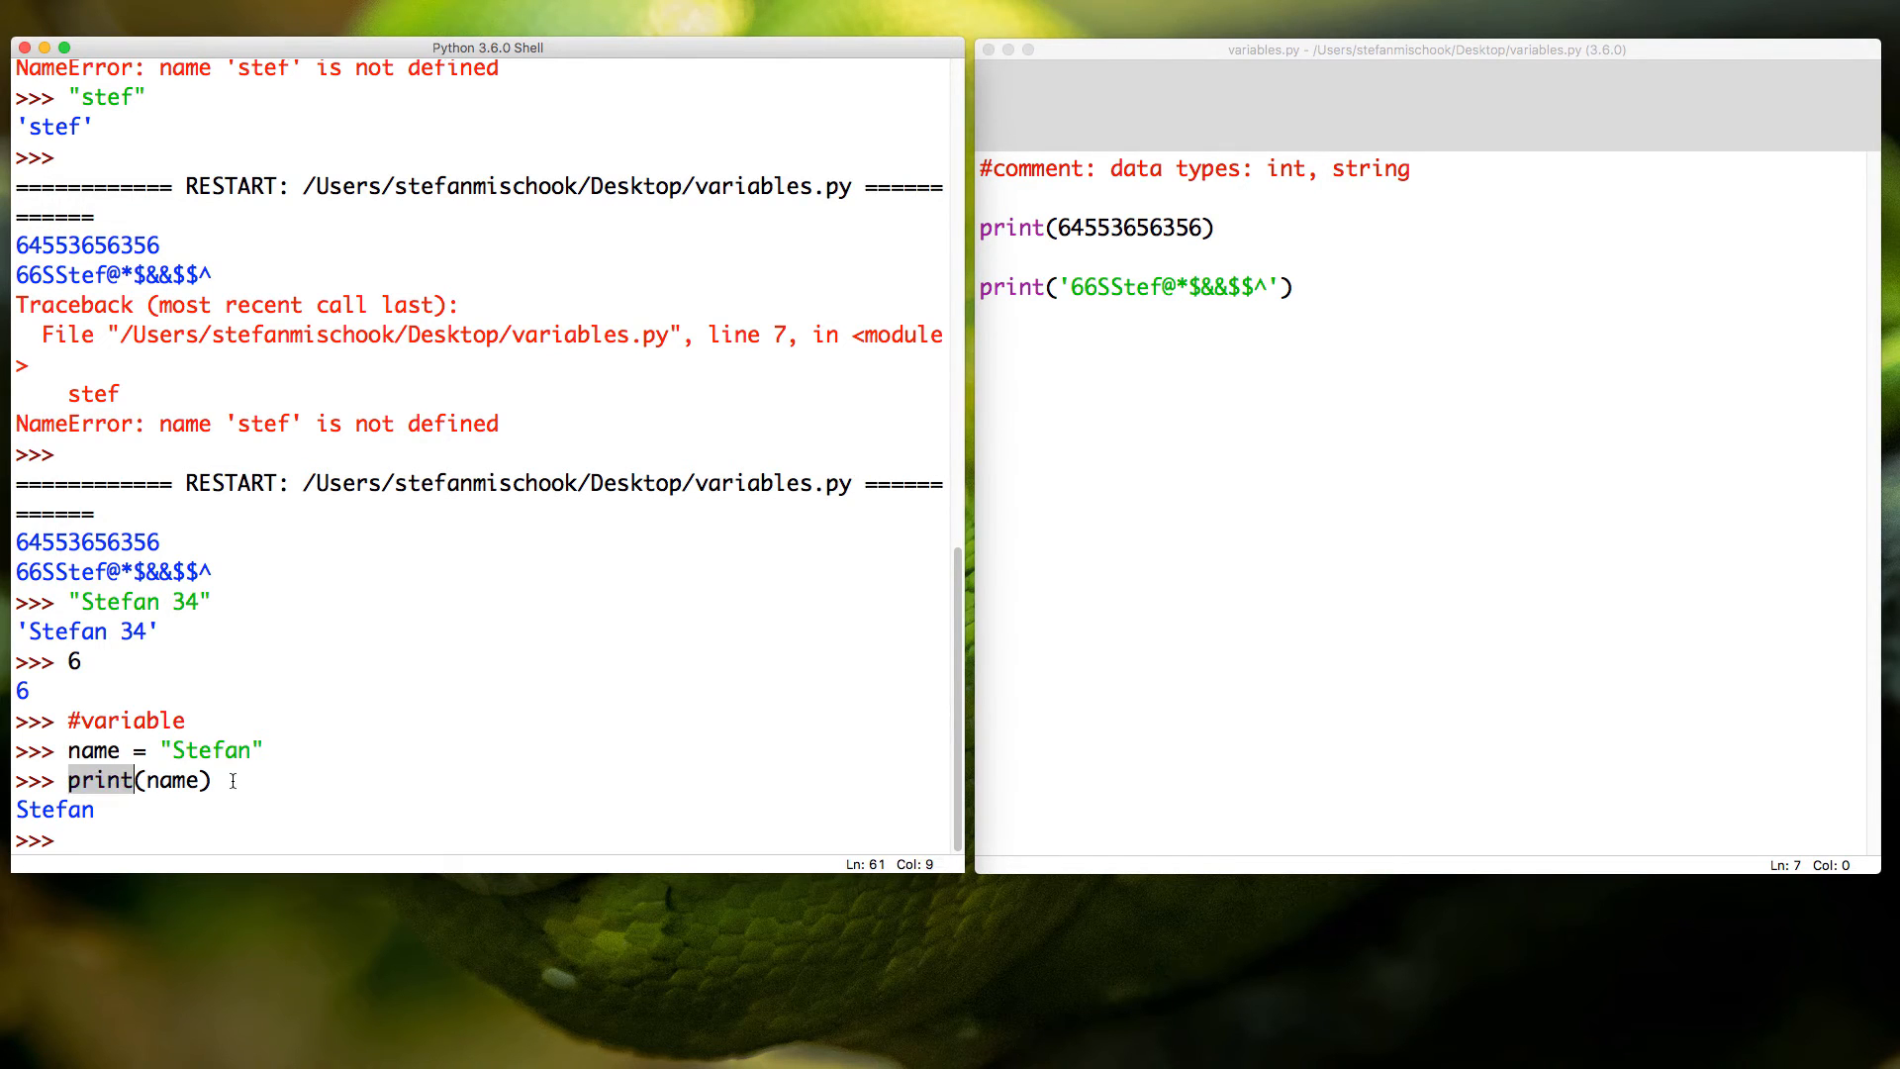
double_click(178, 781)
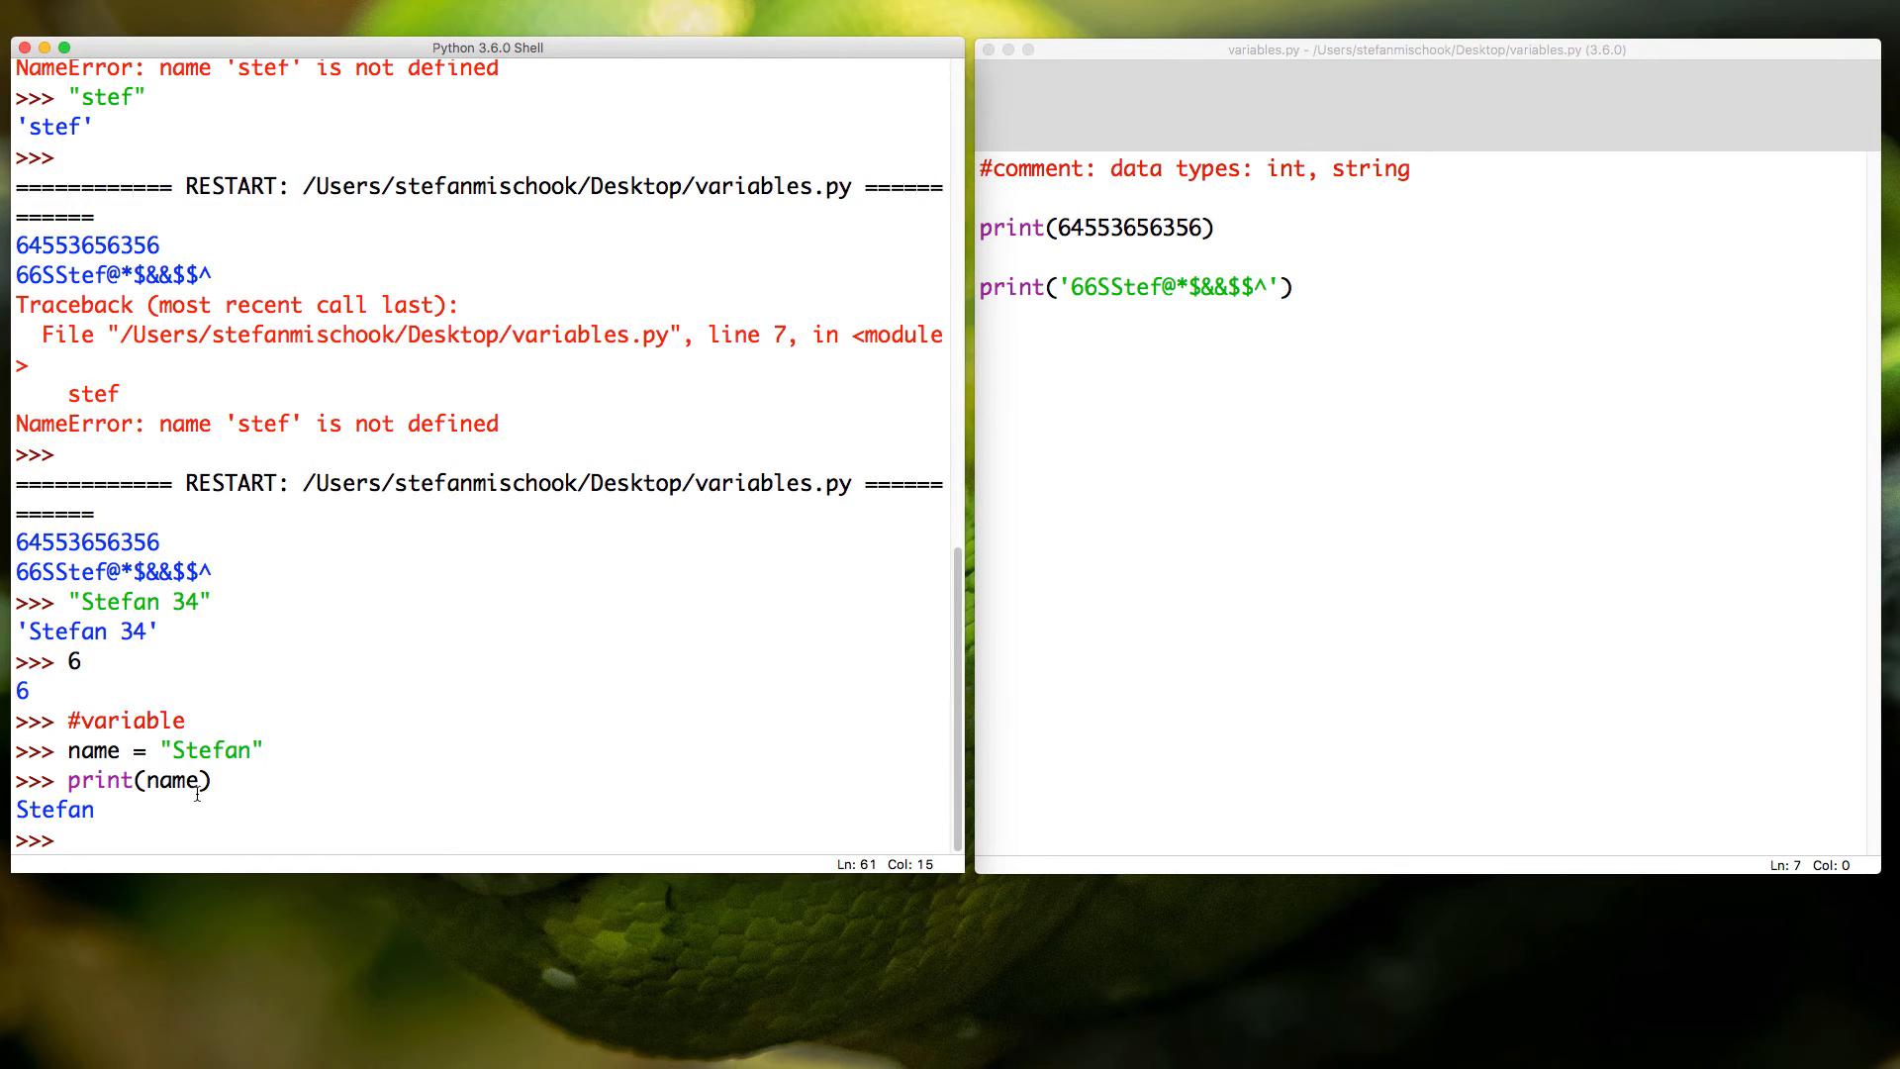
double_click(93, 749)
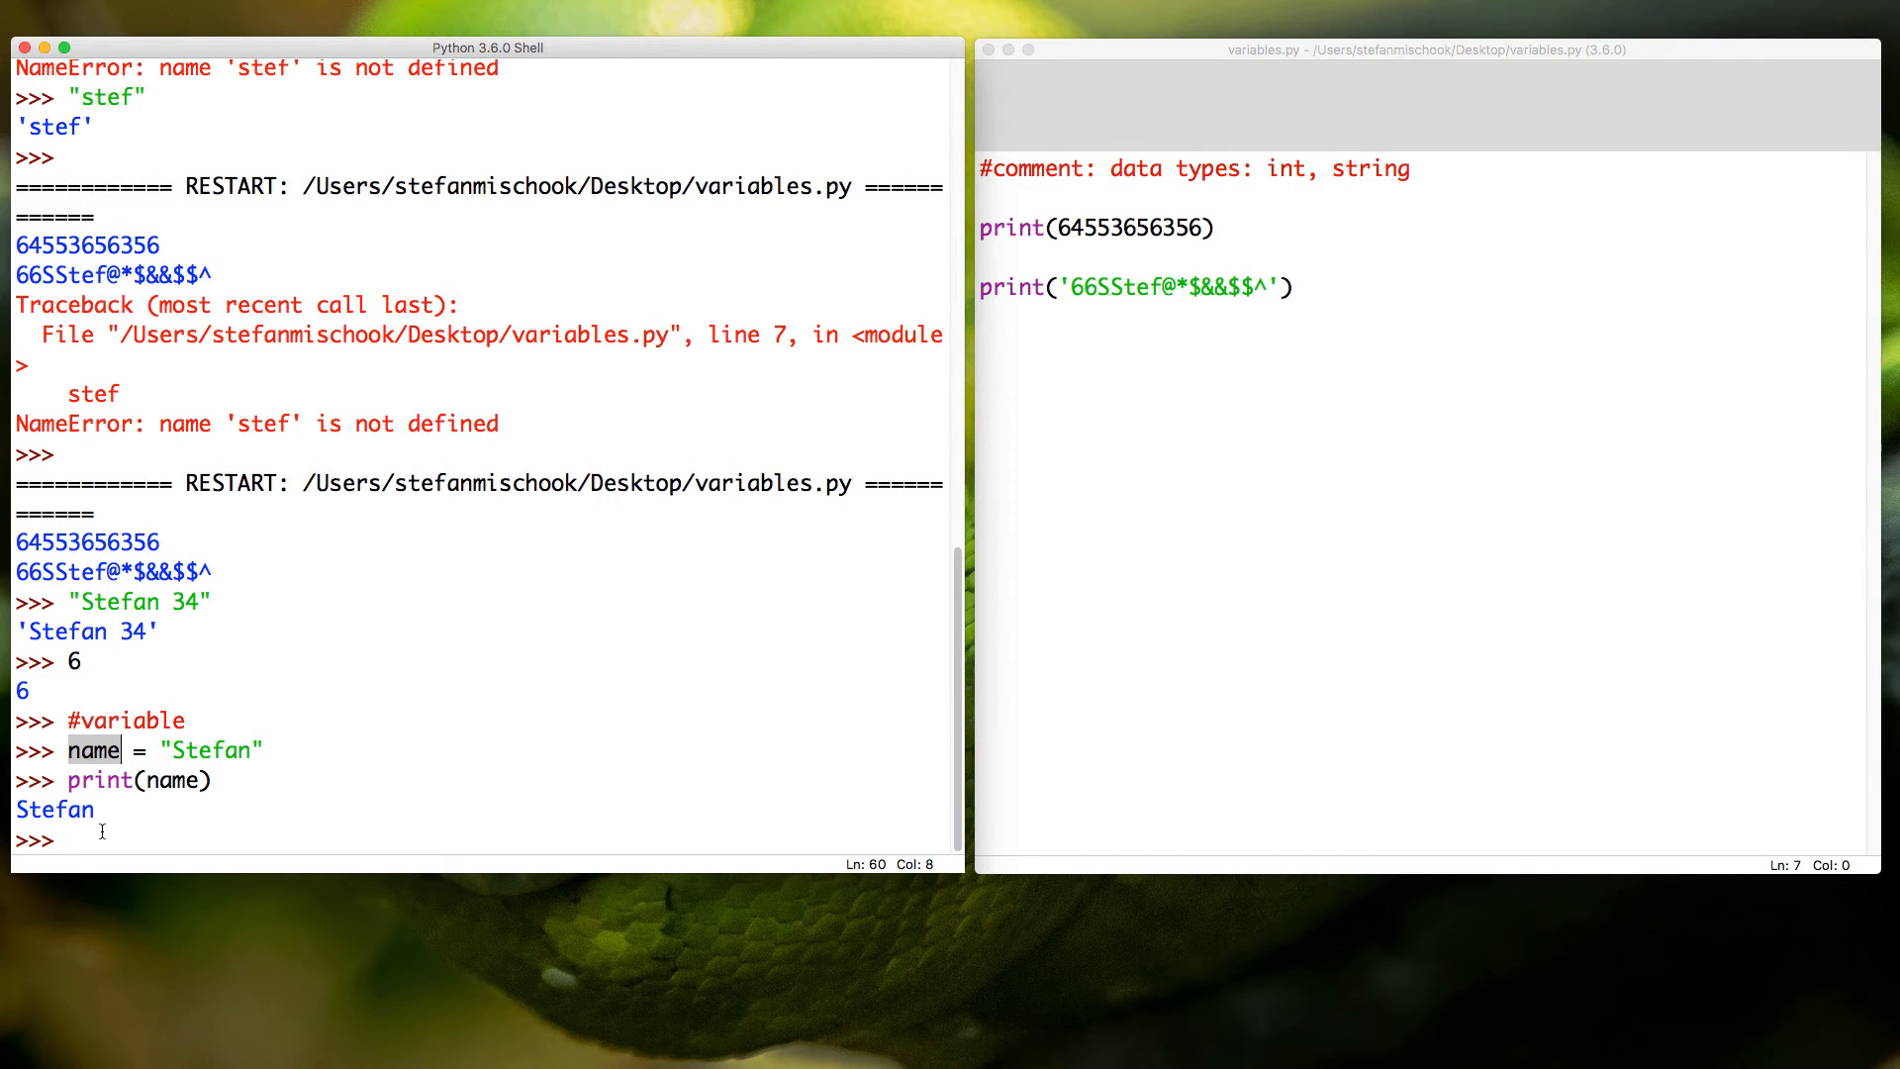
Step: Reassign name = "Ivan" and print it so the shell outputs Ivan
type("na")
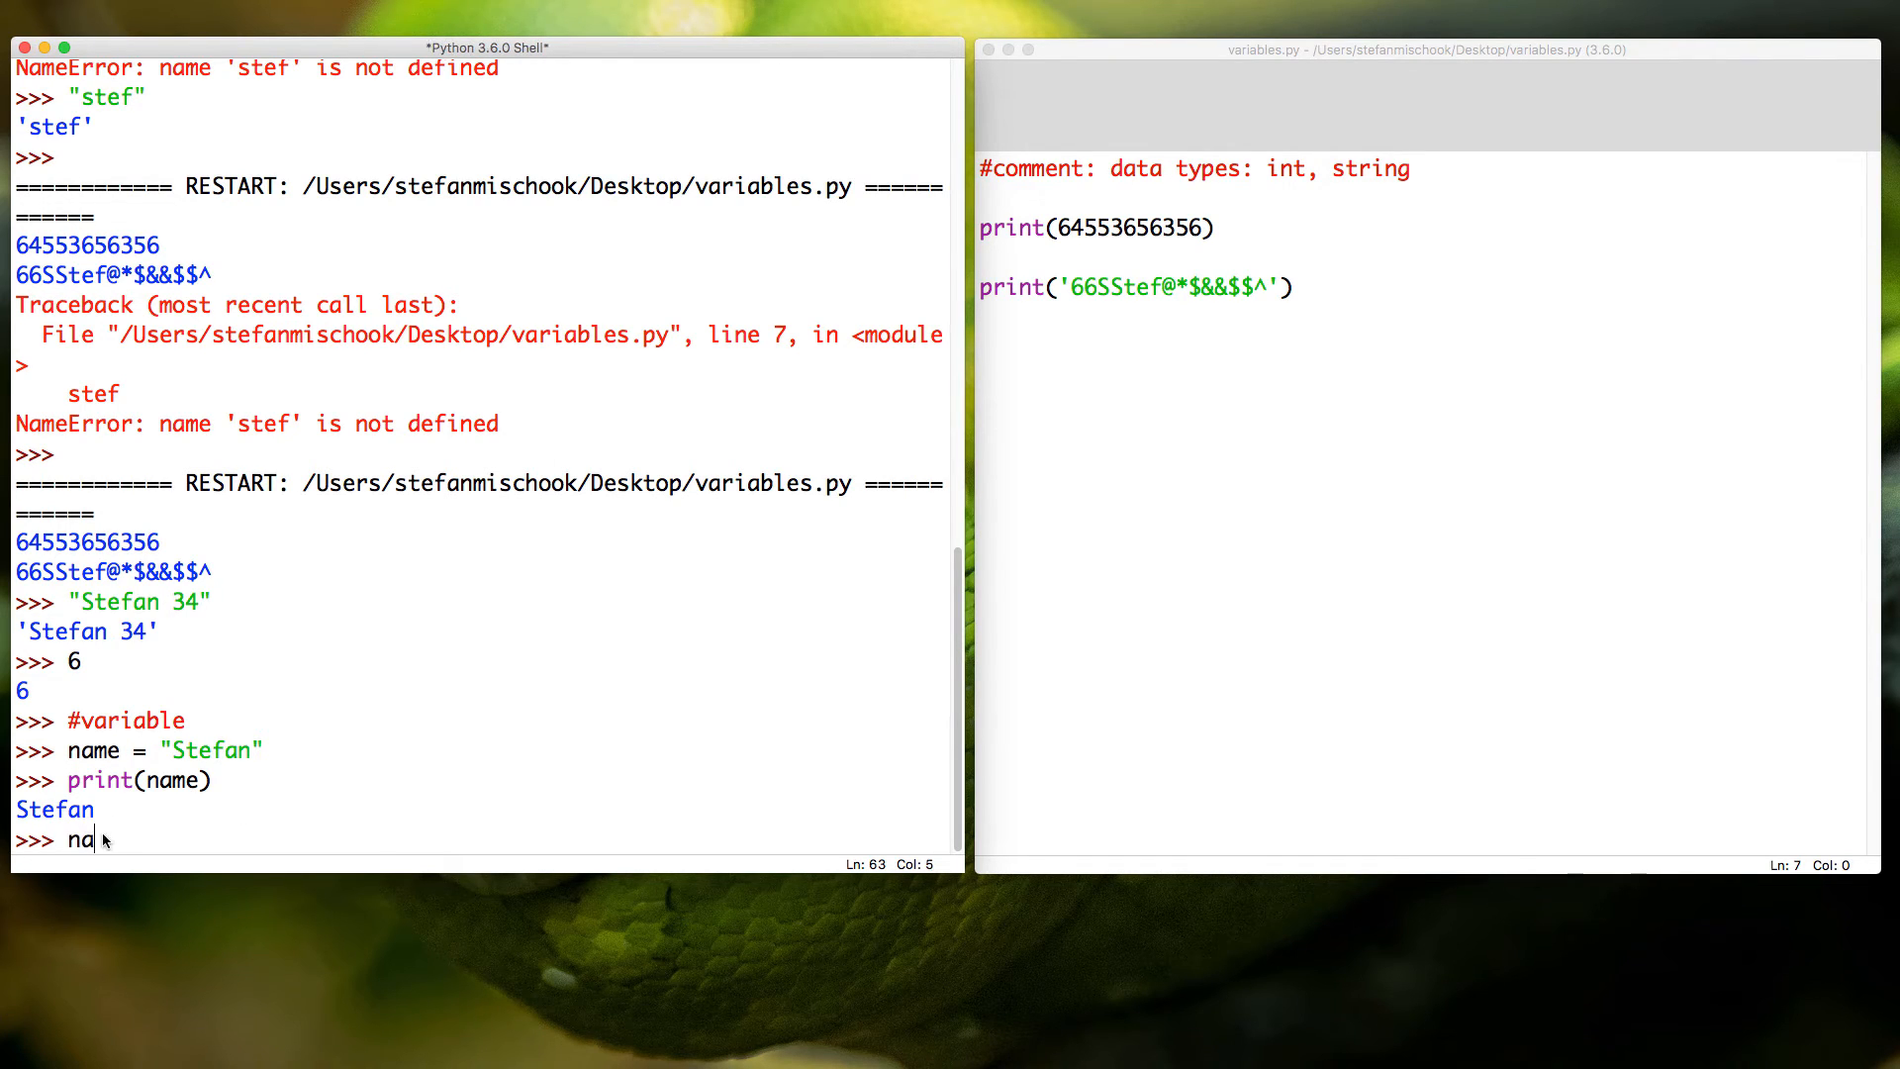
type("me = \"\"")
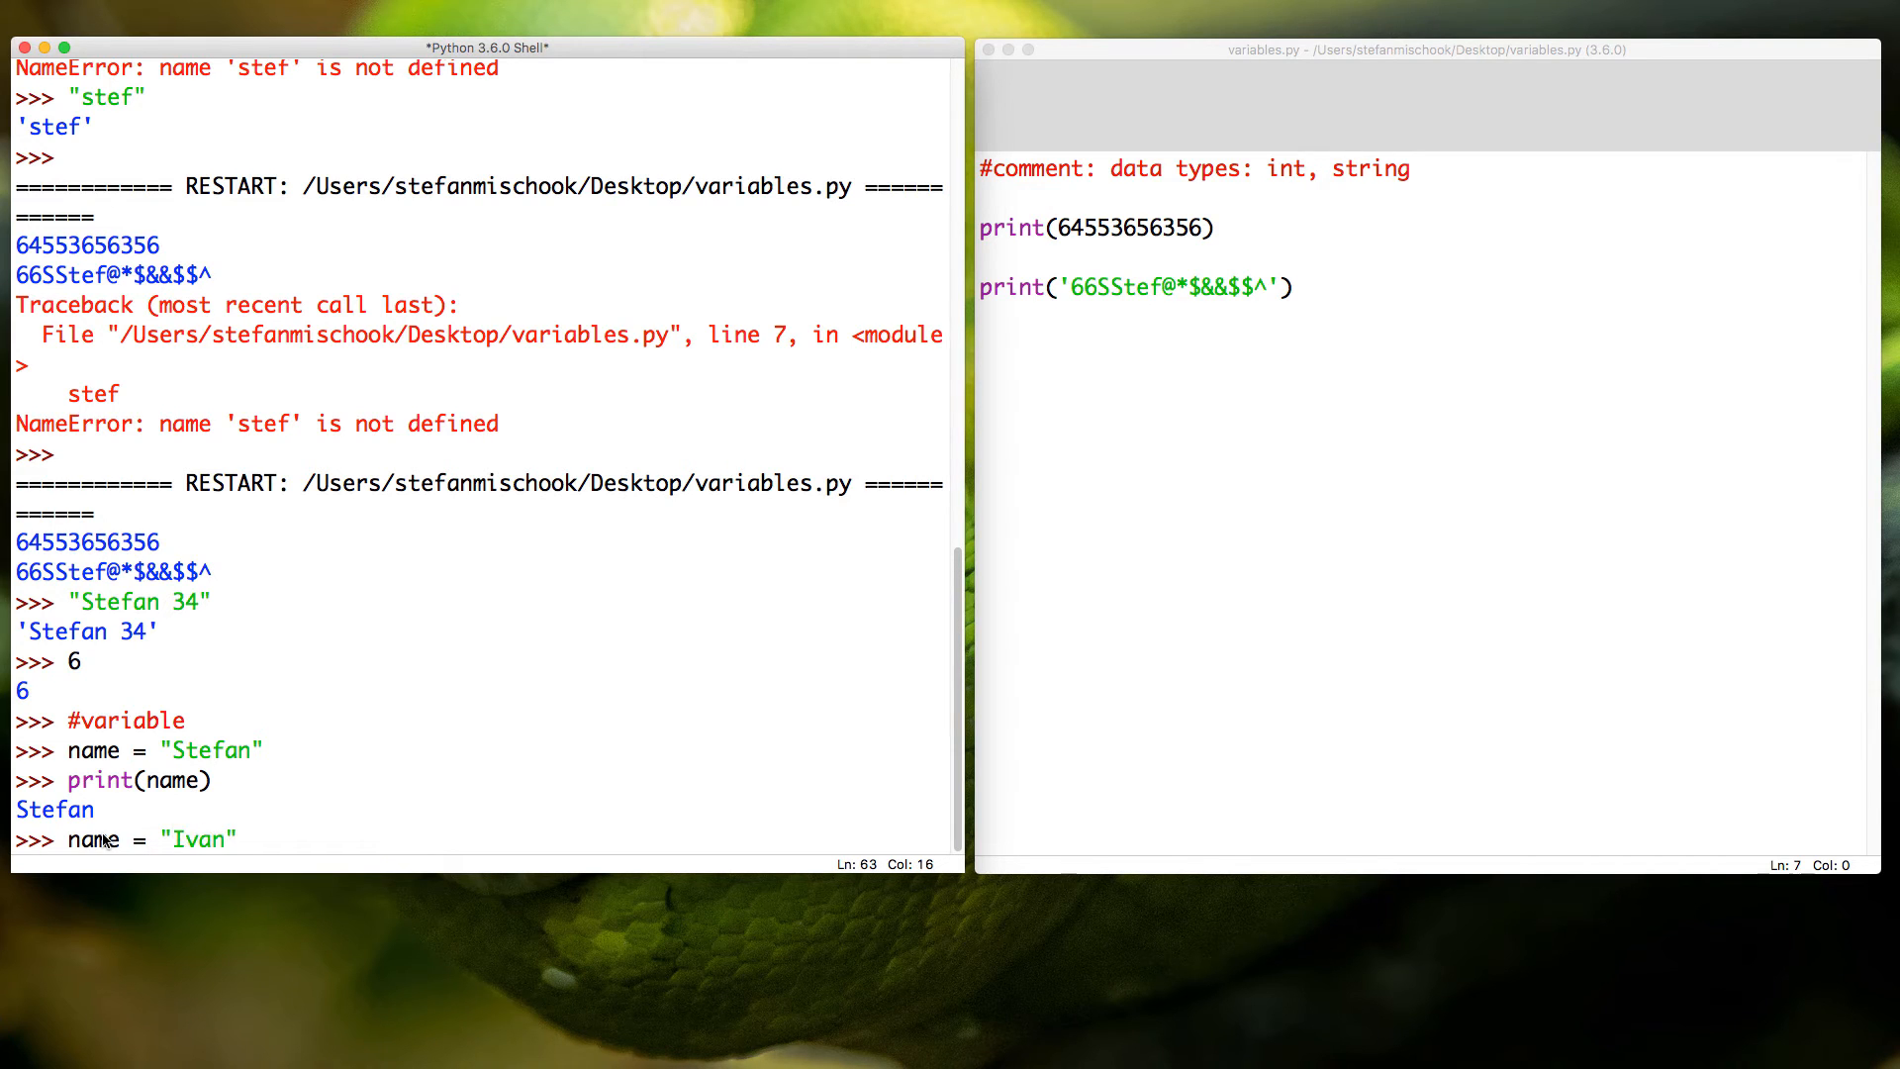
type("print(name")
type("price")
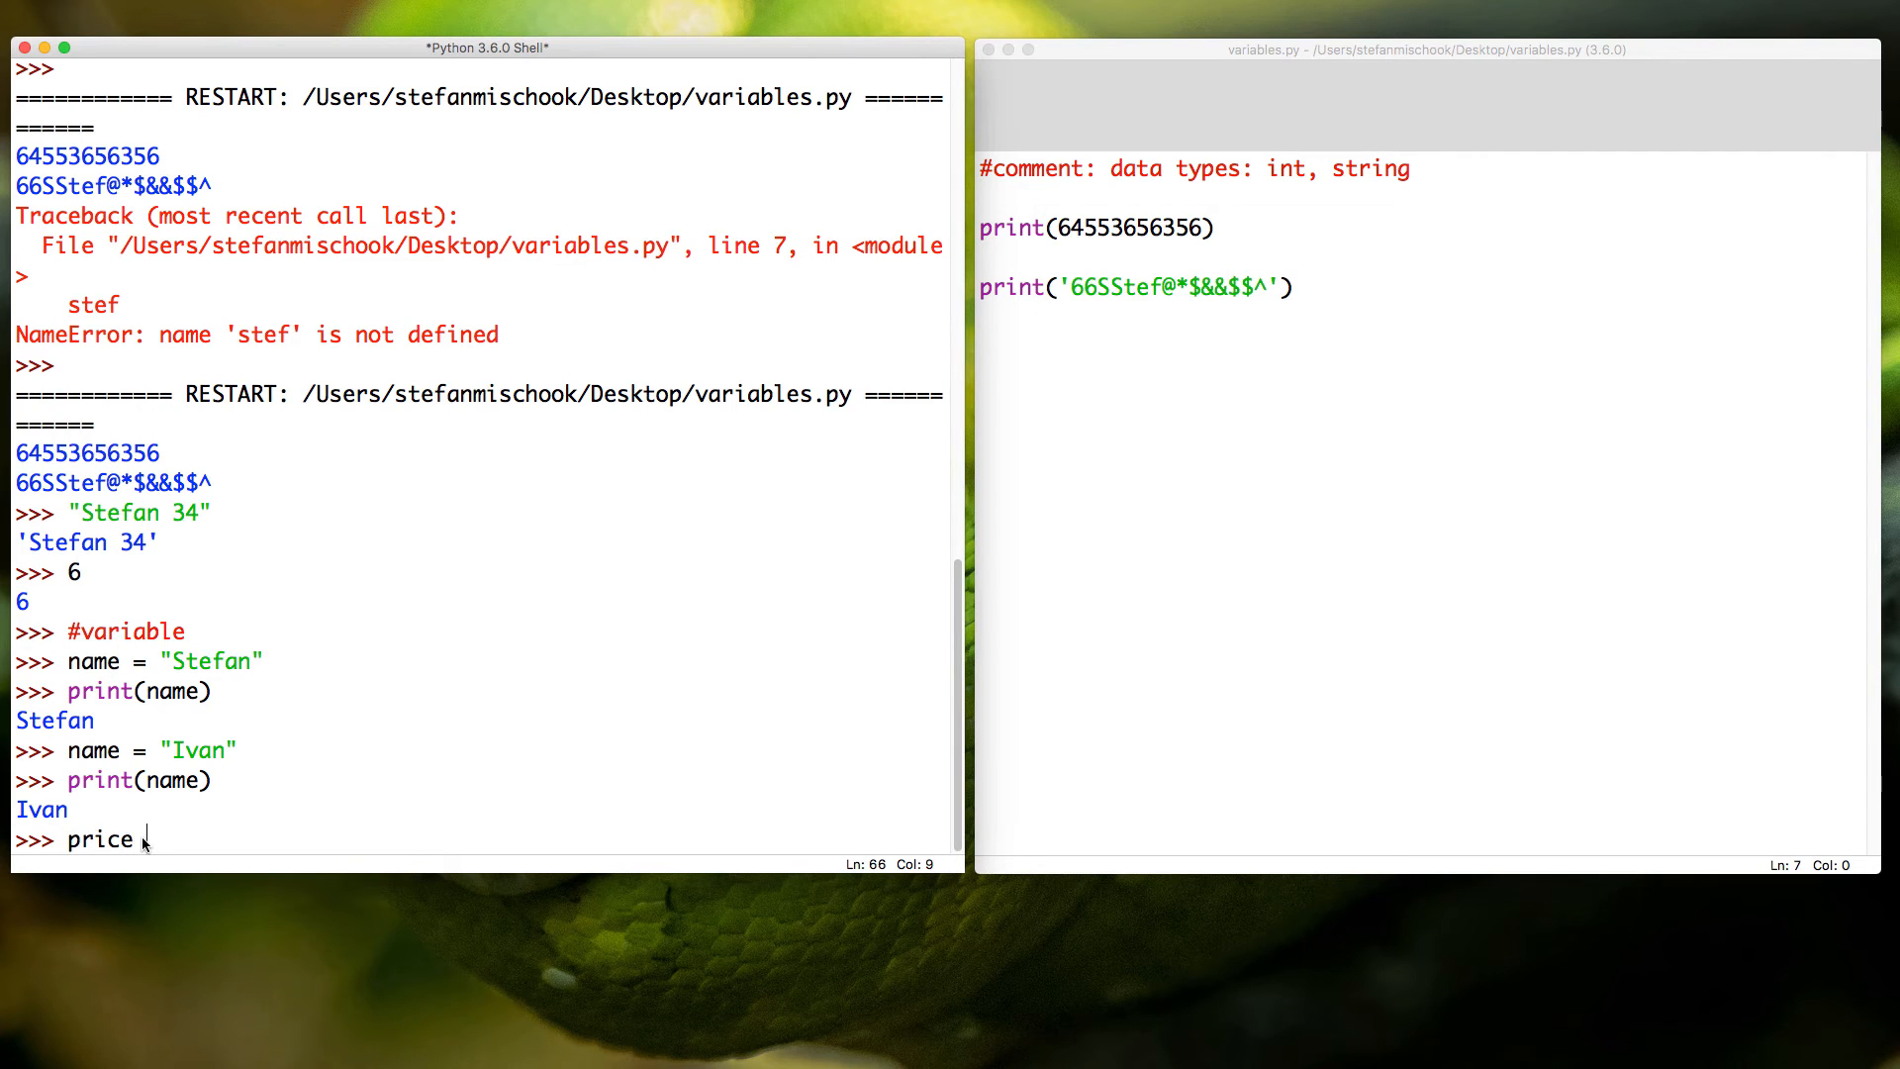
Step: Assign price = 25.67, print(price), and highlight the 25.67 value
type("=")
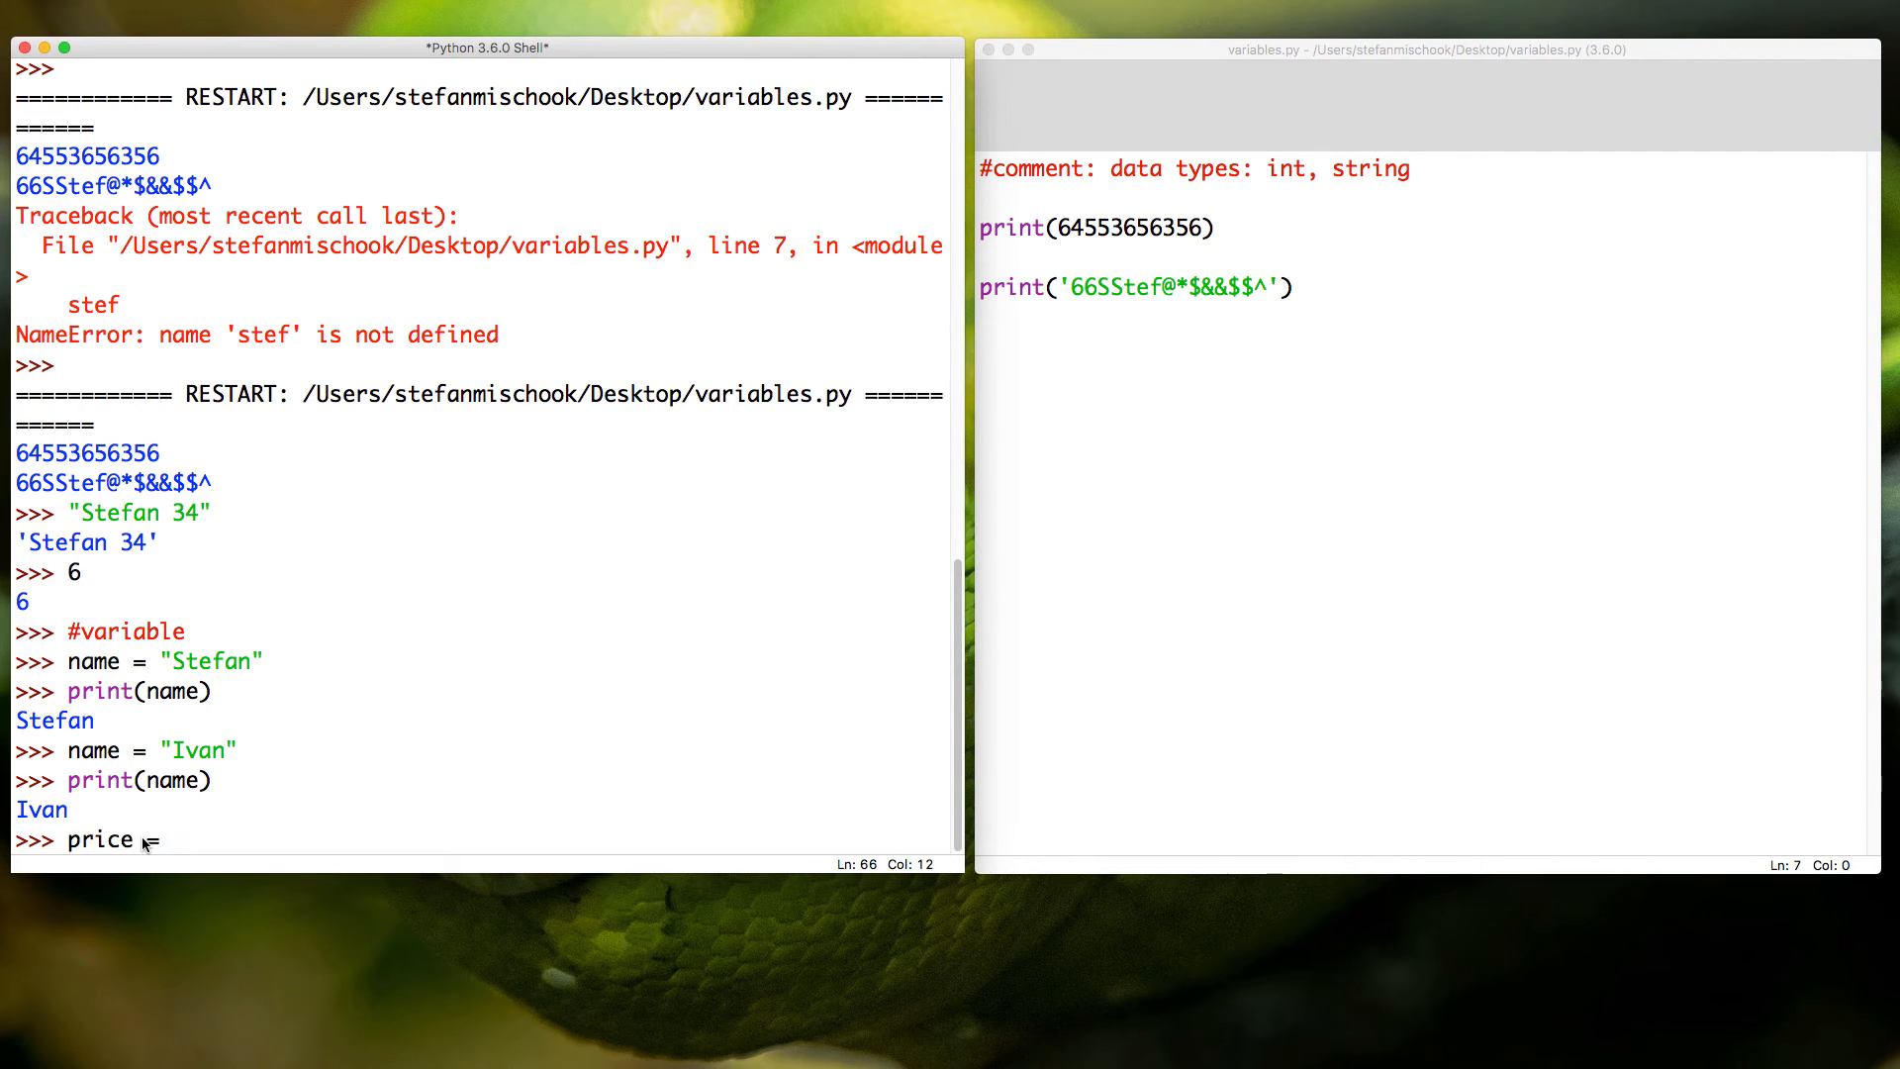
type("2")
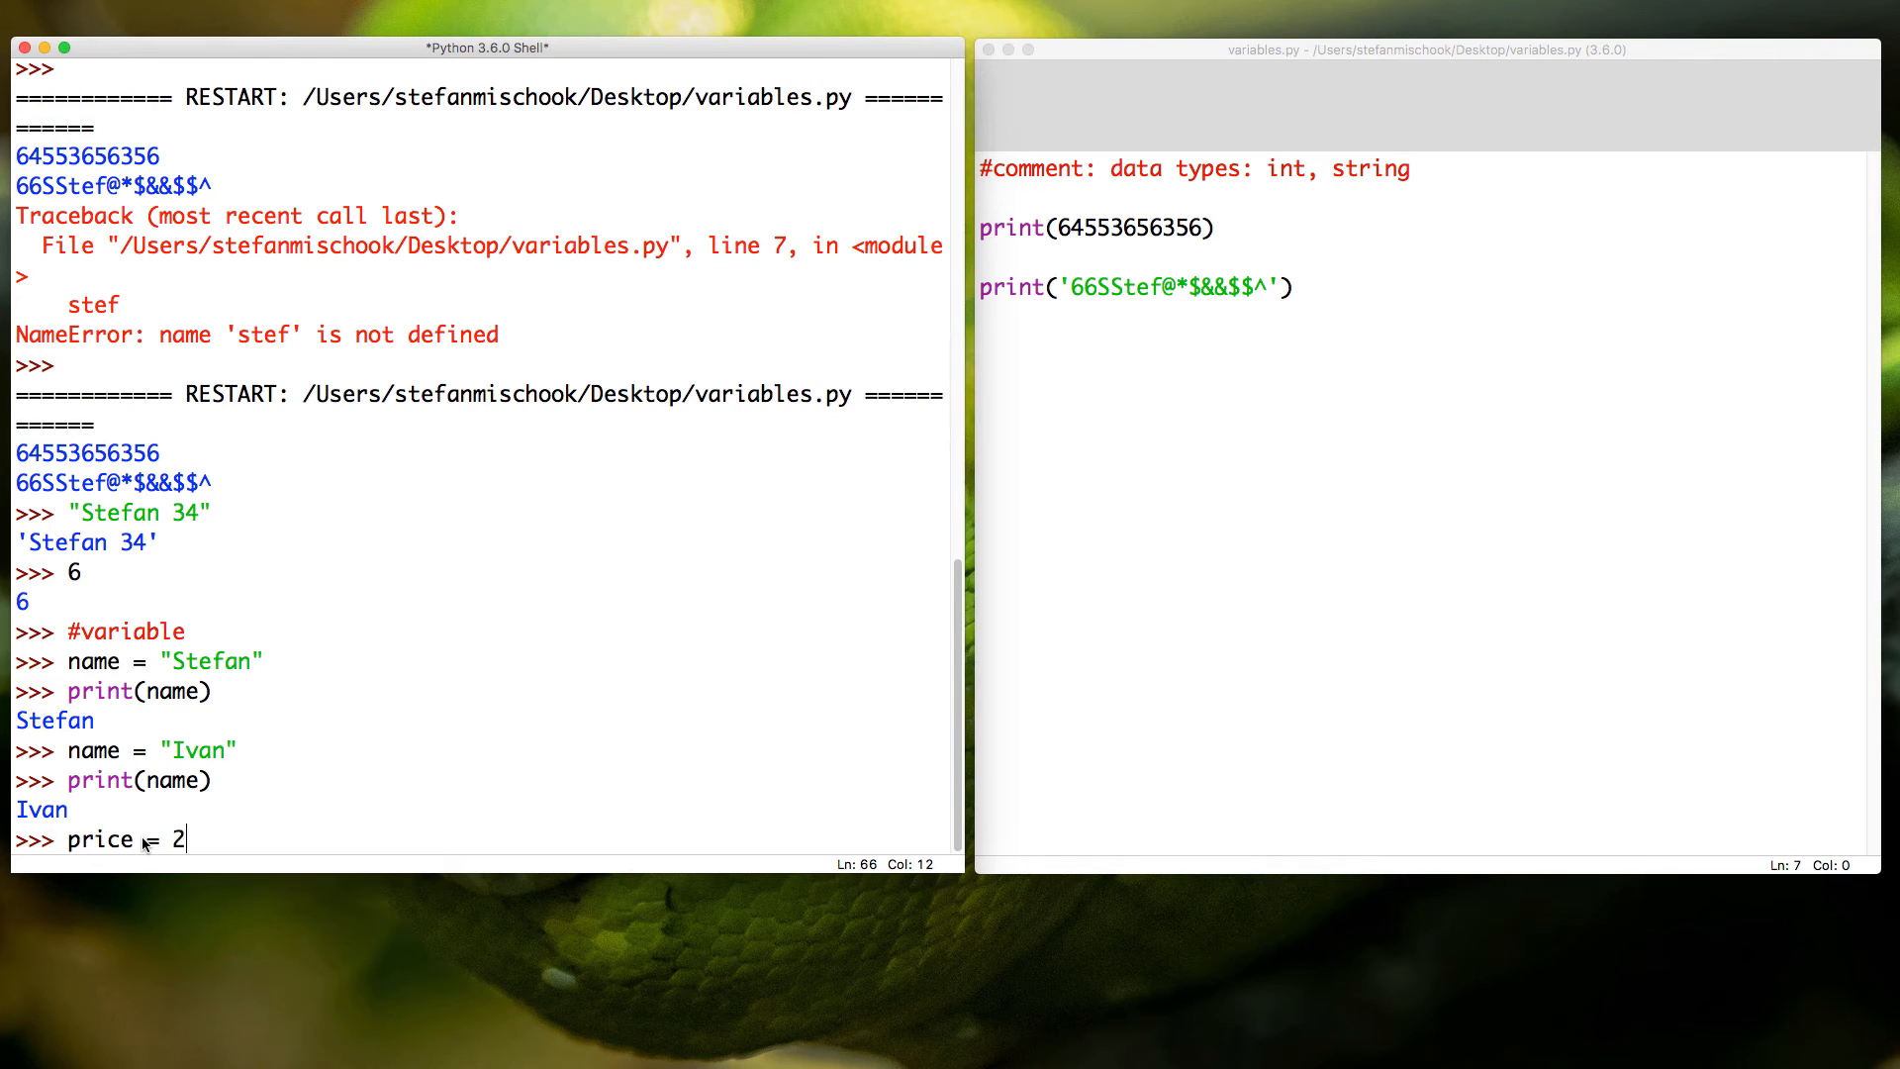
type("5.67")
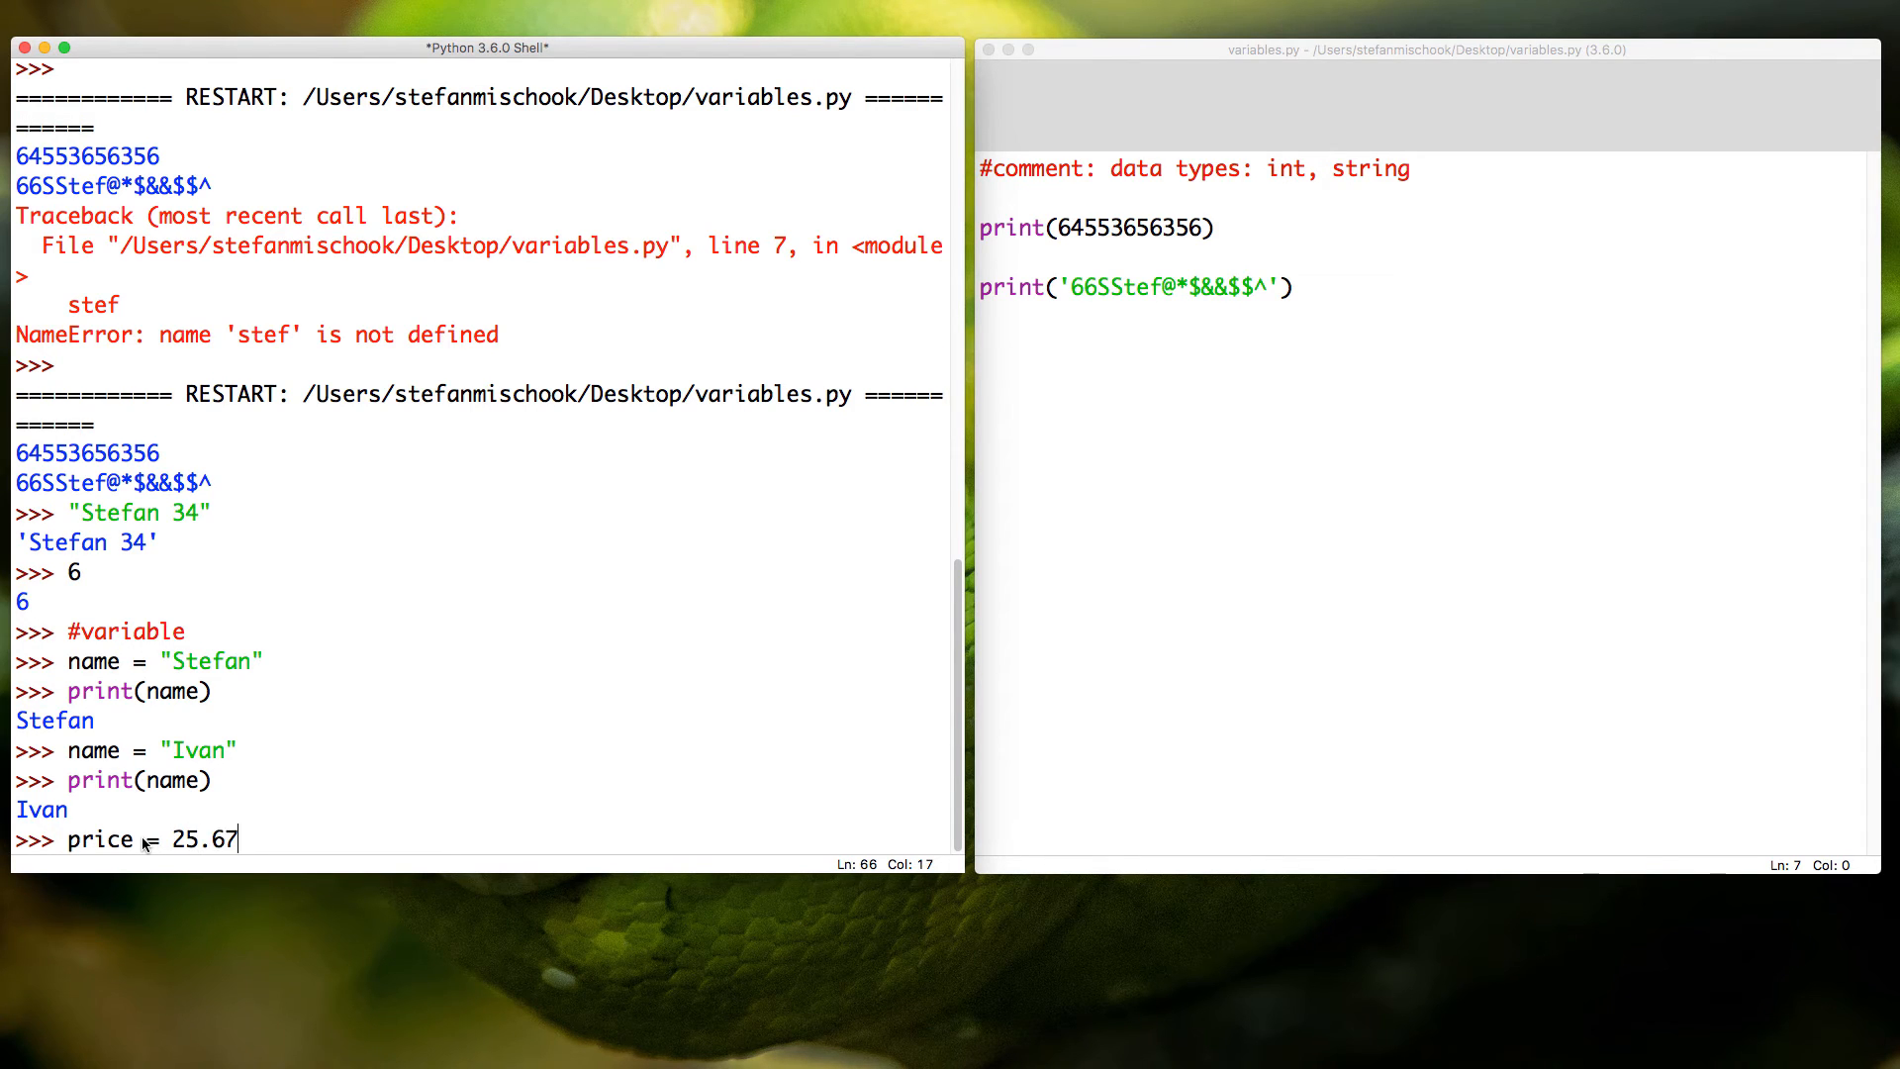
type("pr")
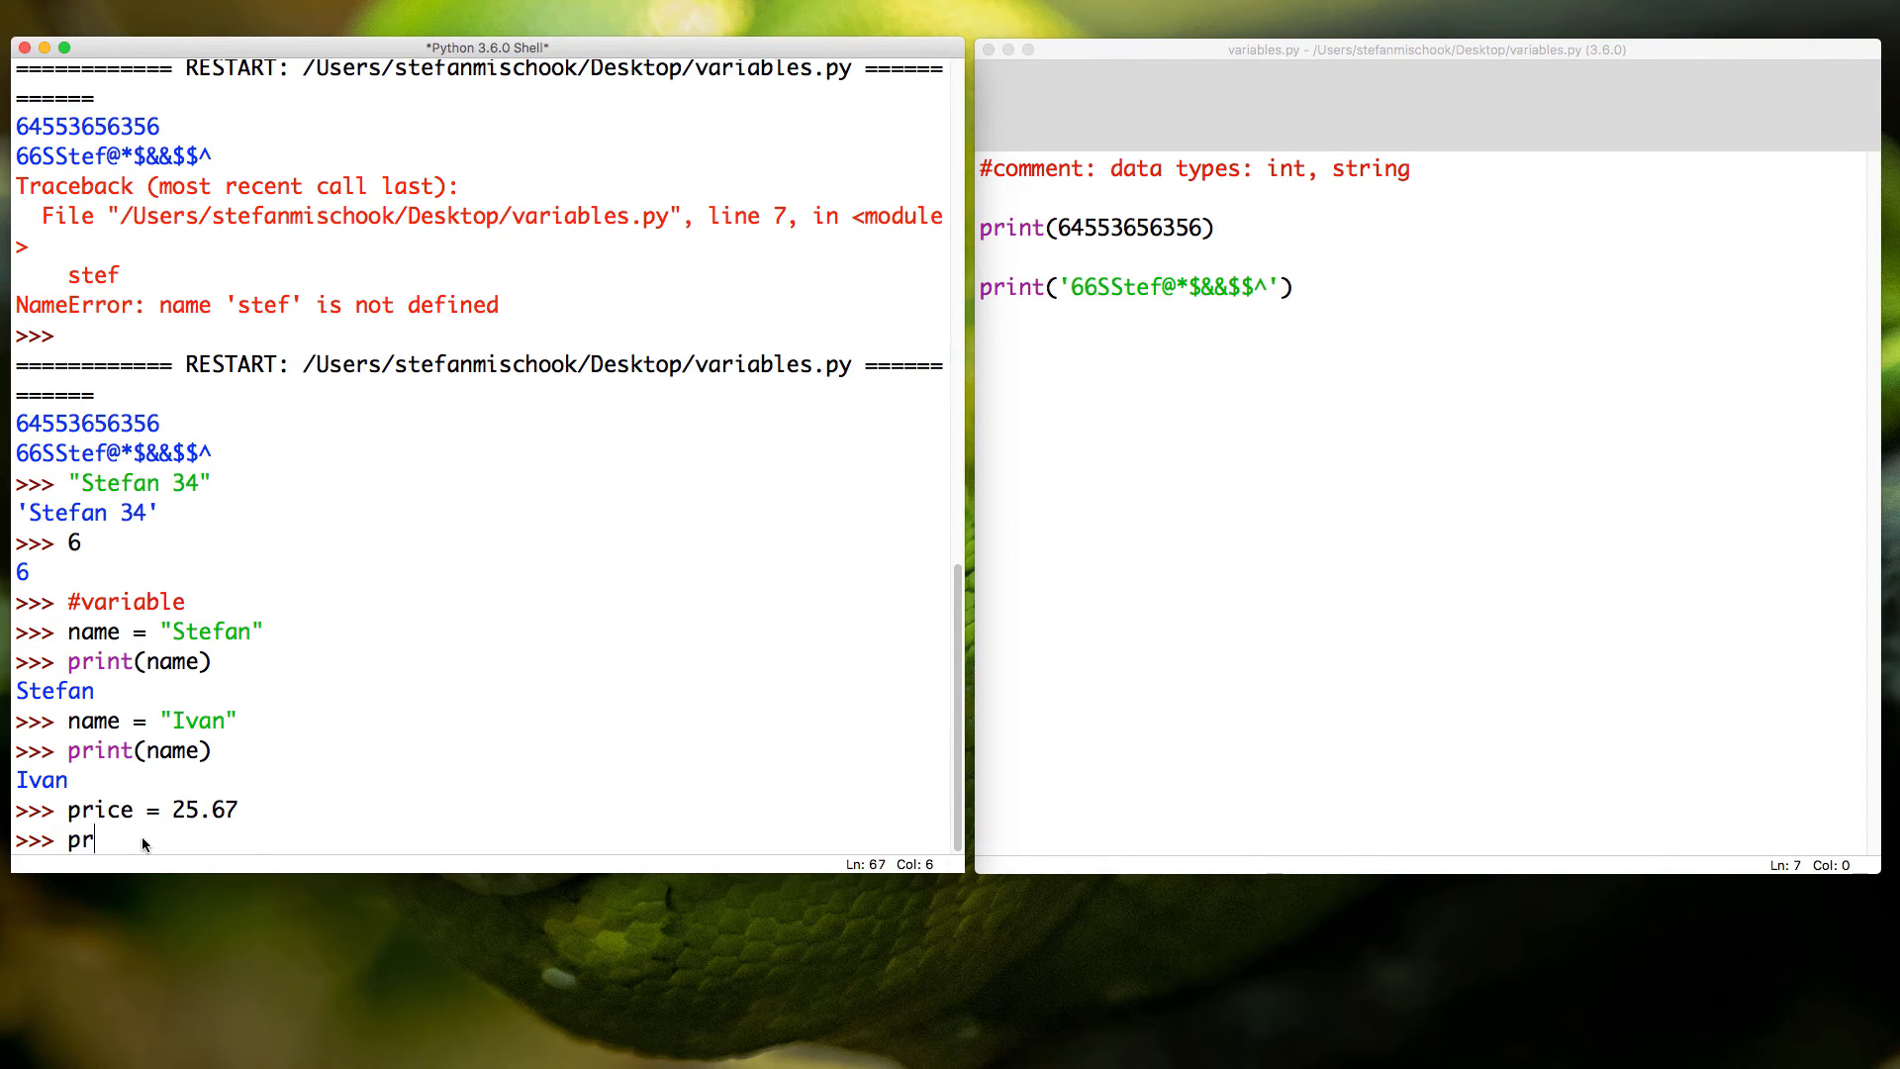
type("int()")
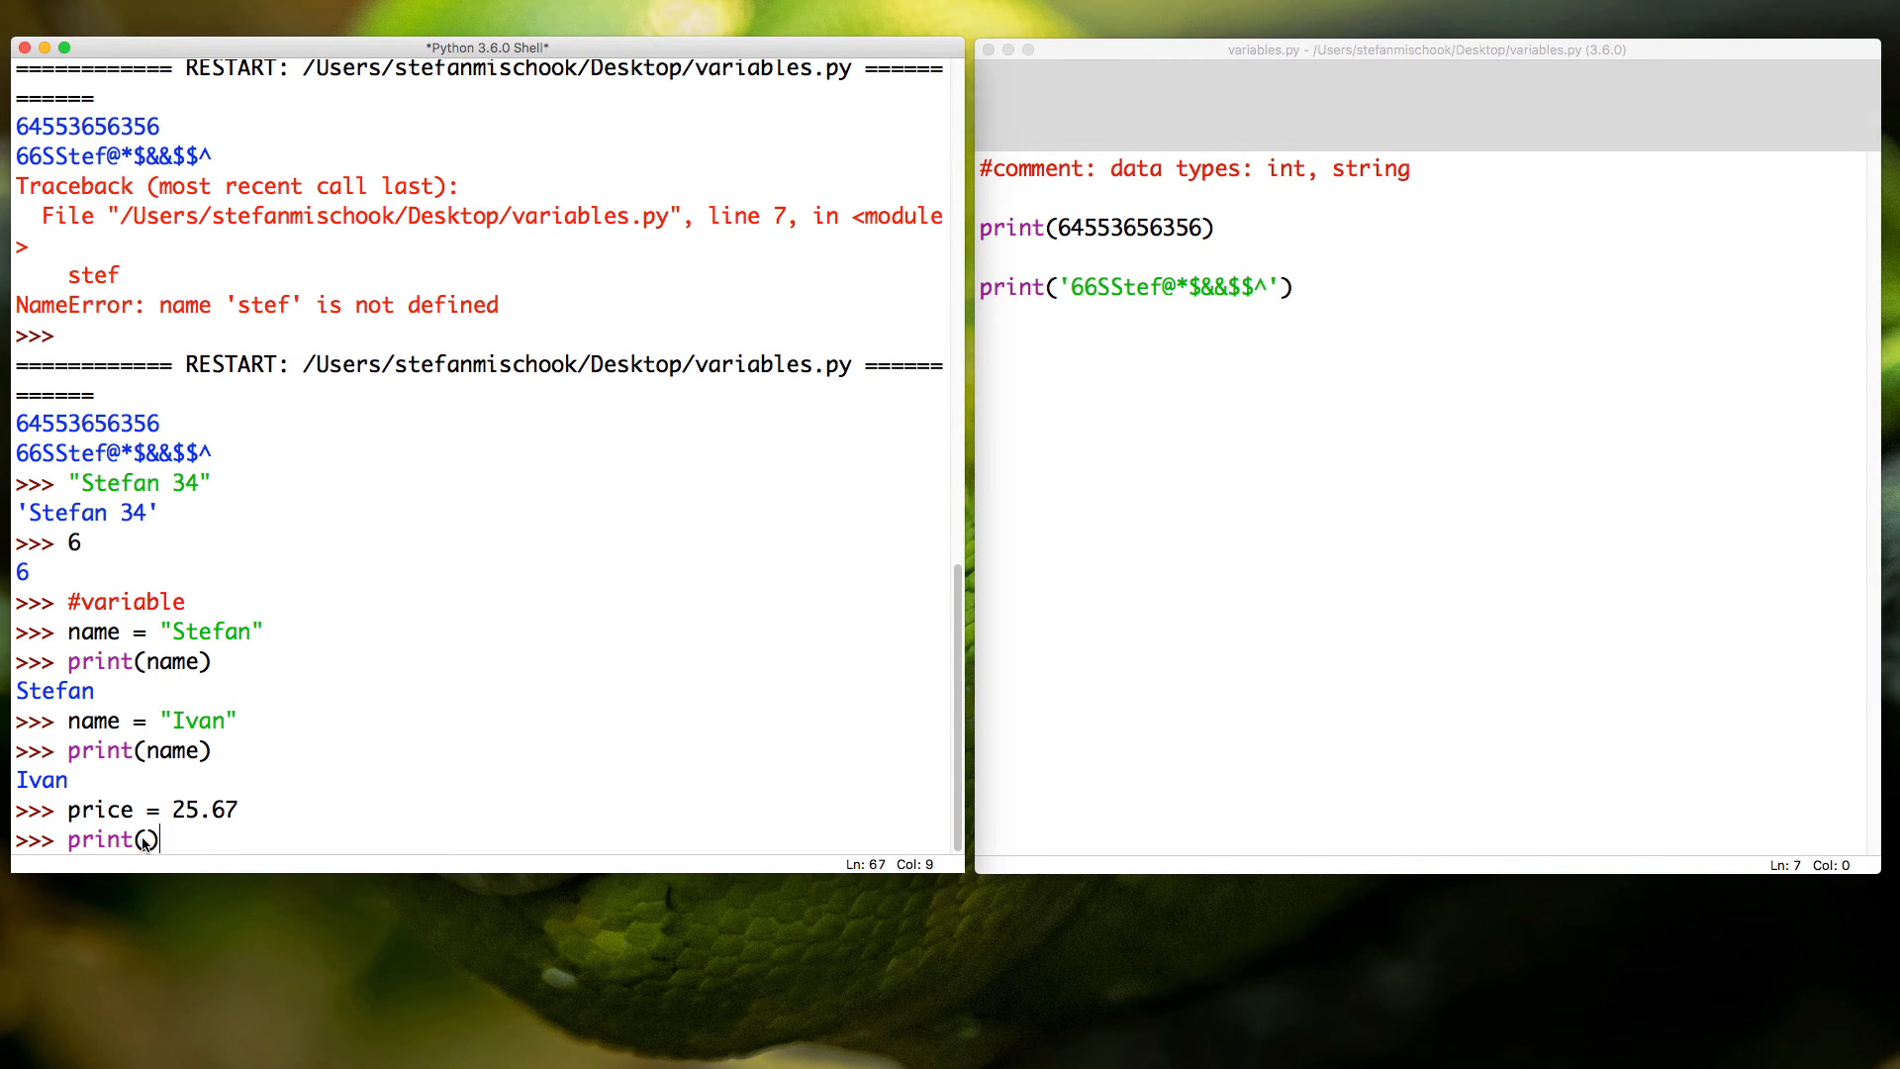
type("price)")
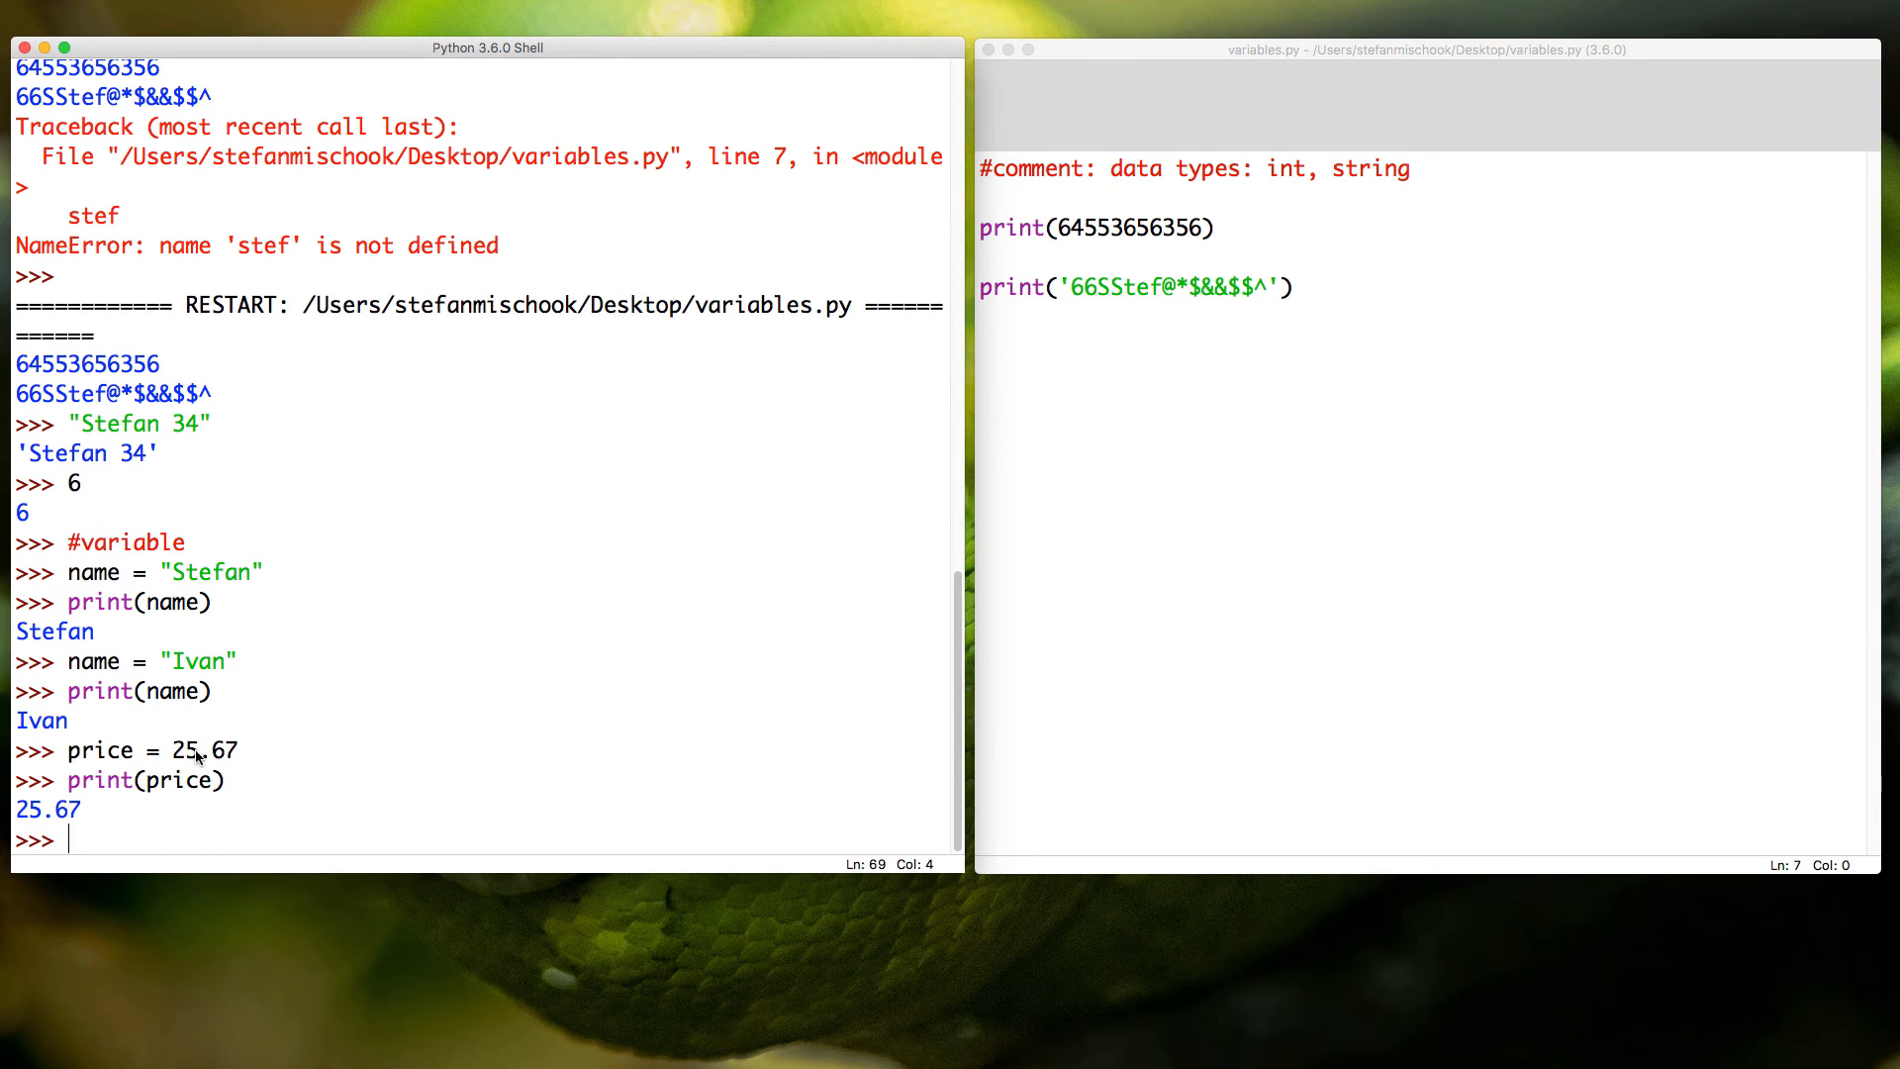
left_click(198, 749)
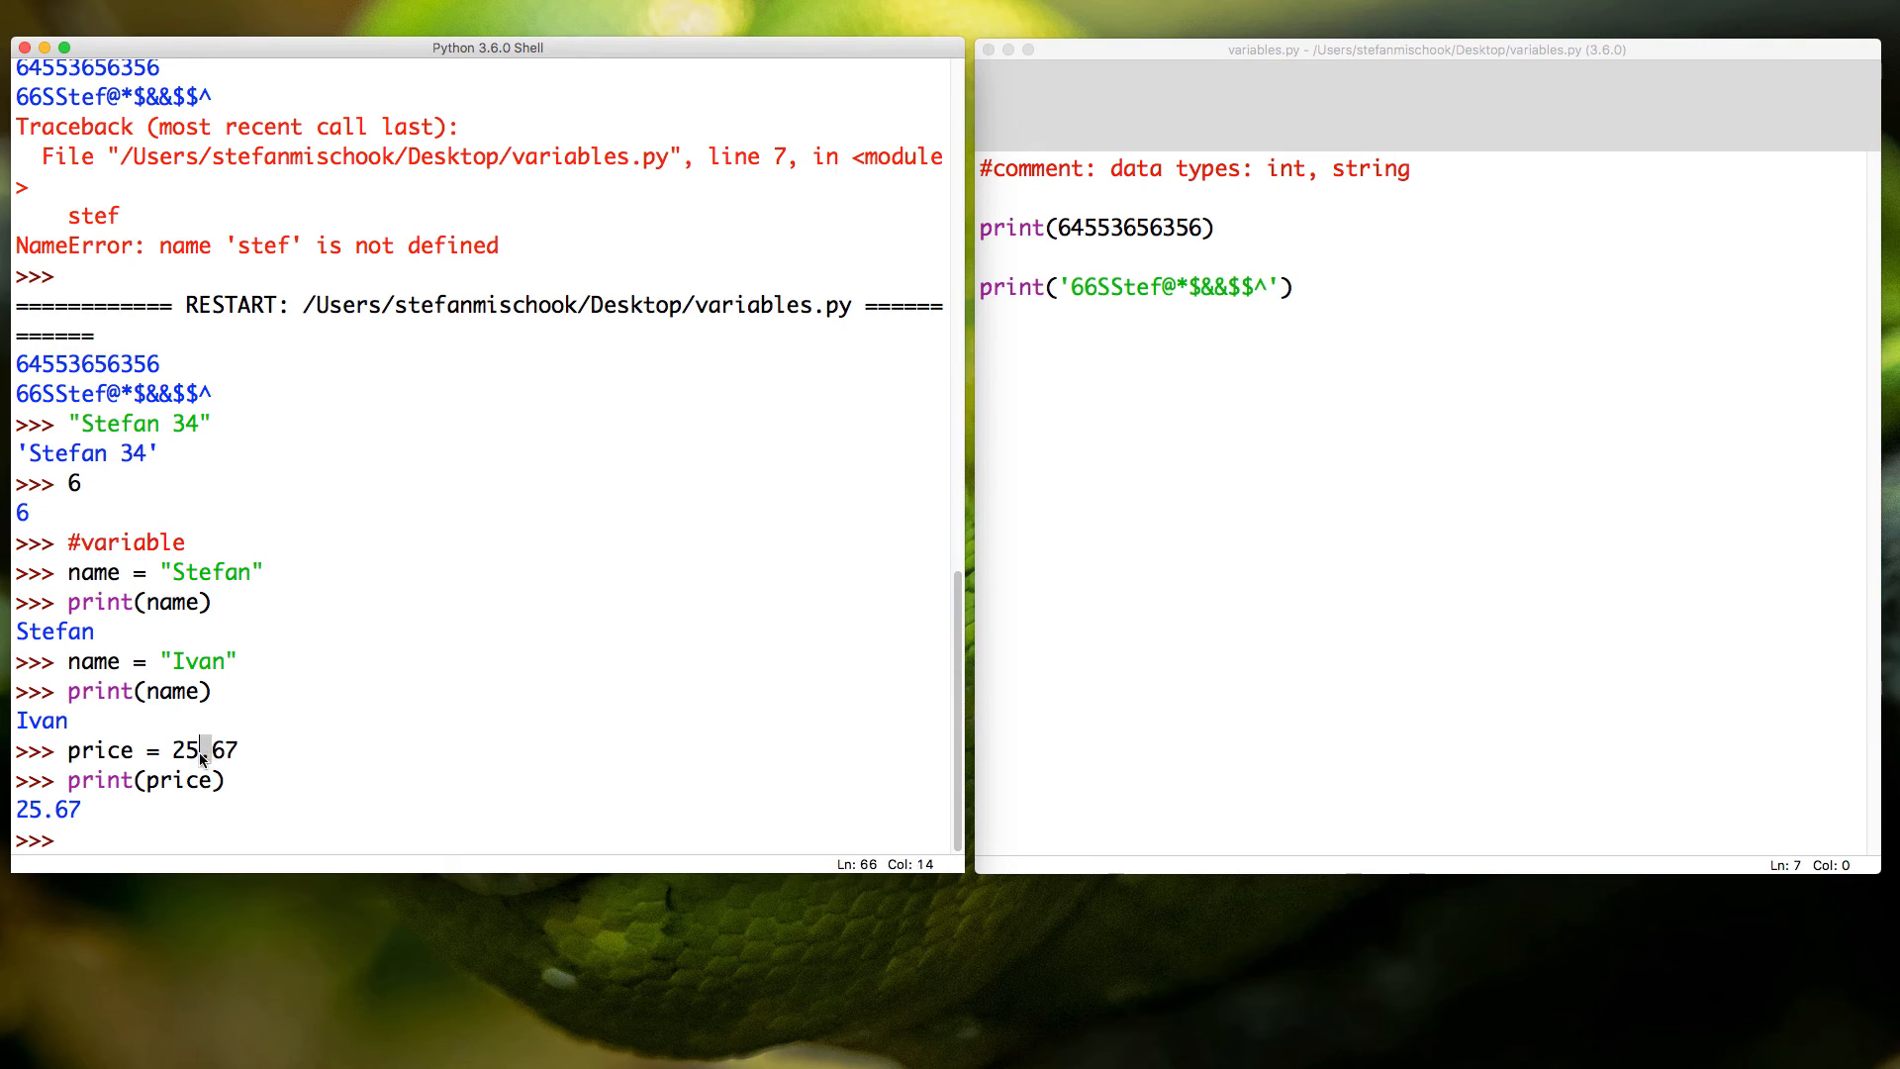
double_click(204, 751)
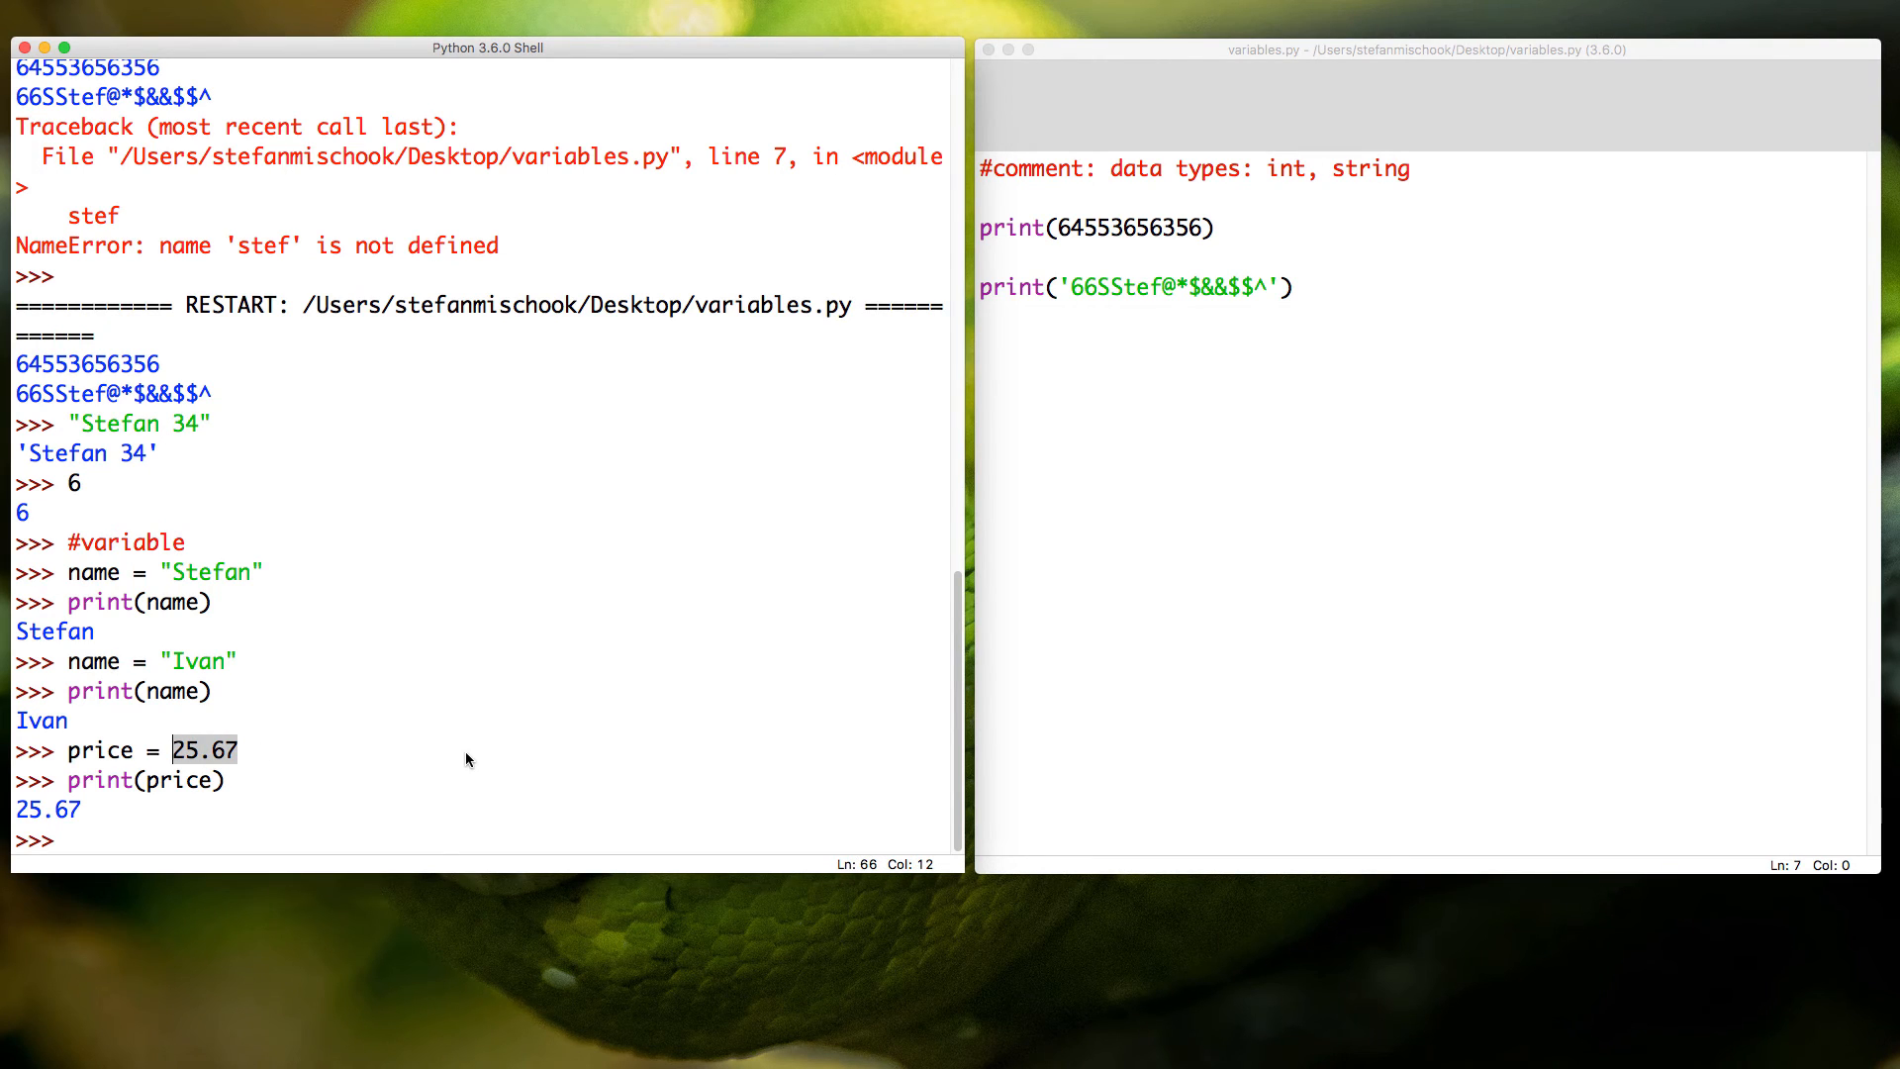
Step: Enter the comment "#data type: float" at the shell prompt
type("#")
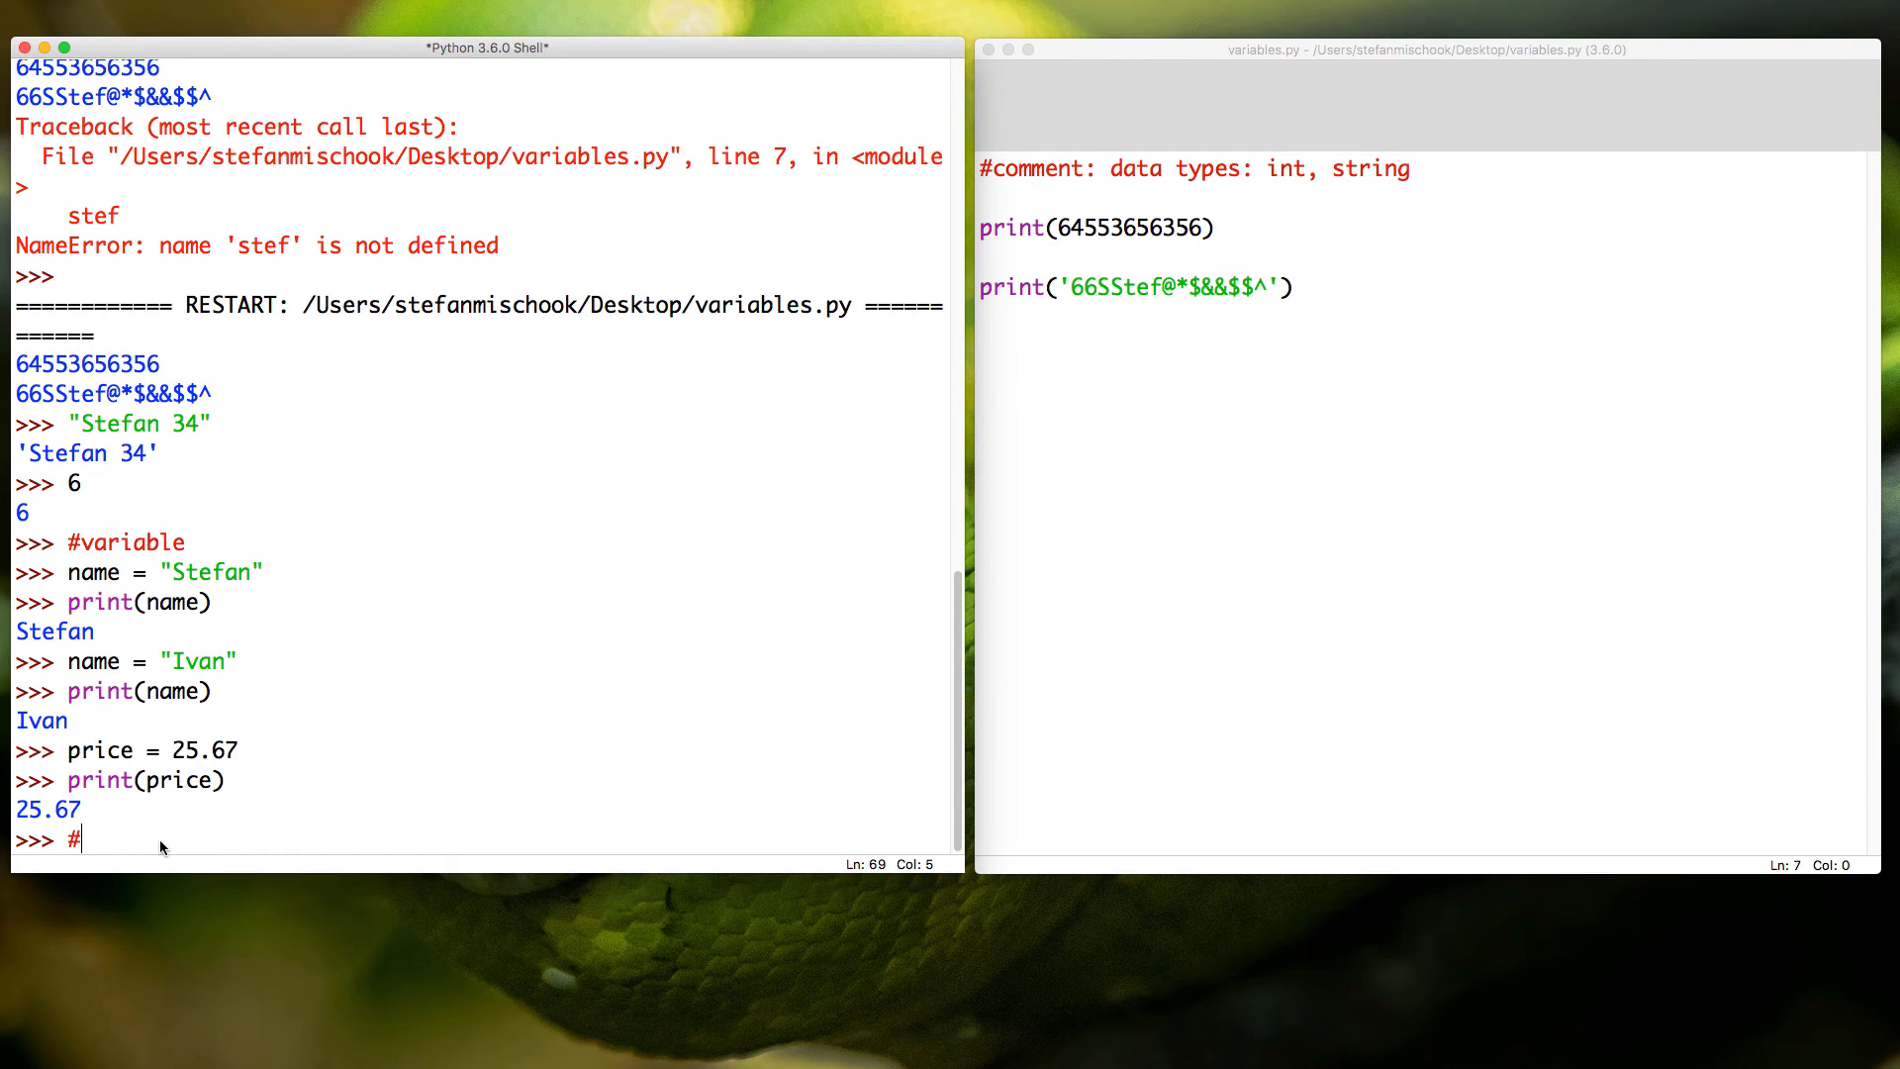
type("data ty")
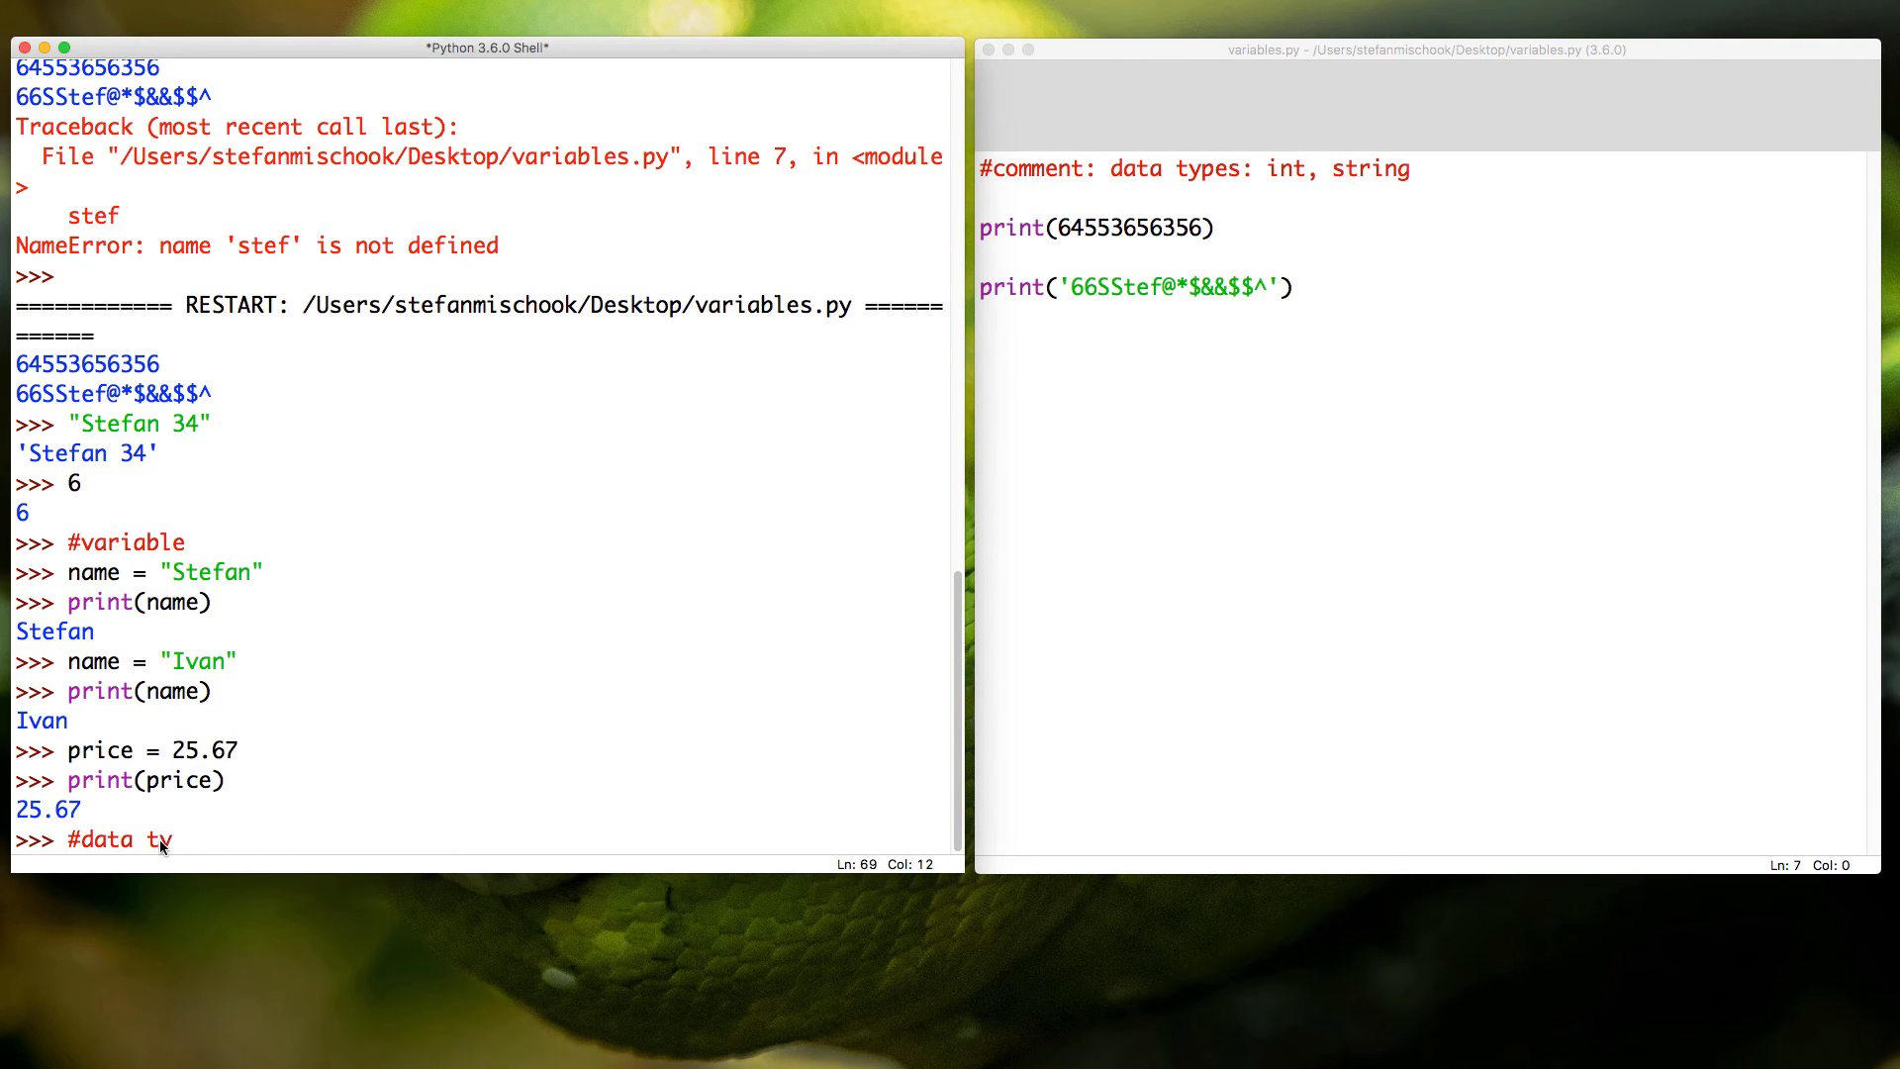
type("pe: float")
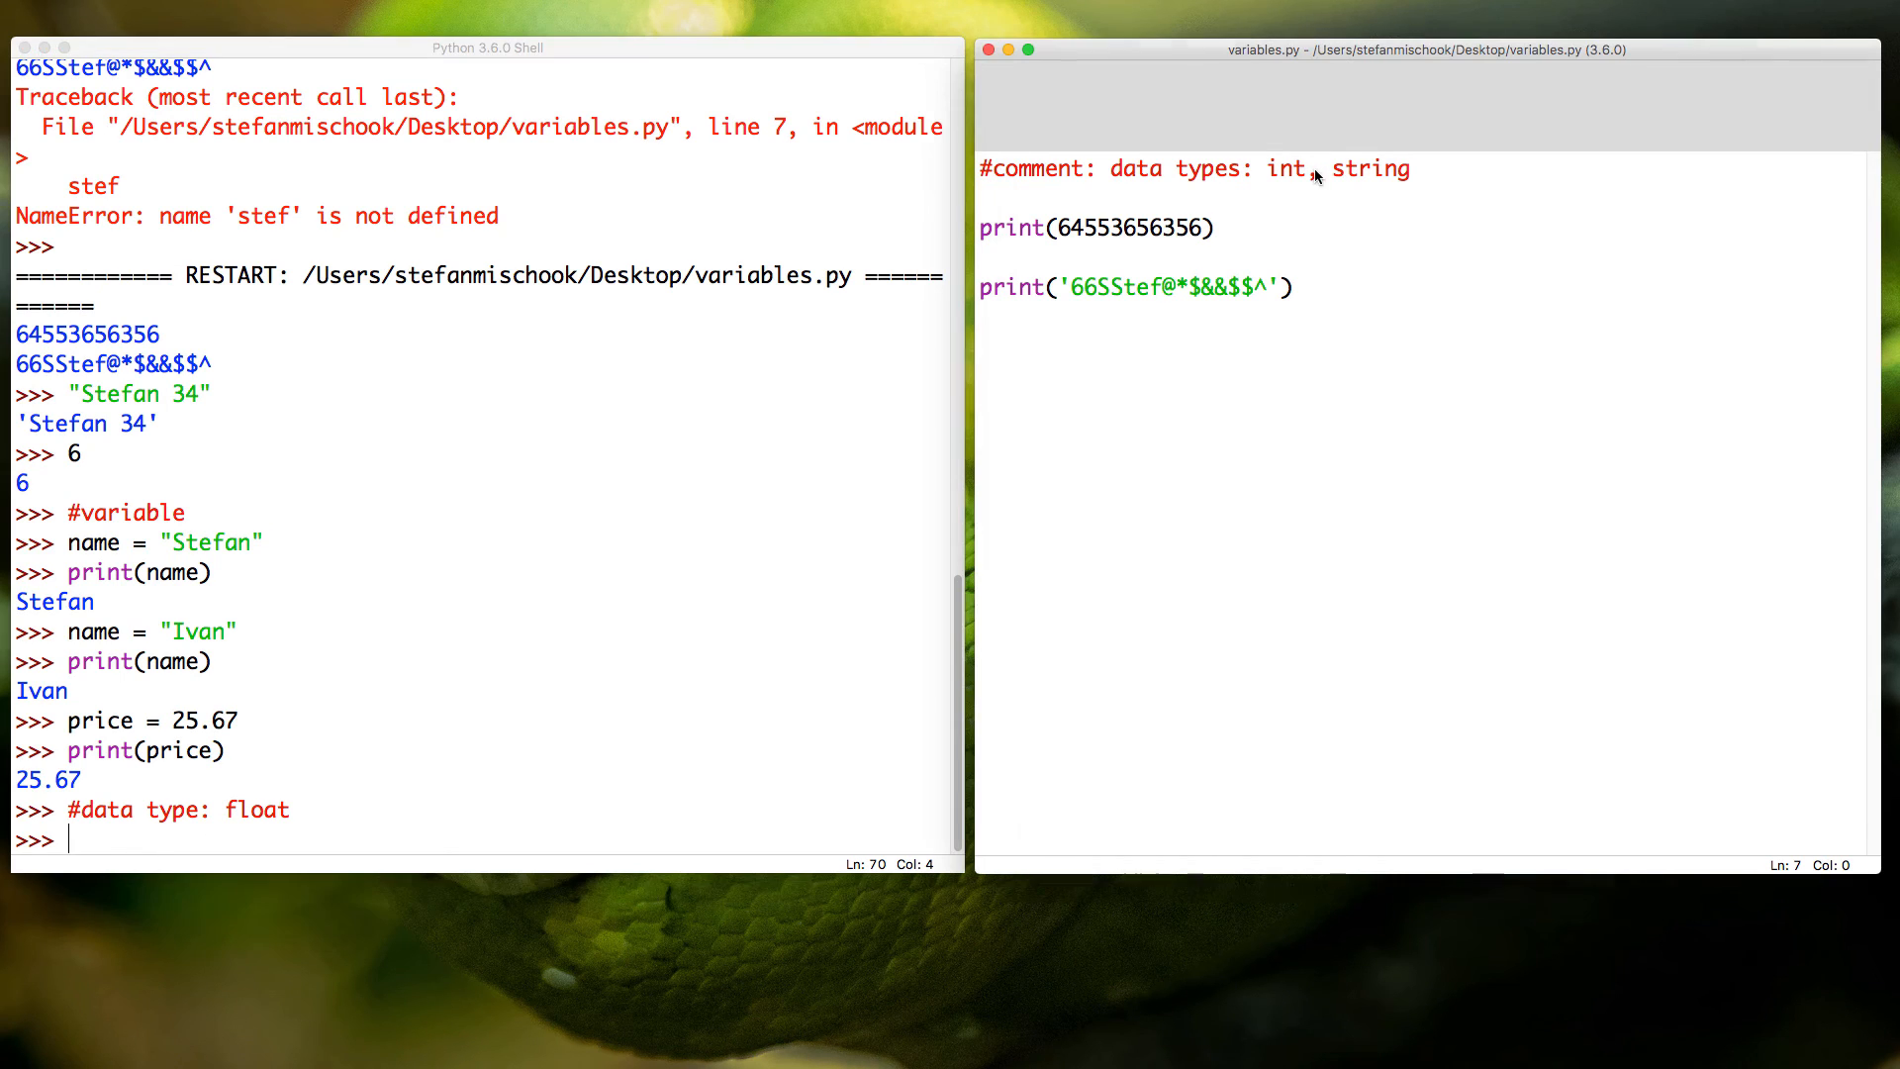
Step: Append ", float" to the variables.py data types comment, then return to the shell
left_click(1408, 168)
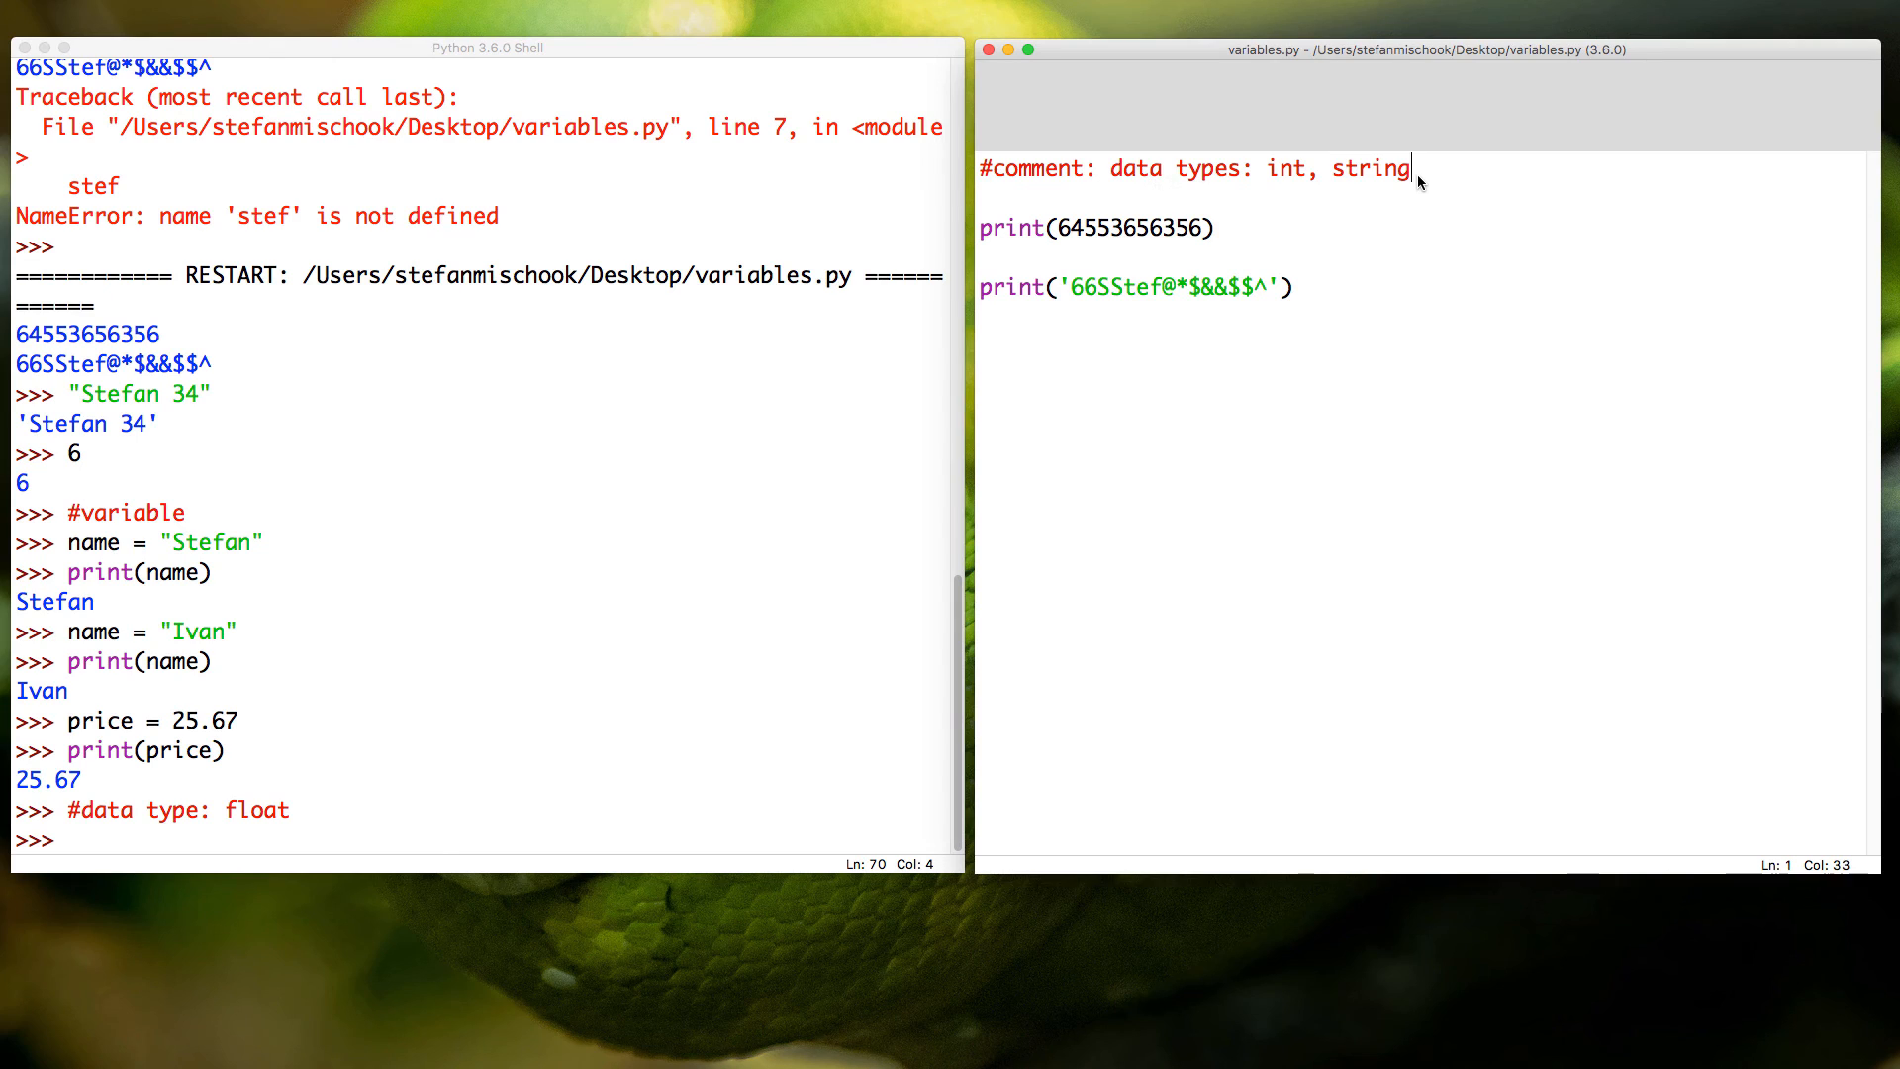
type(", floa")
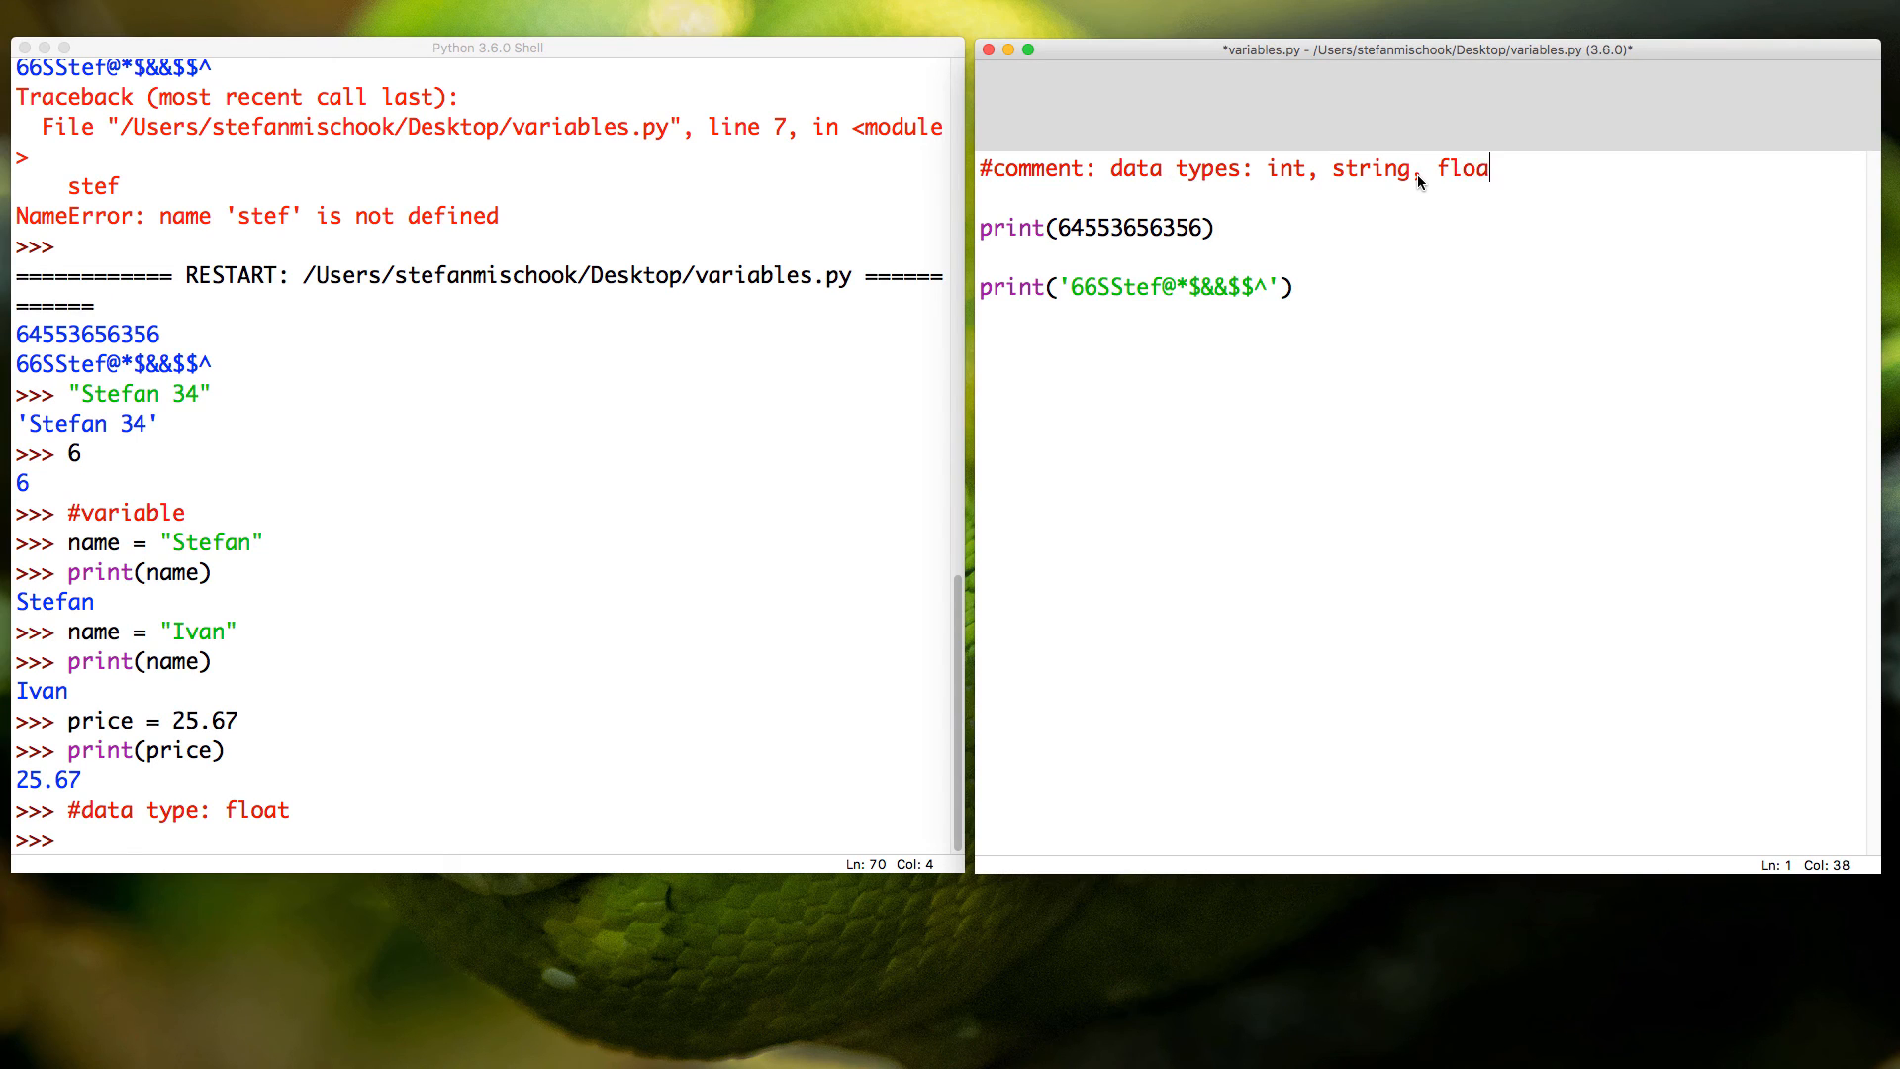
type("t")
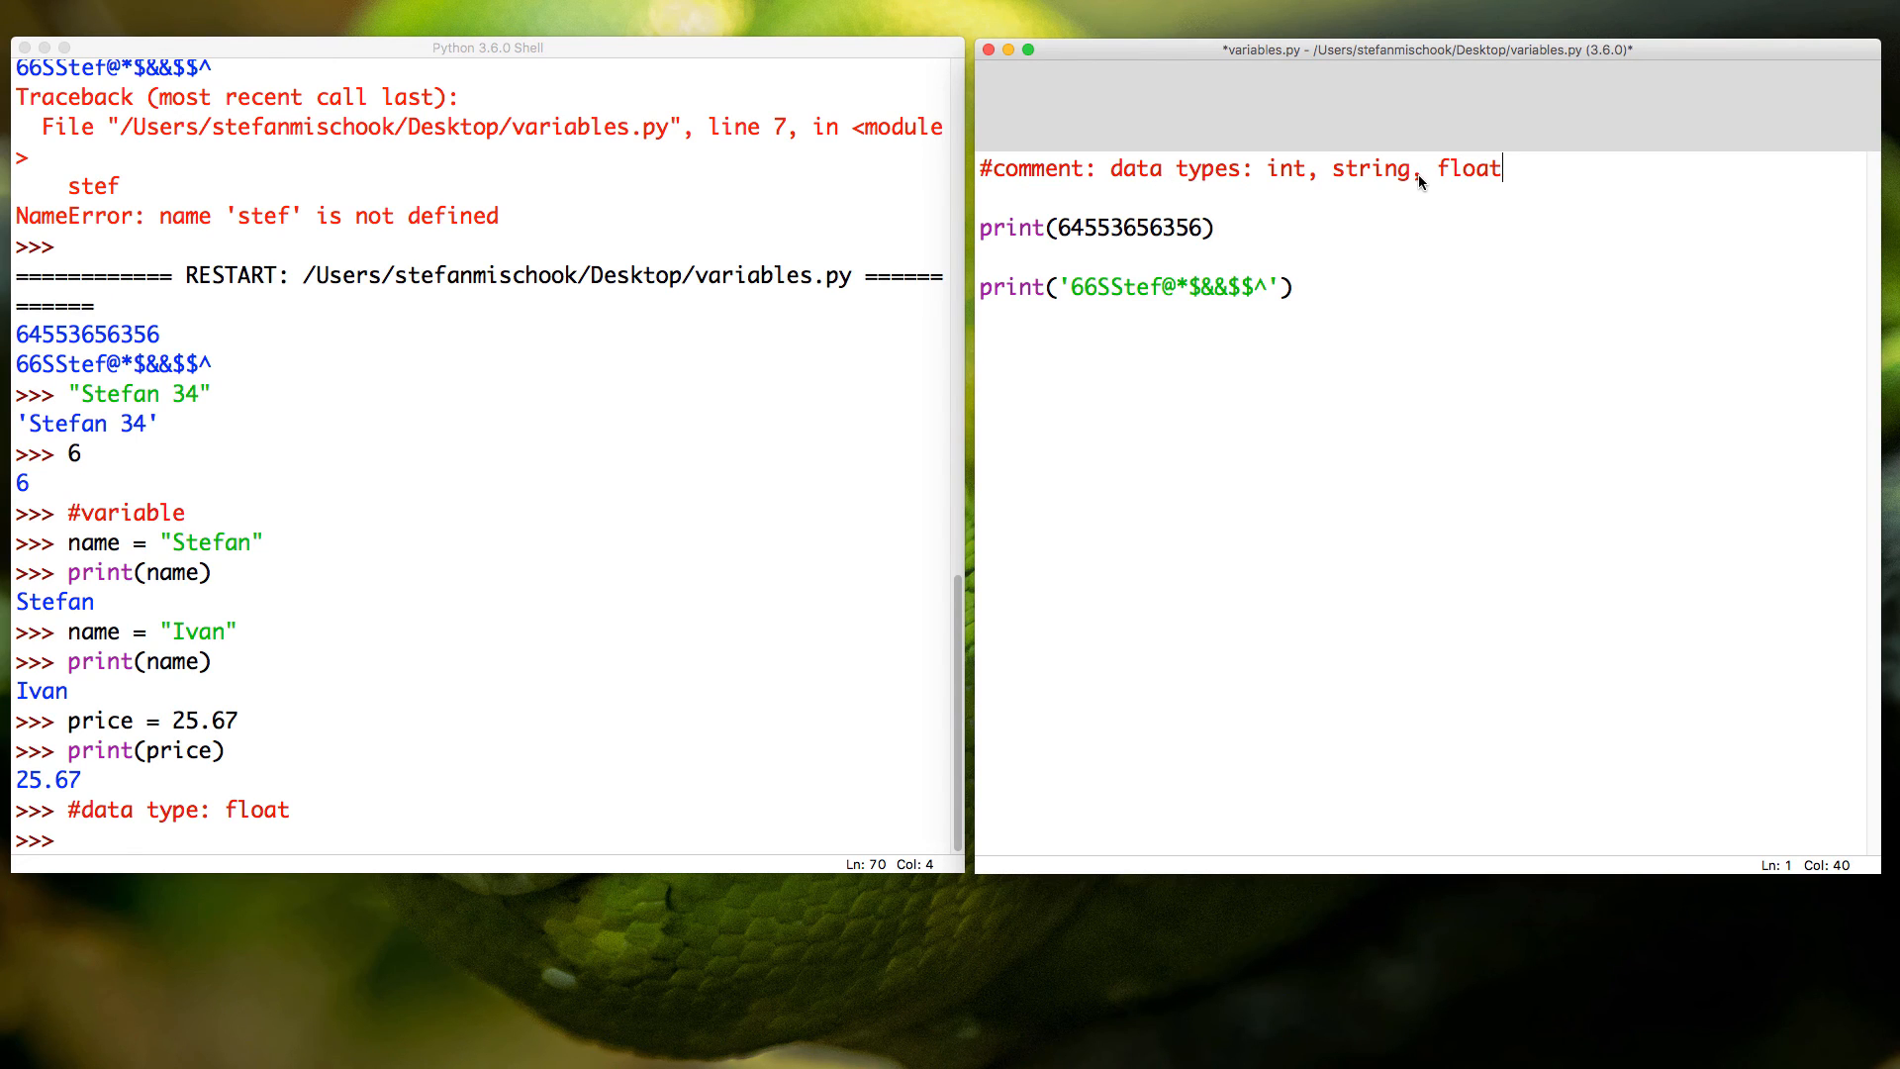
left_click(496, 47)
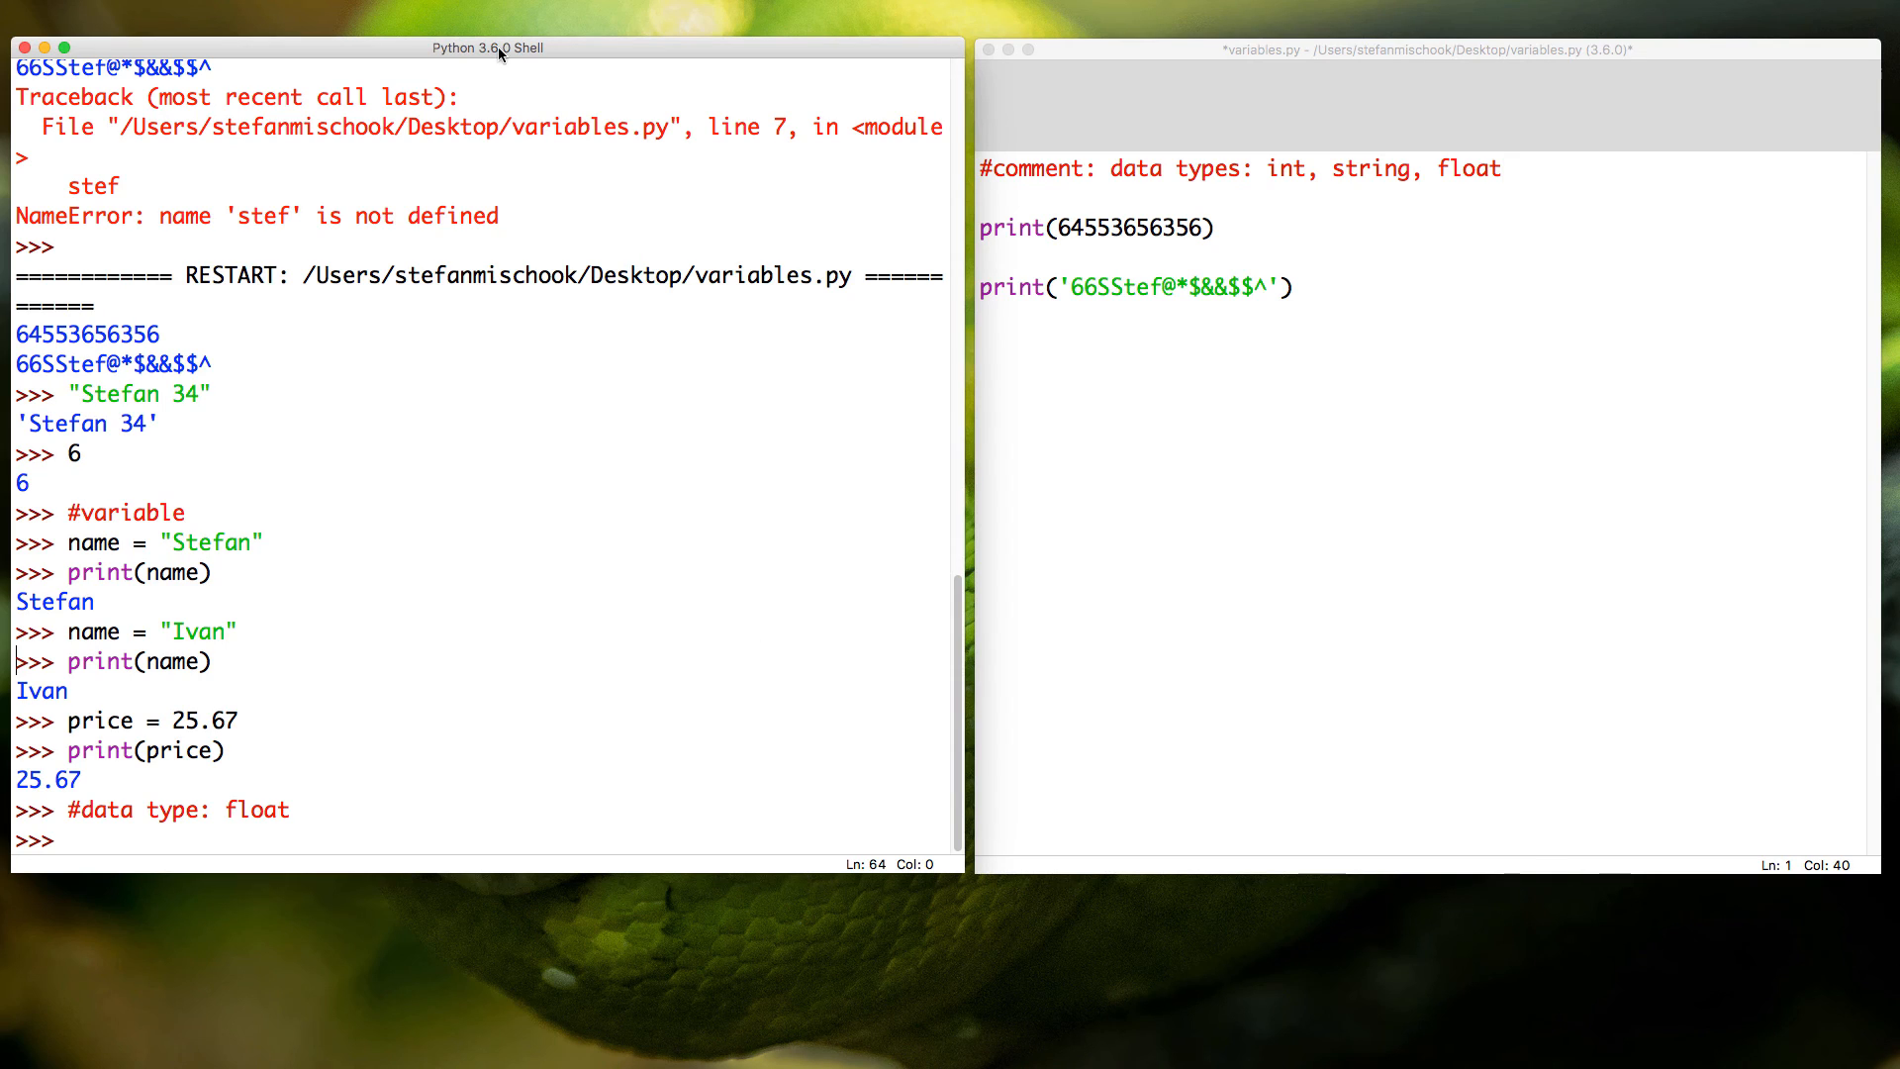
mouse_move(335, 578)
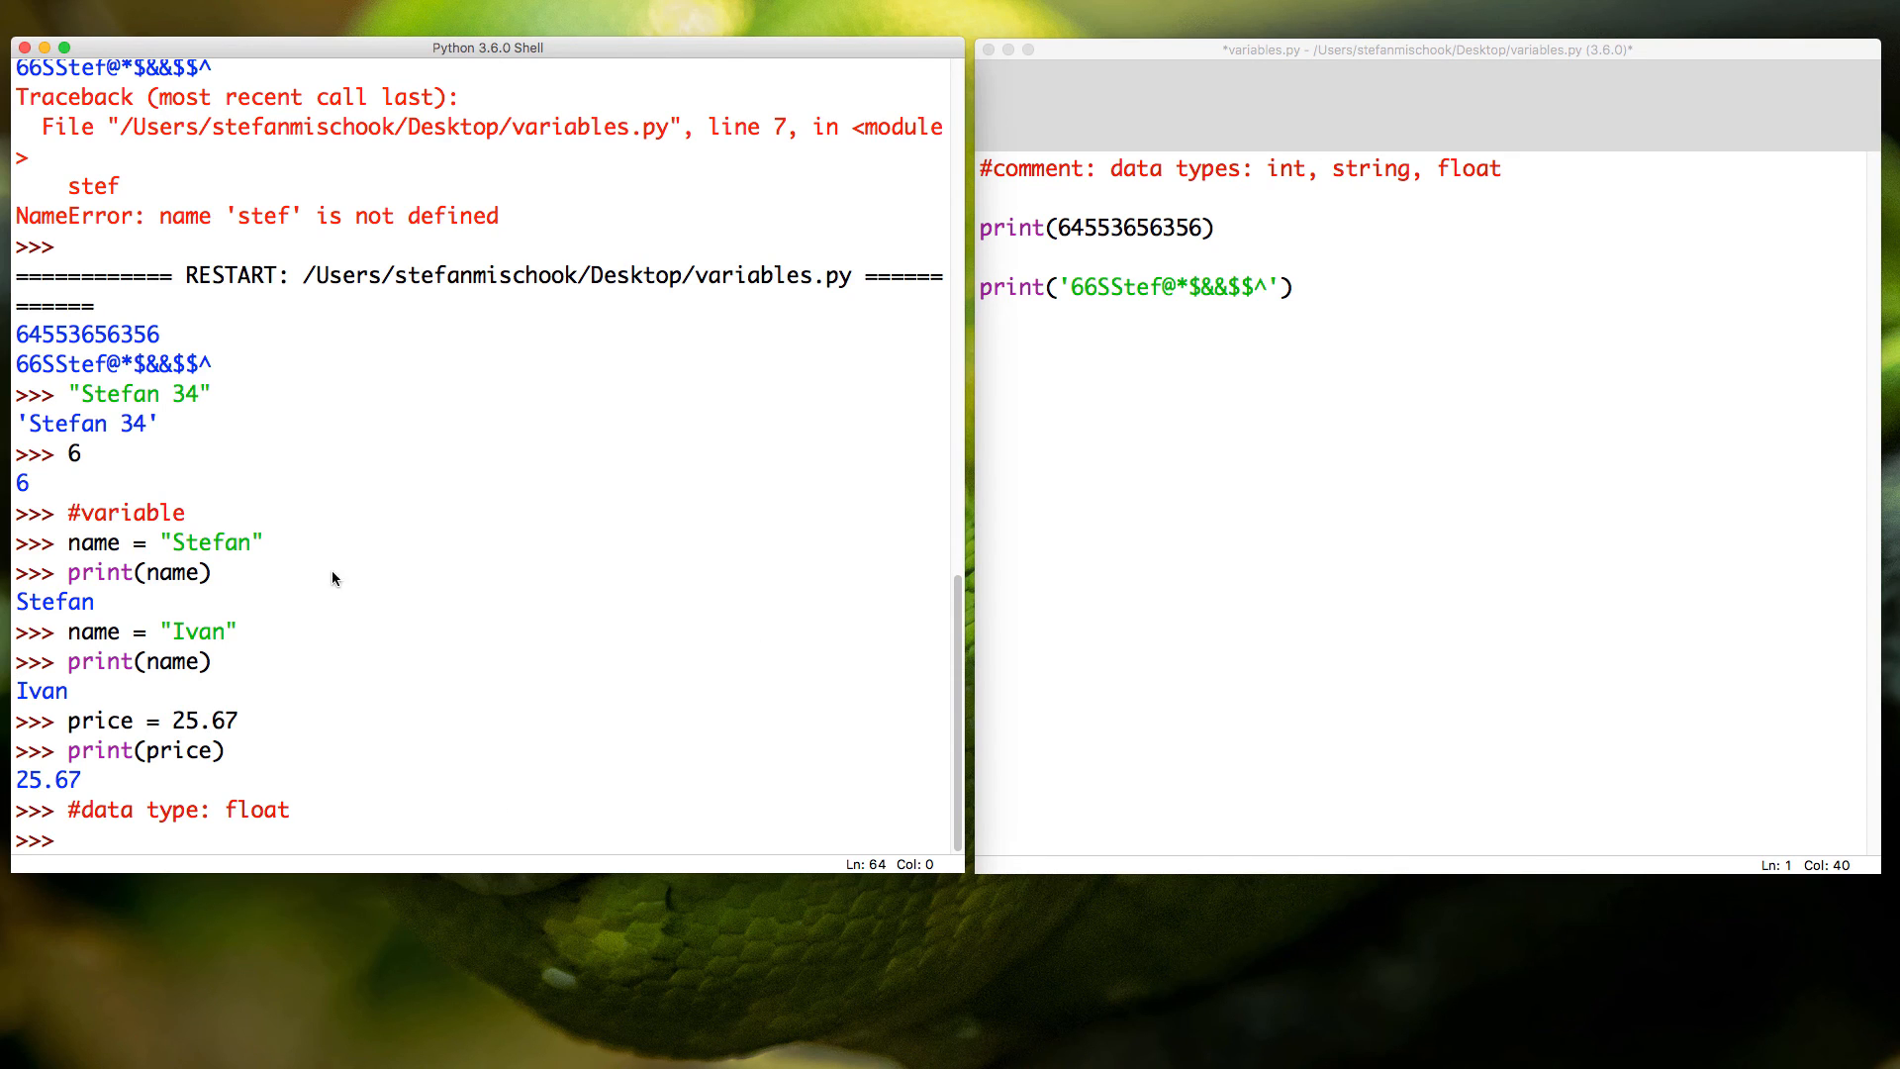
mouse_move(552, 582)
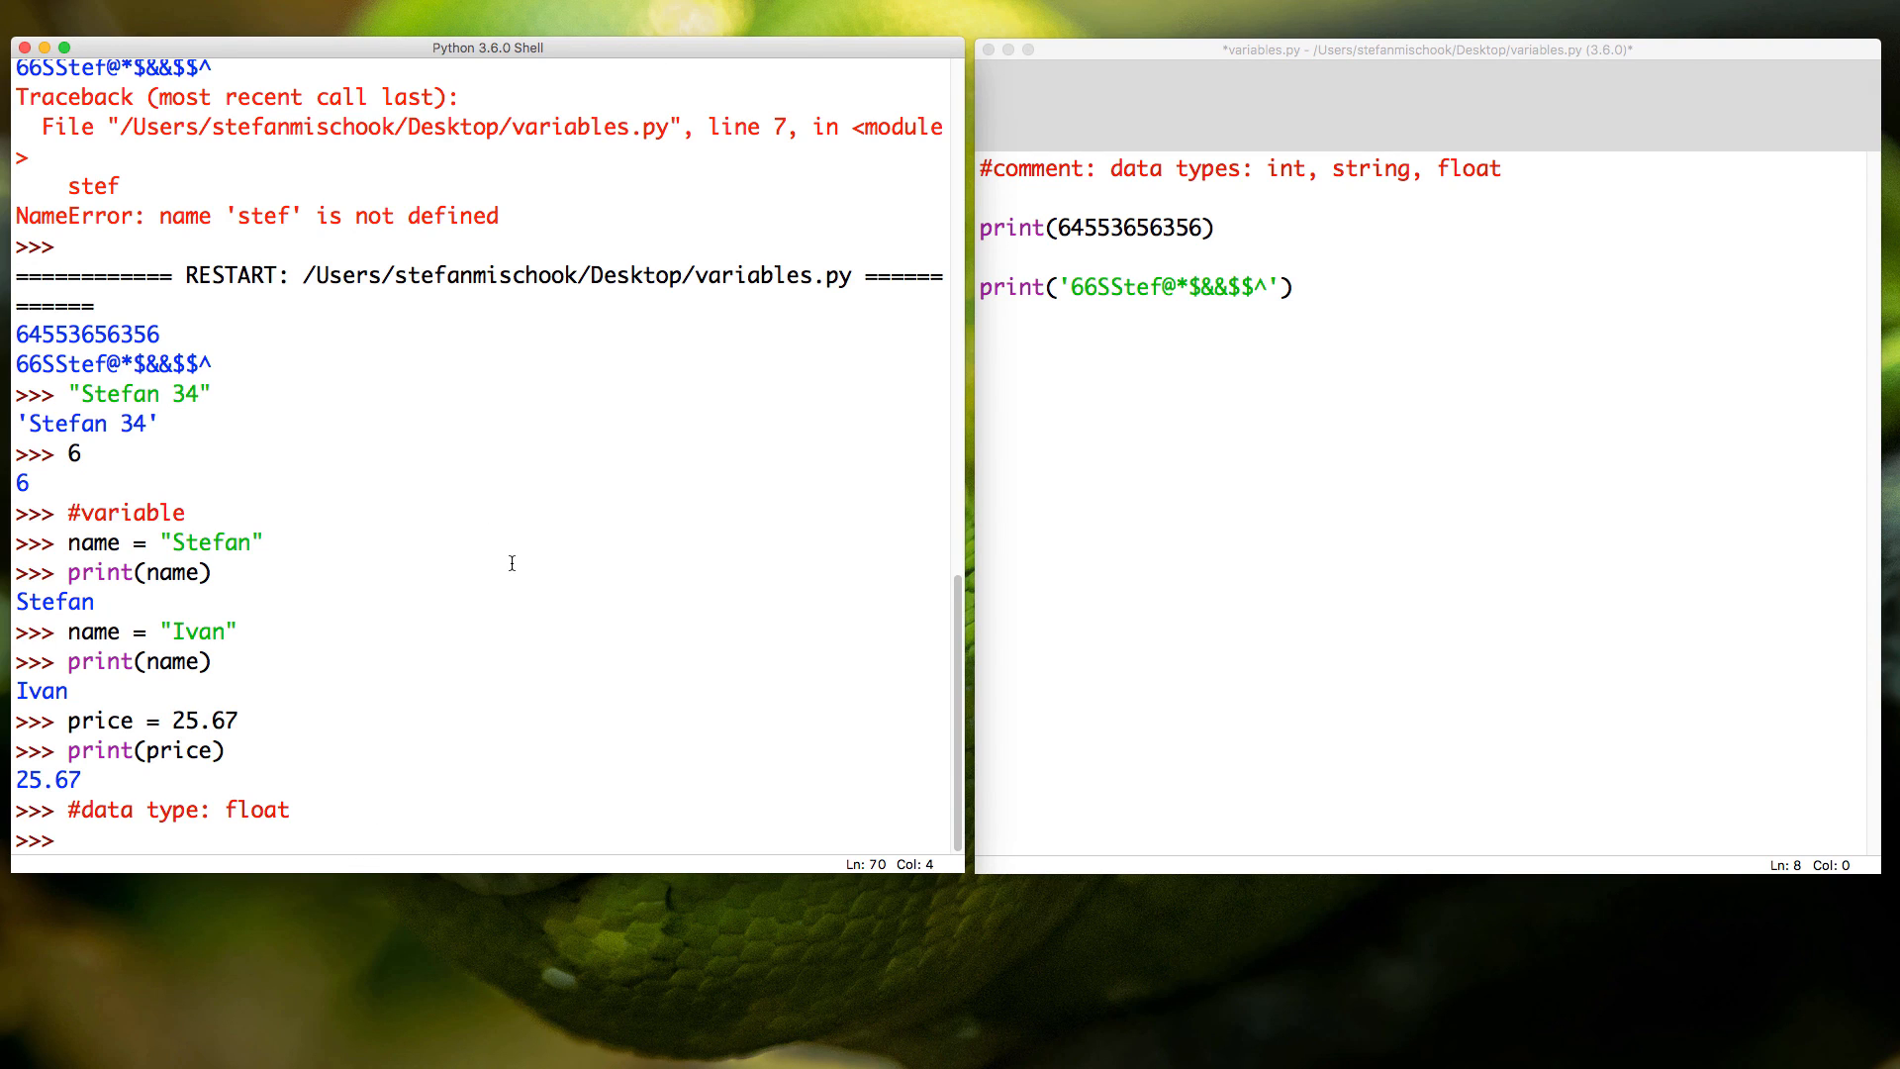
left_click(72, 840)
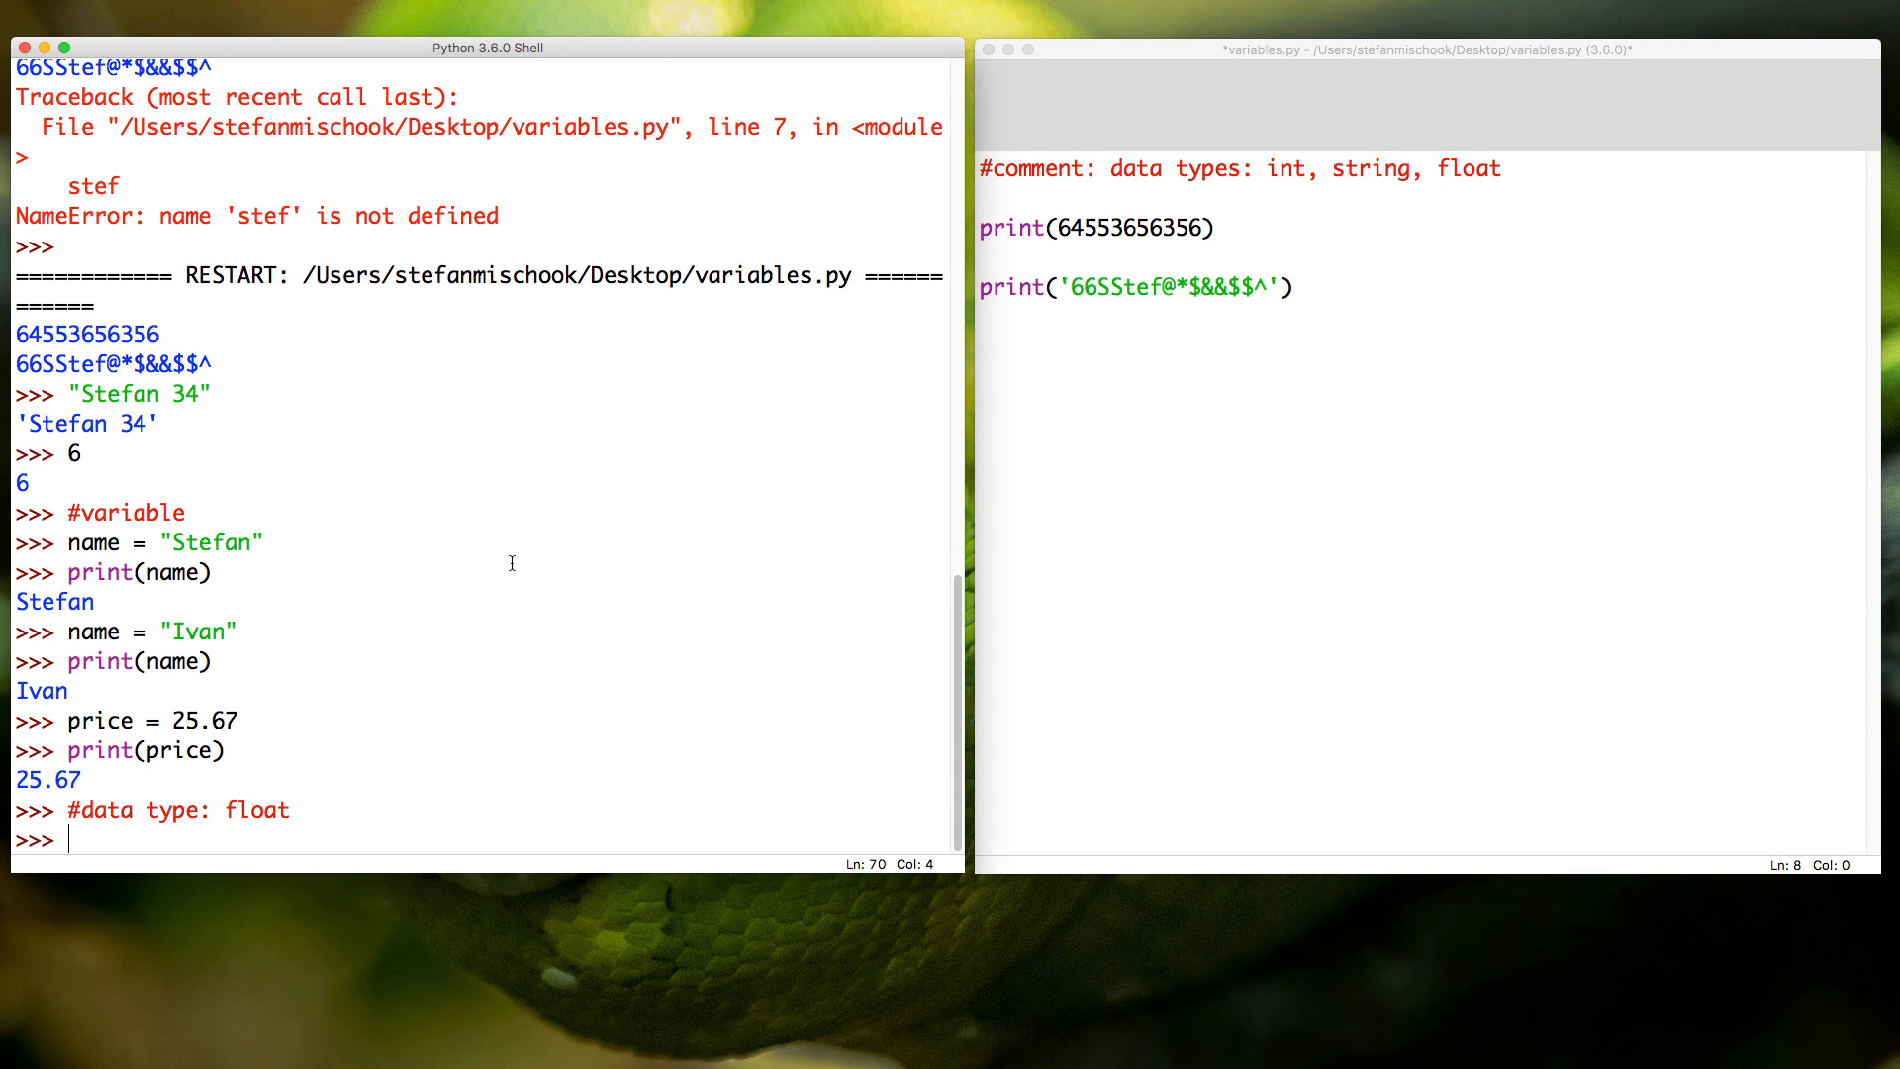